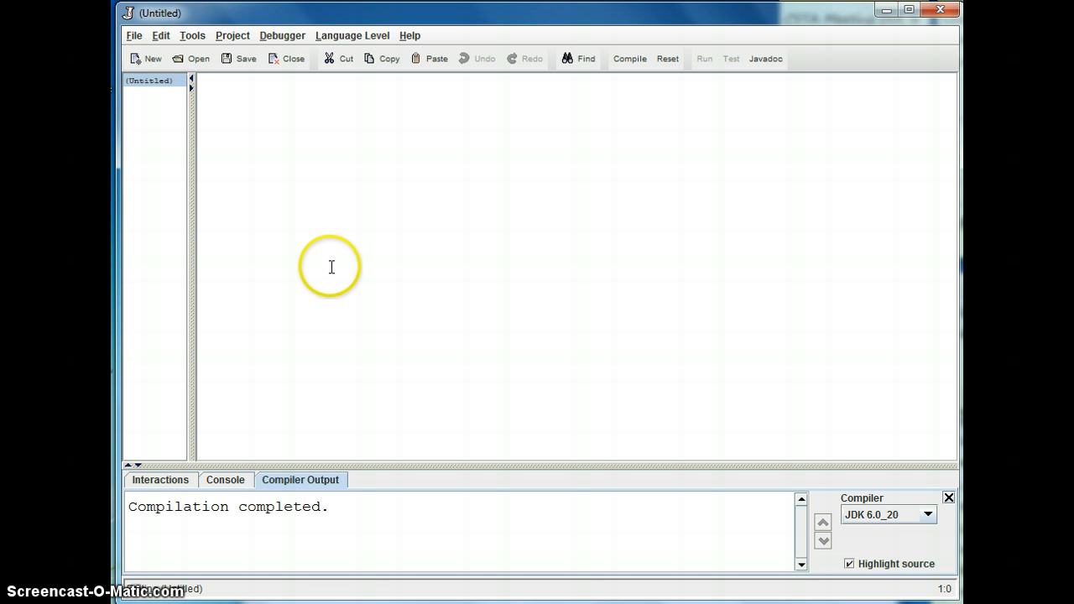
# Type 'public class Slope{' with closing brace and a blank line inside the body.
pyautogui.write('public clas')
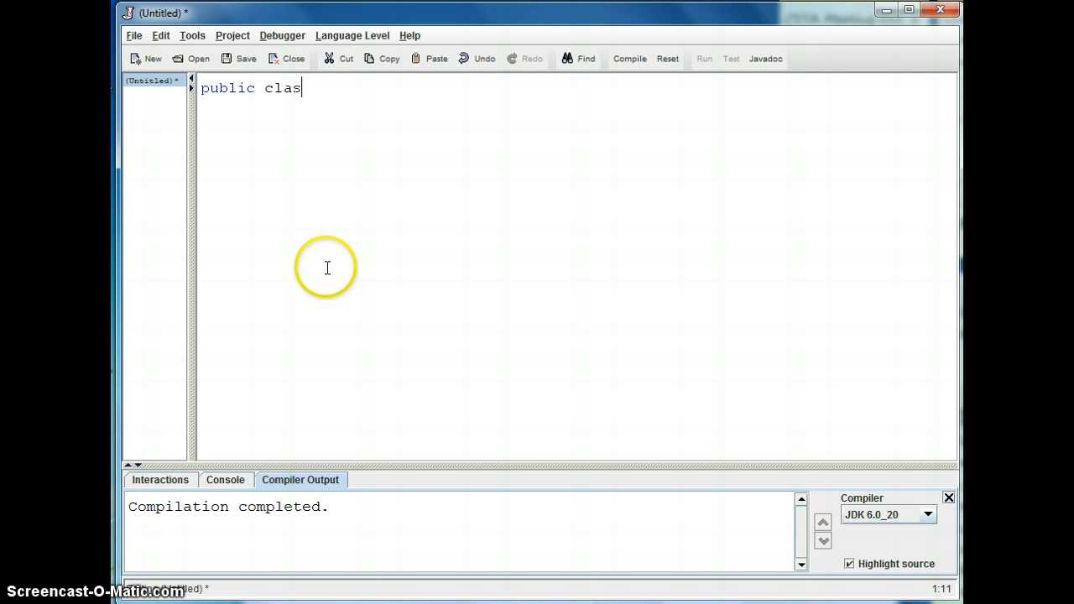
pyautogui.write('s SL')
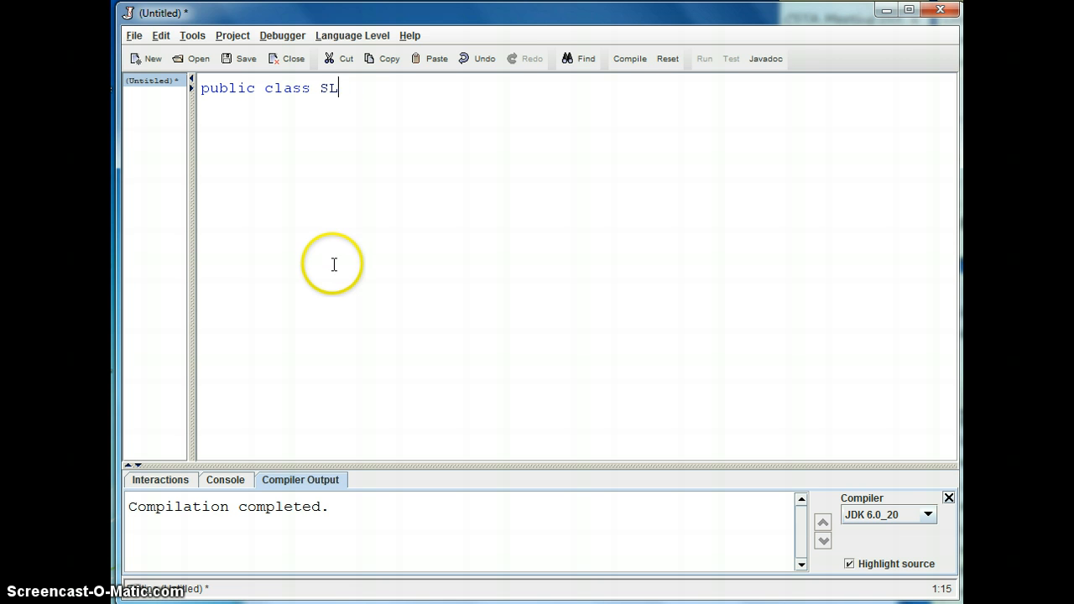
pyautogui.write('ope')
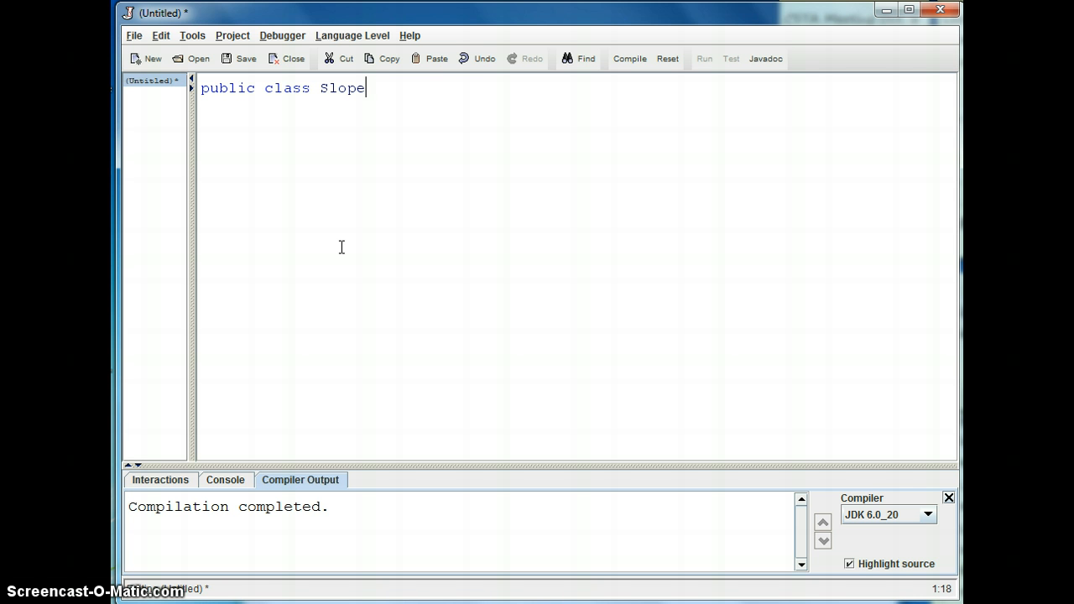
pyautogui.write('{')
pyautogui.write('}')
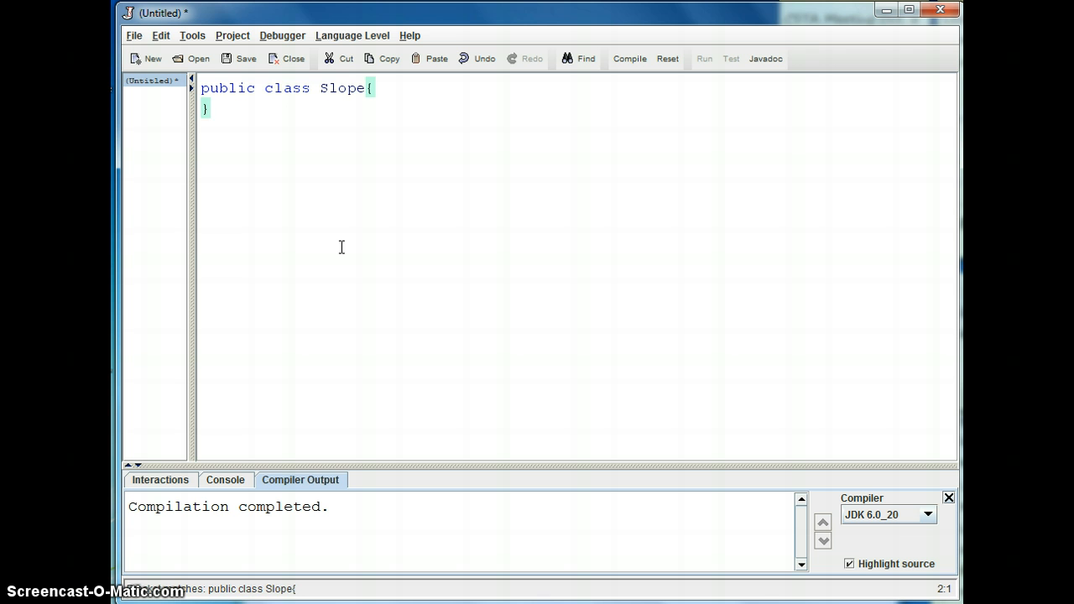
pyautogui.click(375, 88)
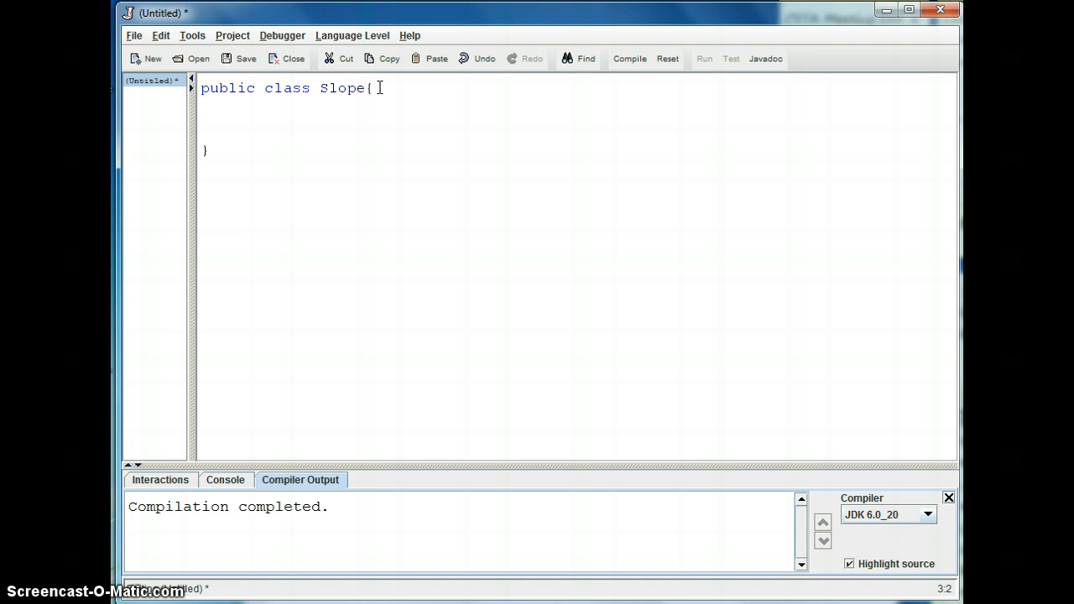
# Add a //fields comment and declare private int x1, x2, y1, y2.
pyautogui.write('/')
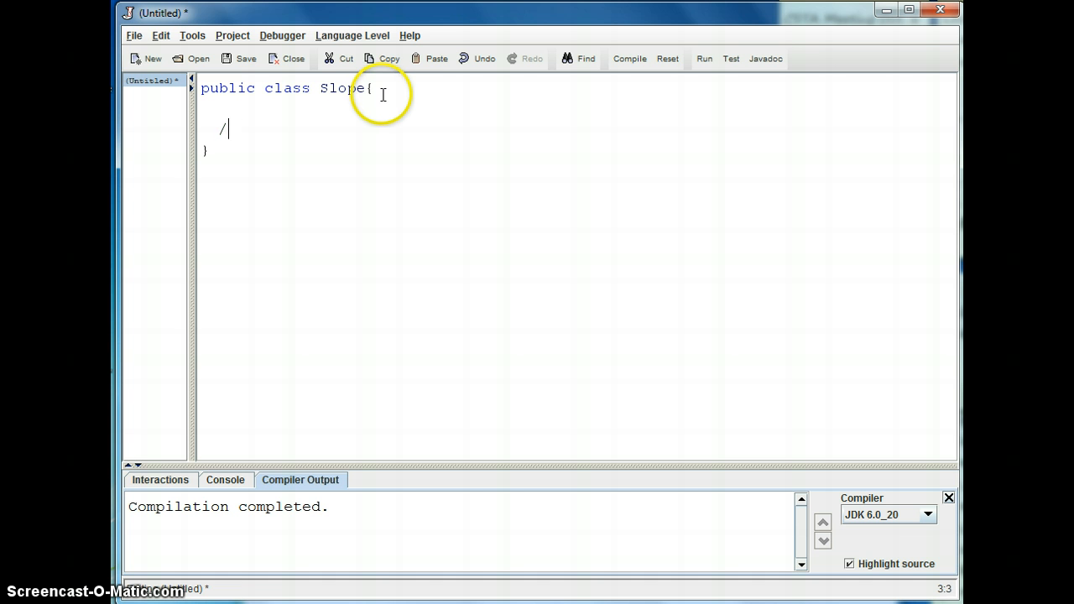
pyautogui.write('/fields')
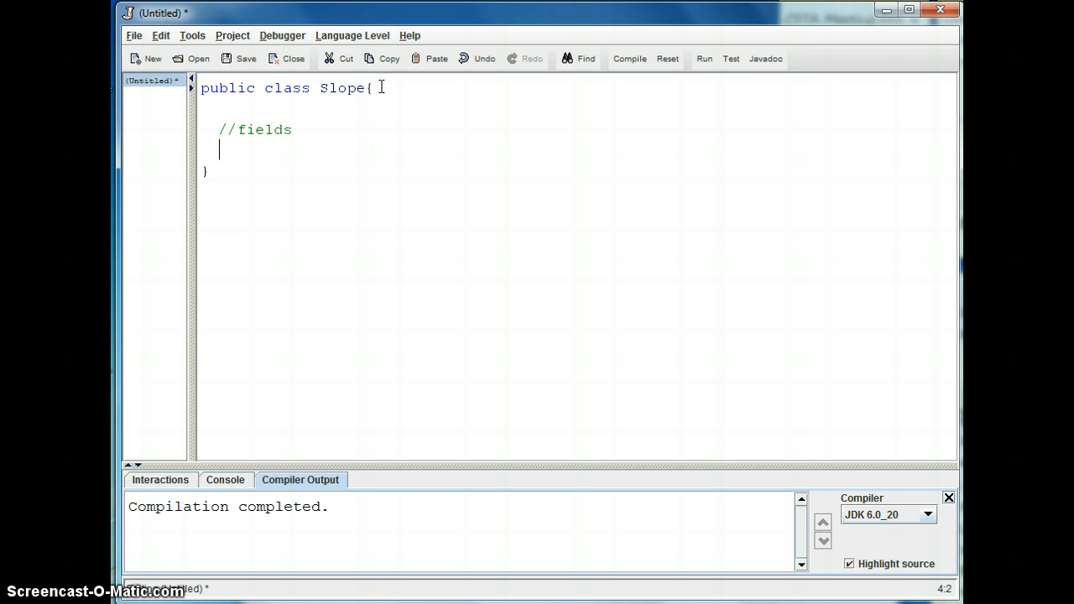
pyautogui.moveTo(379, 87)
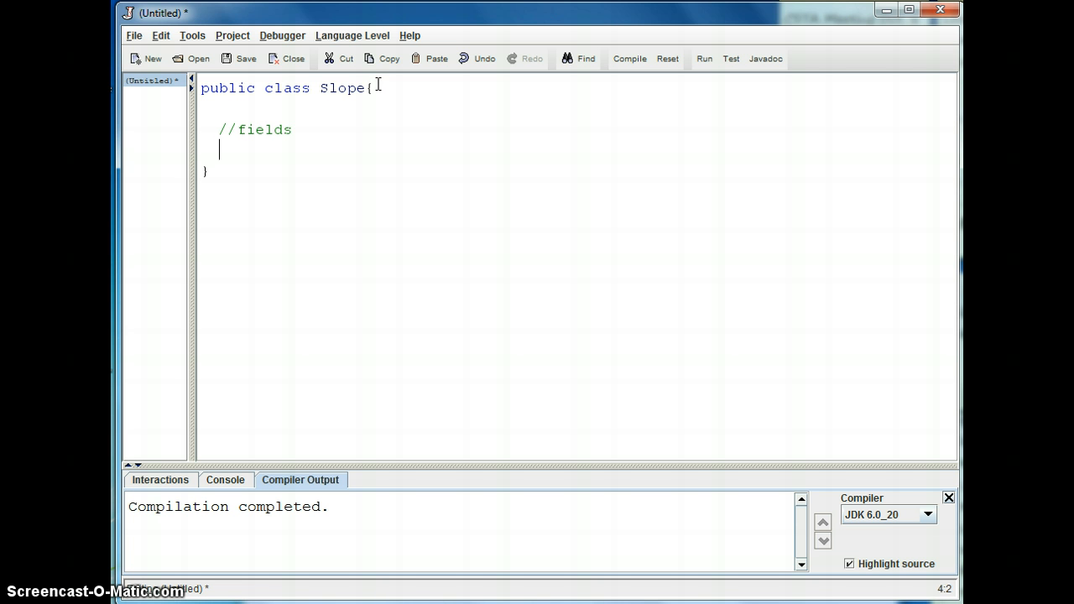
pyautogui.moveTo(375, 82)
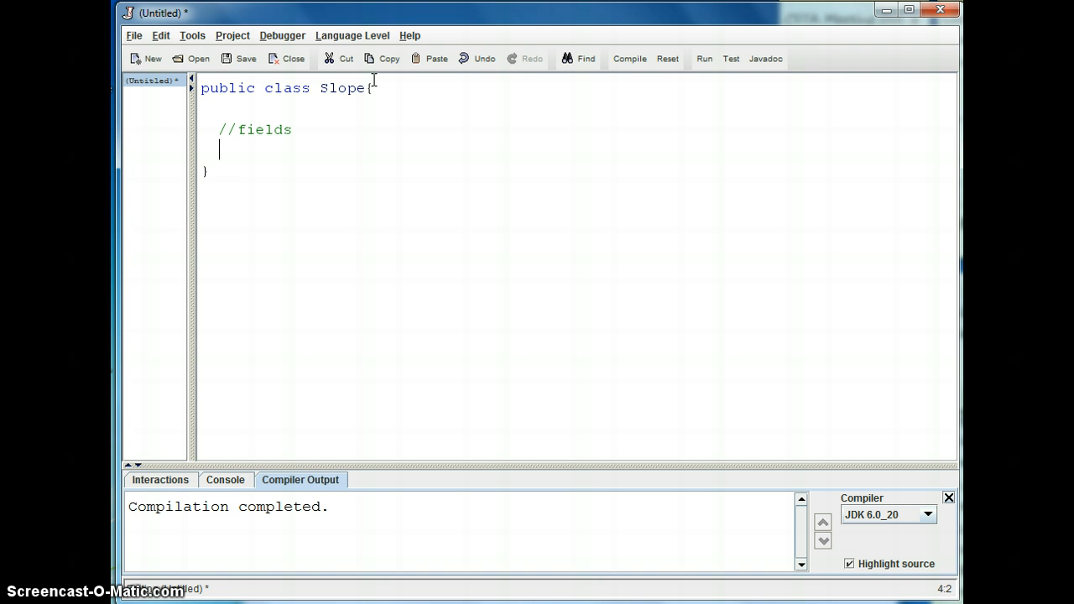
pyautogui.write('priv')
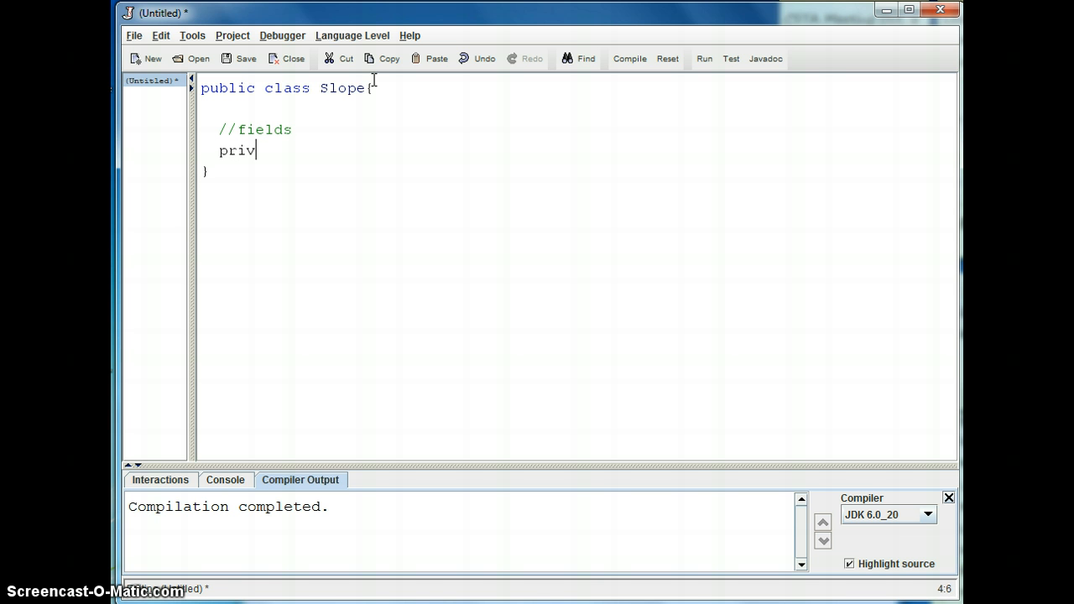
pyautogui.write('ate')
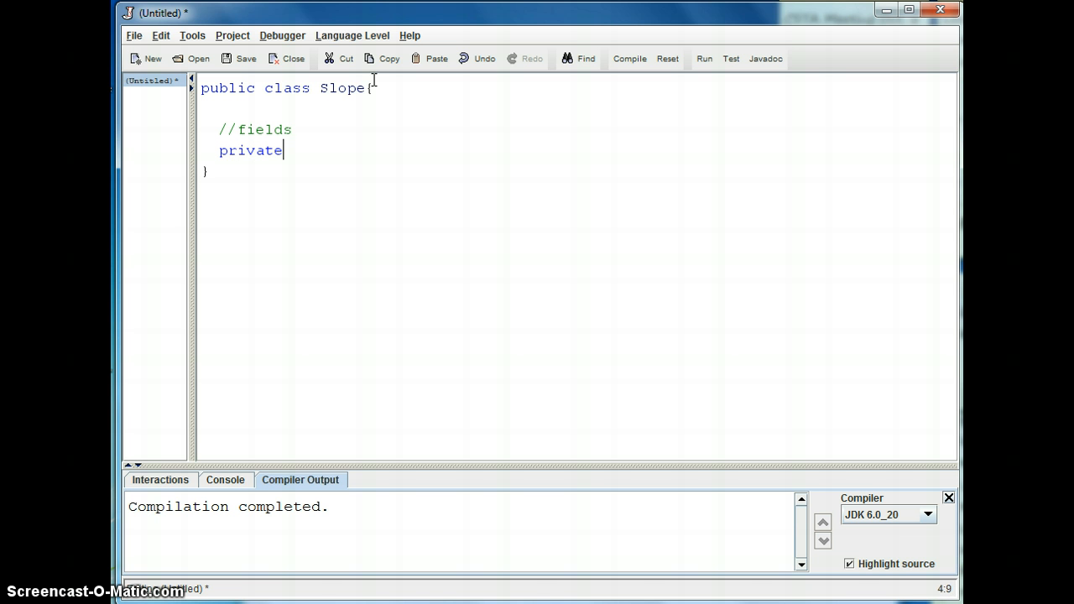
pyautogui.write('in')
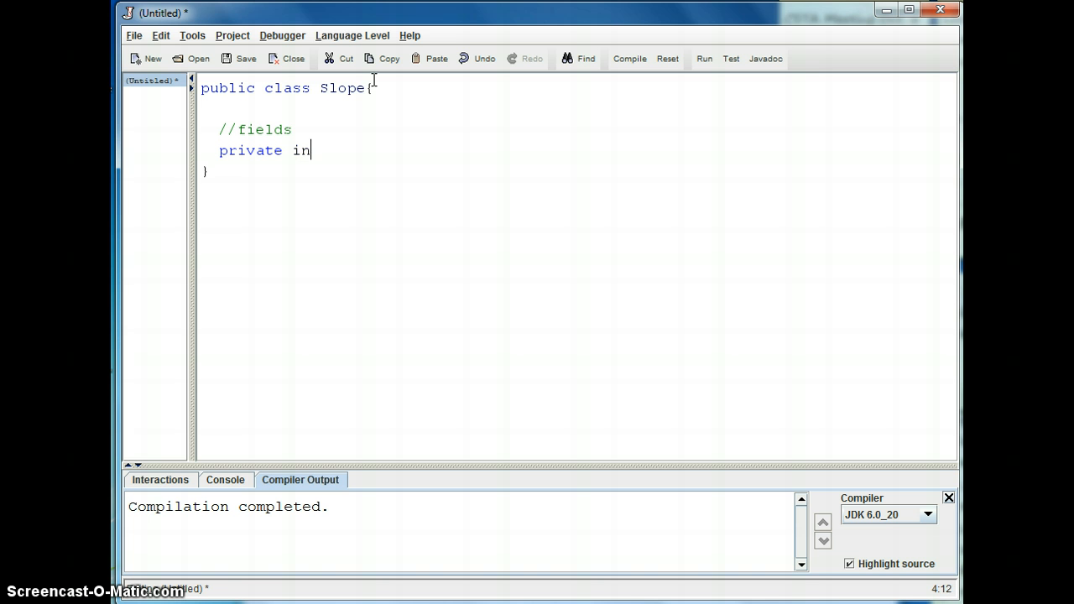
pyautogui.write('t x1,')
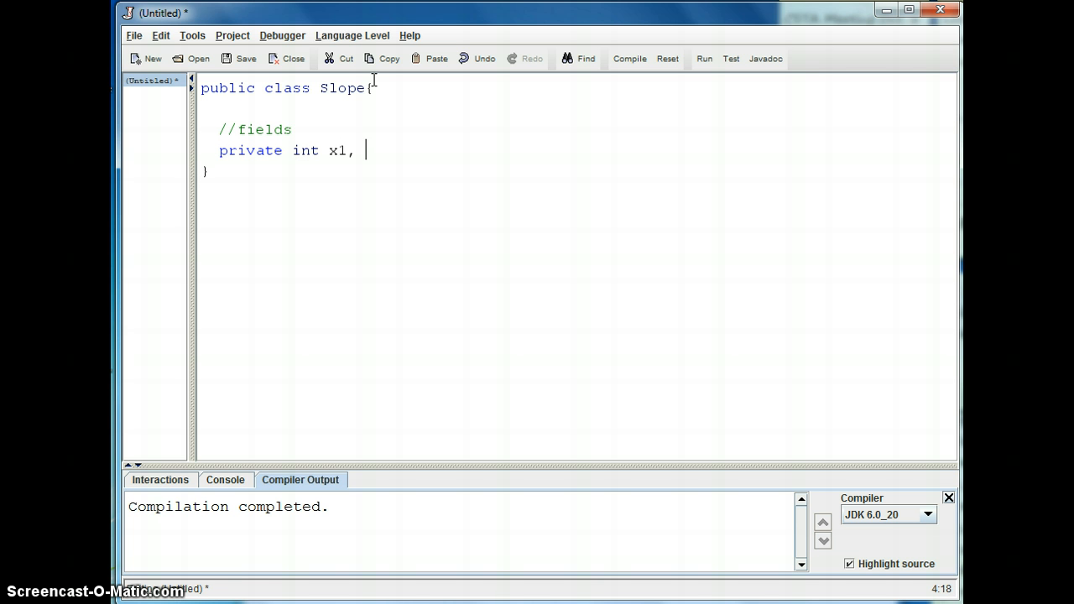
pyautogui.write('x2, y')
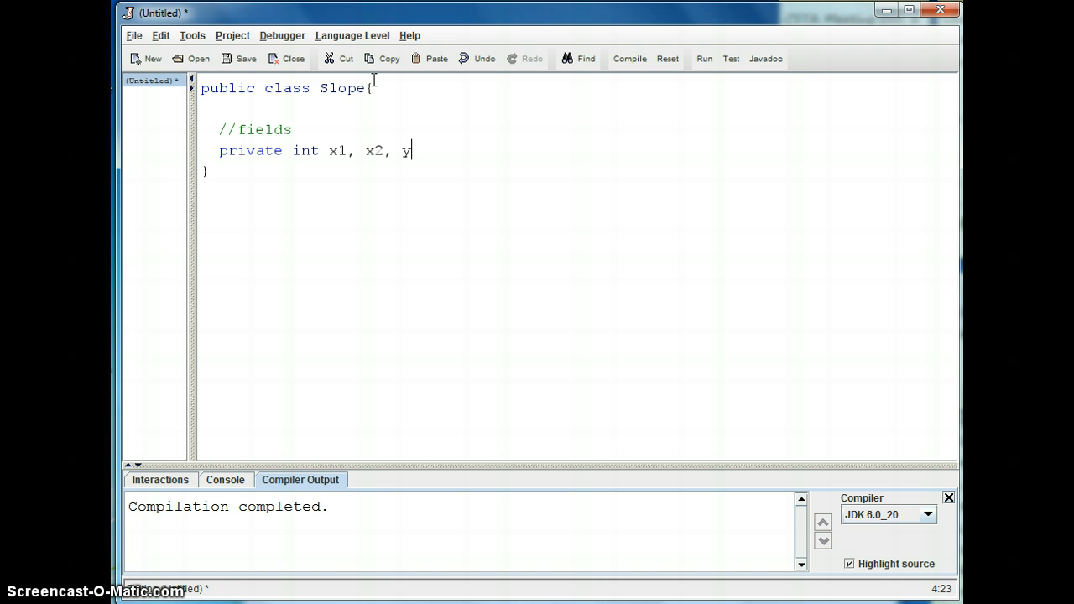
pyautogui.write('1,')
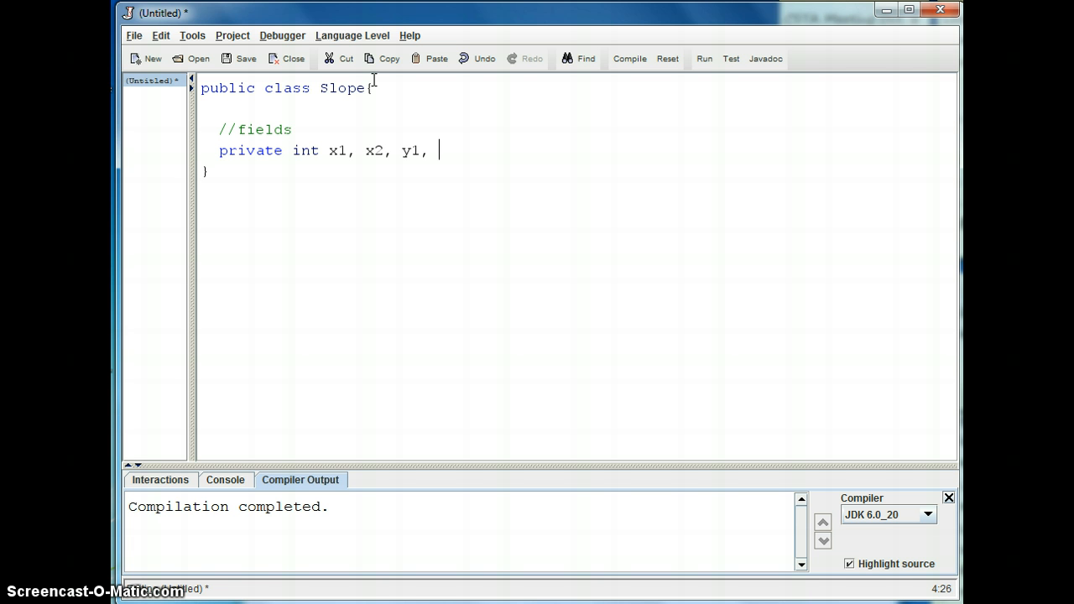
pyautogui.write('y2')
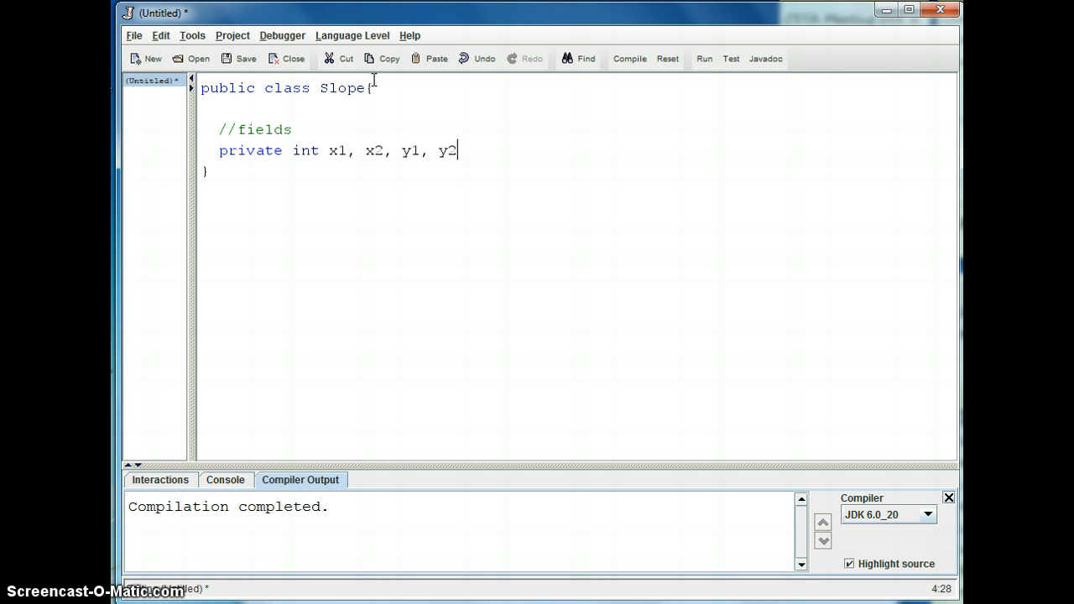
pyautogui.write(';')
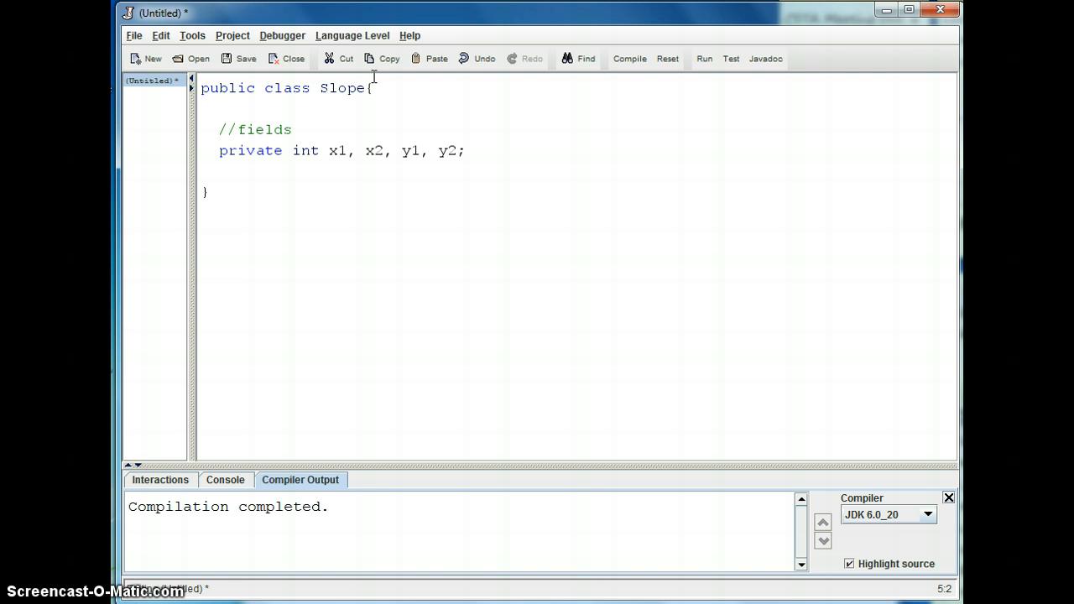
# Declare the private double slope field.
pyautogui.write('private do')
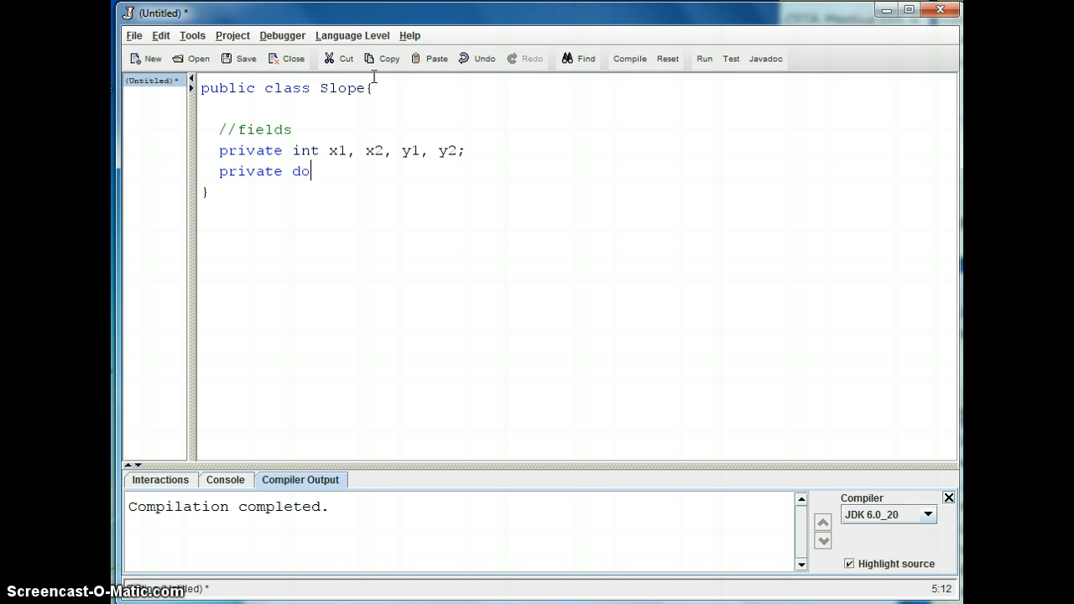
pyautogui.write('u')
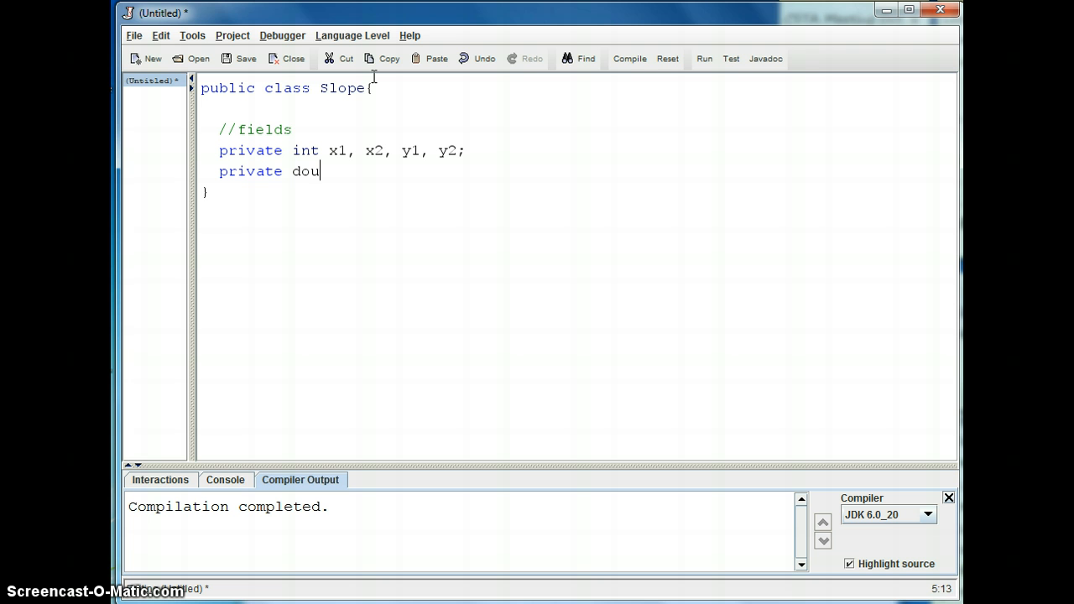
pyautogui.write('ble slope;')
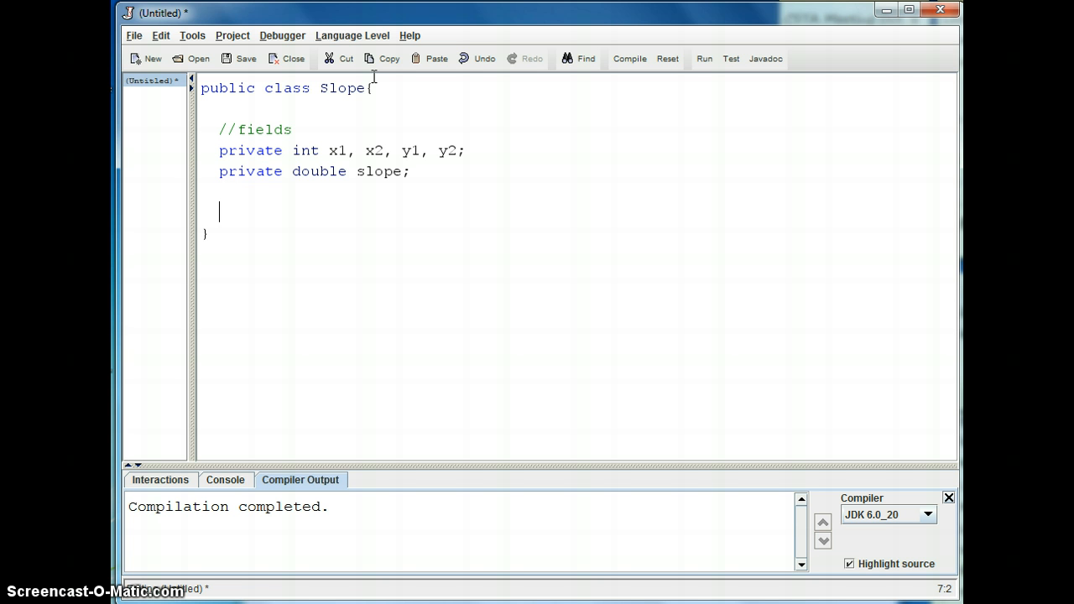
# Type a //constructor comment and an empty public Slope() constructor with braces.
pyautogui.write('//con')
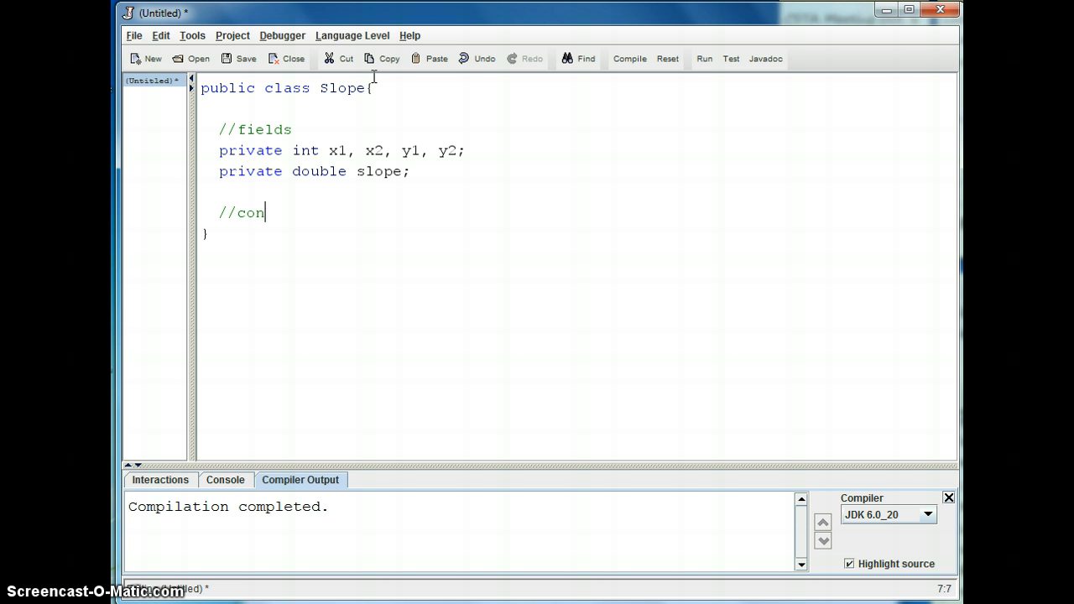
pyautogui.write('structor')
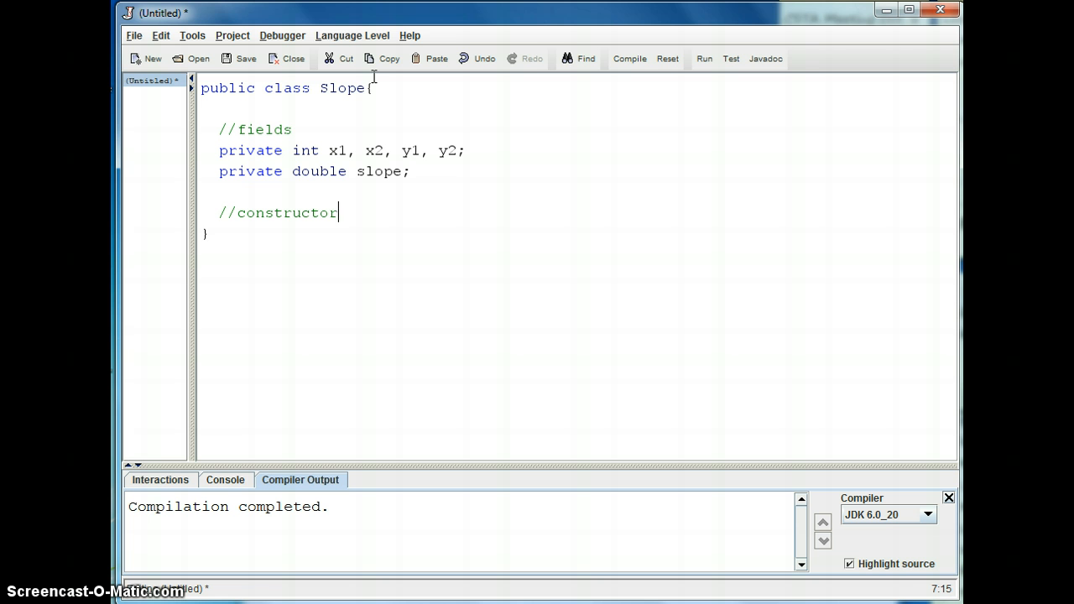
pyautogui.write('pu')
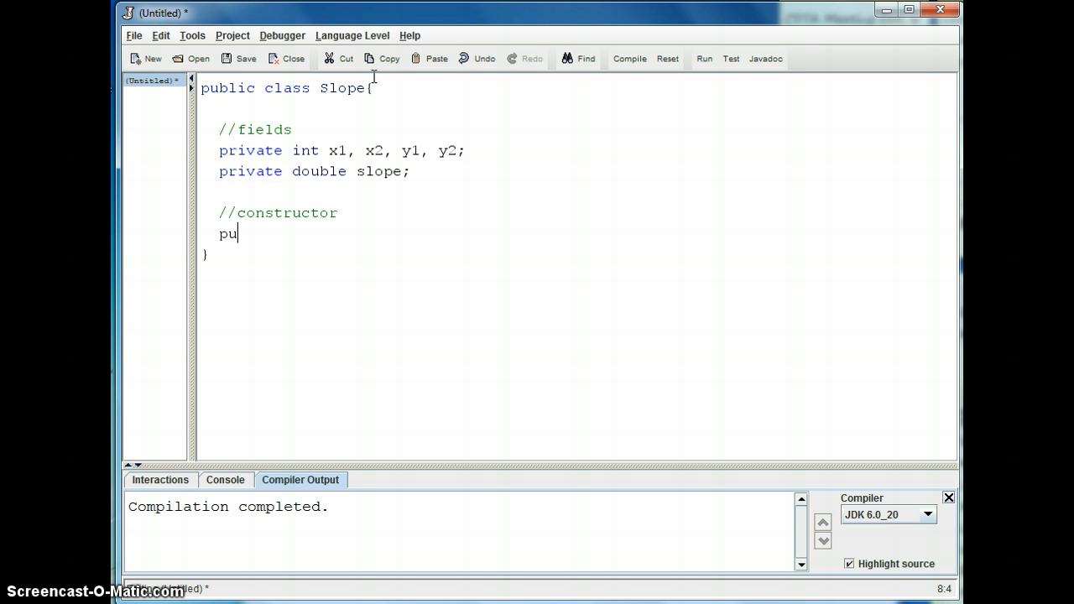
pyautogui.write('blic Sl')
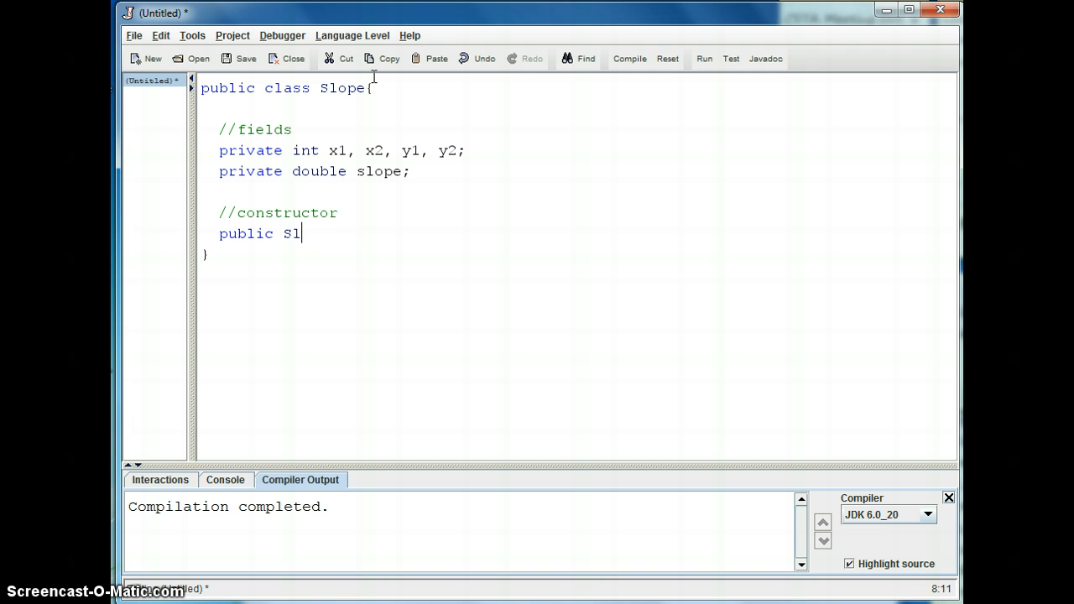
pyautogui.write('ope(')
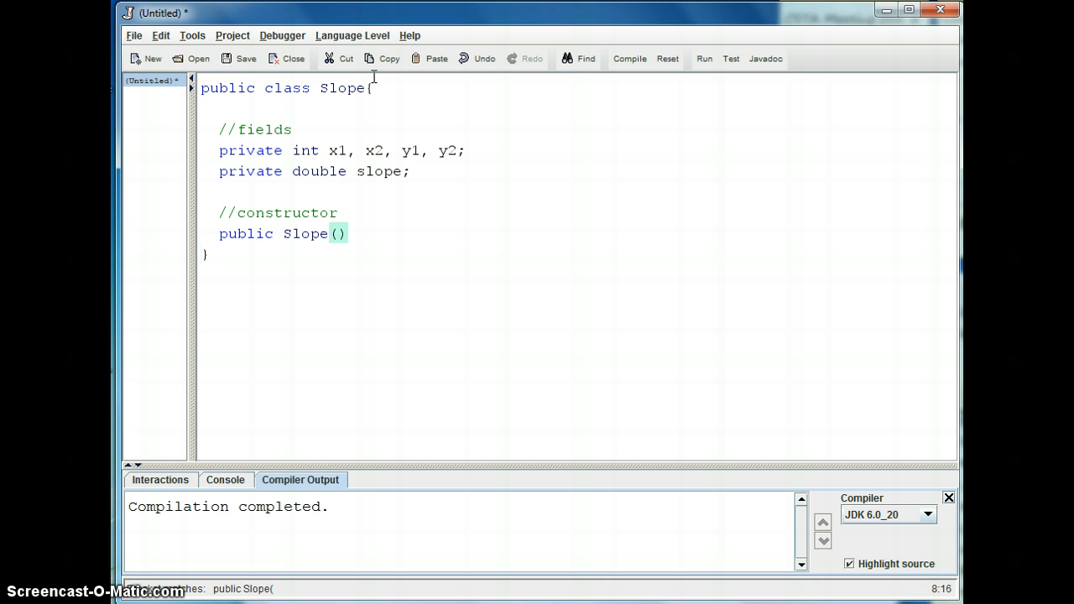
pyautogui.write('{')
pyautogui.write('}')
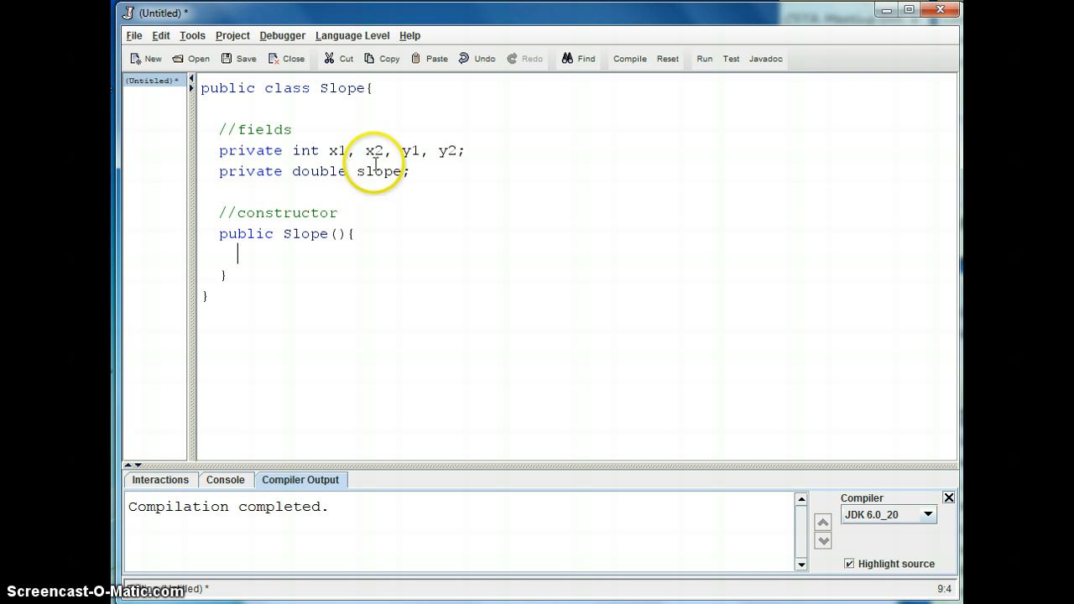
pyautogui.moveTo(386, 124)
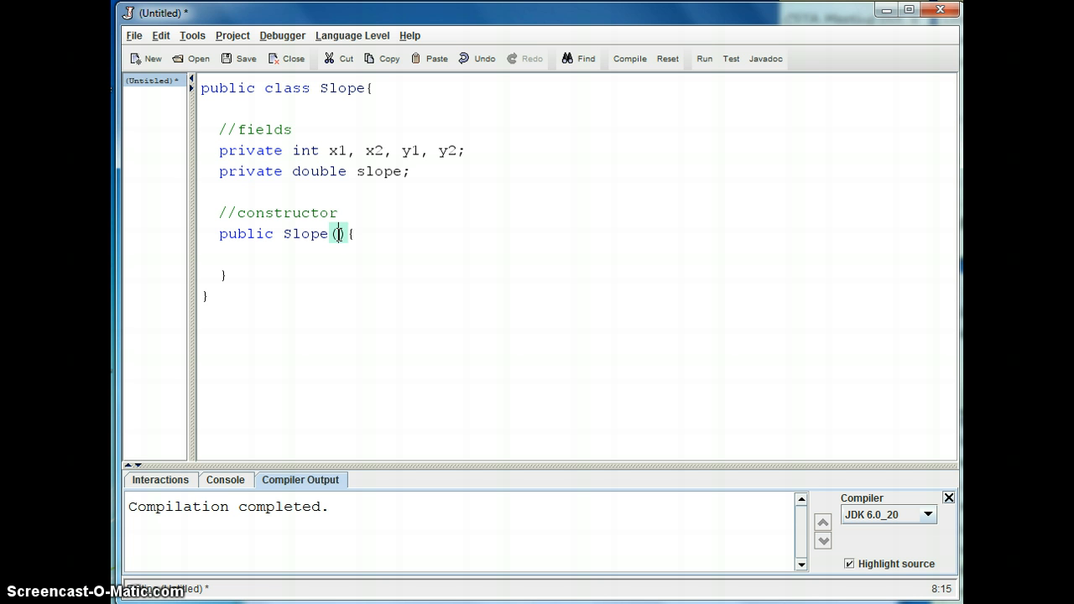
# Fill the constructor parameters with int x2, int y1, int y2 after x1.
pyautogui.write('int x1, int')
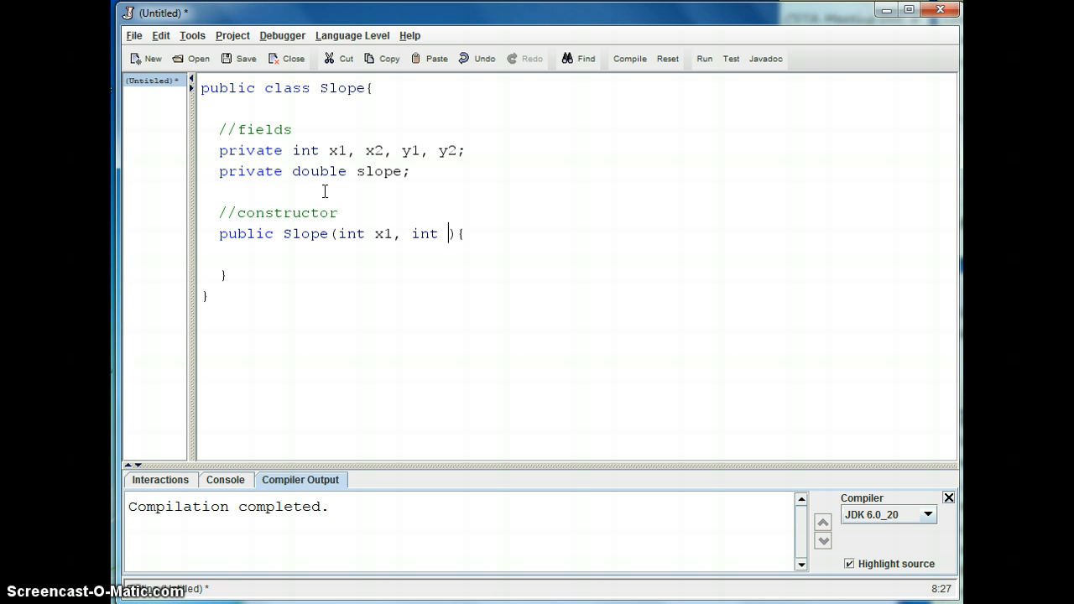
pyautogui.write('x2, in')
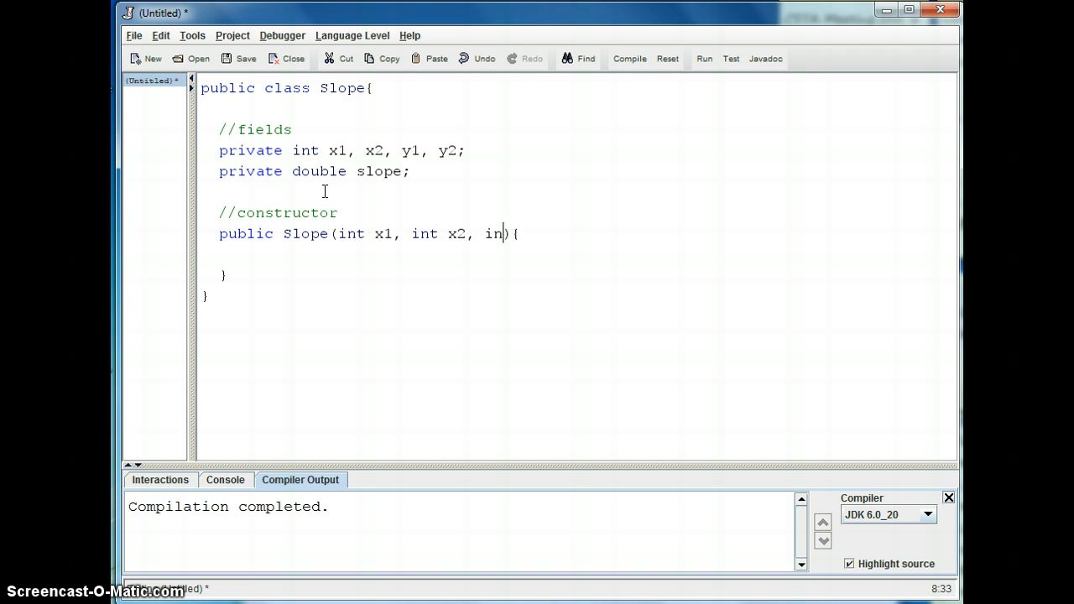
pyautogui.write('int y1, int y2')
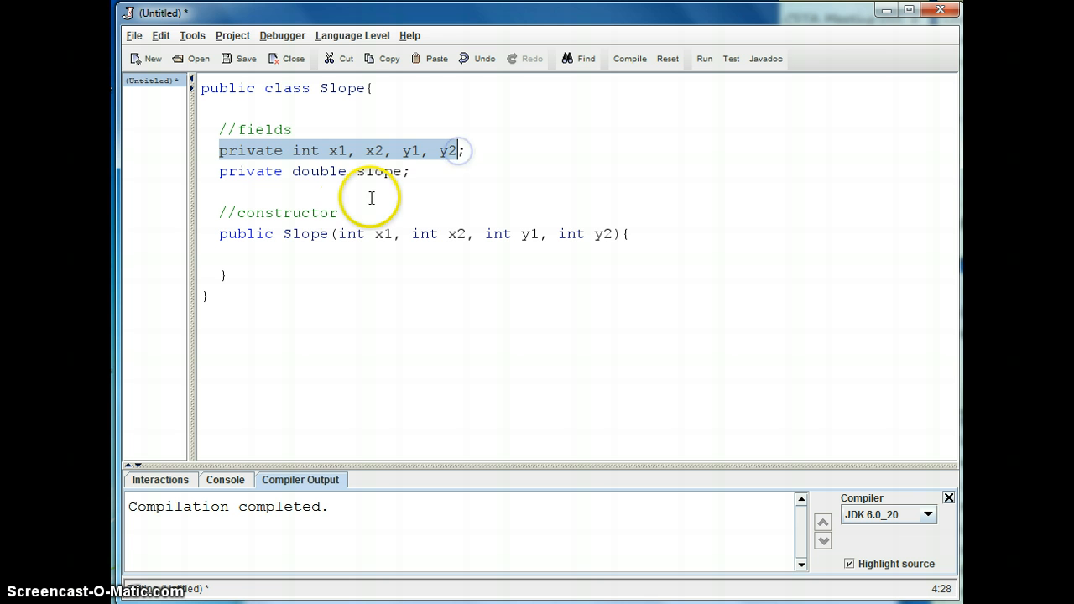
pyautogui.click(237, 255)
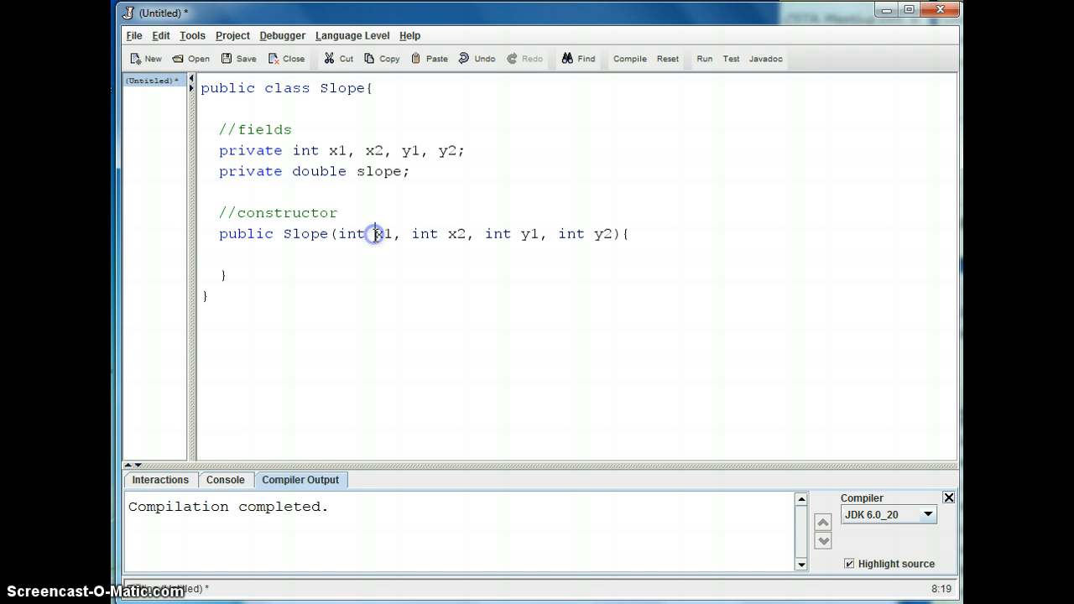
pyautogui.click(374, 234)
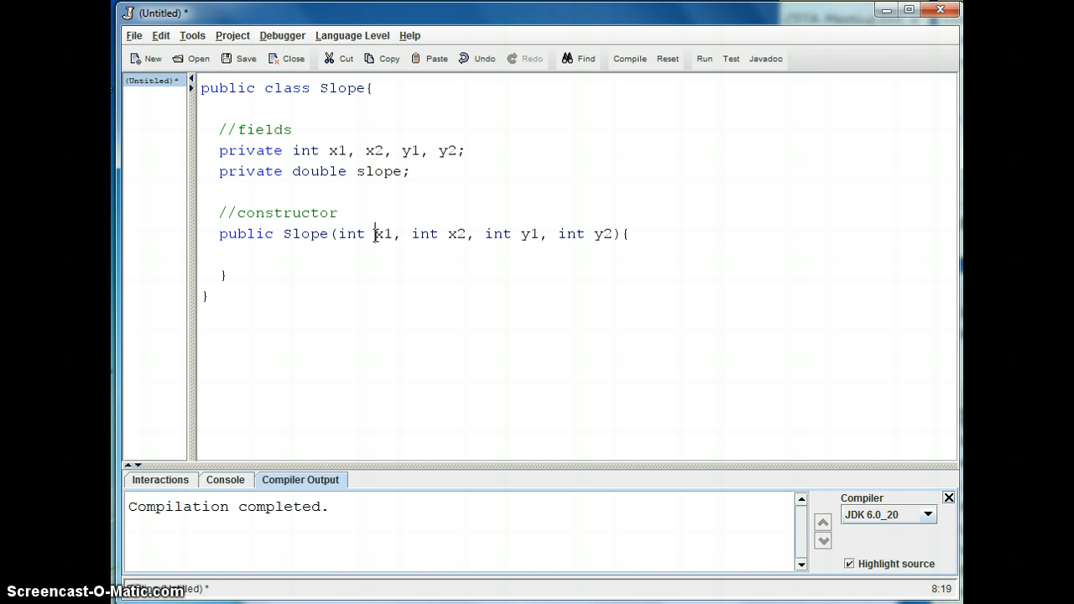
pyautogui.write('y')
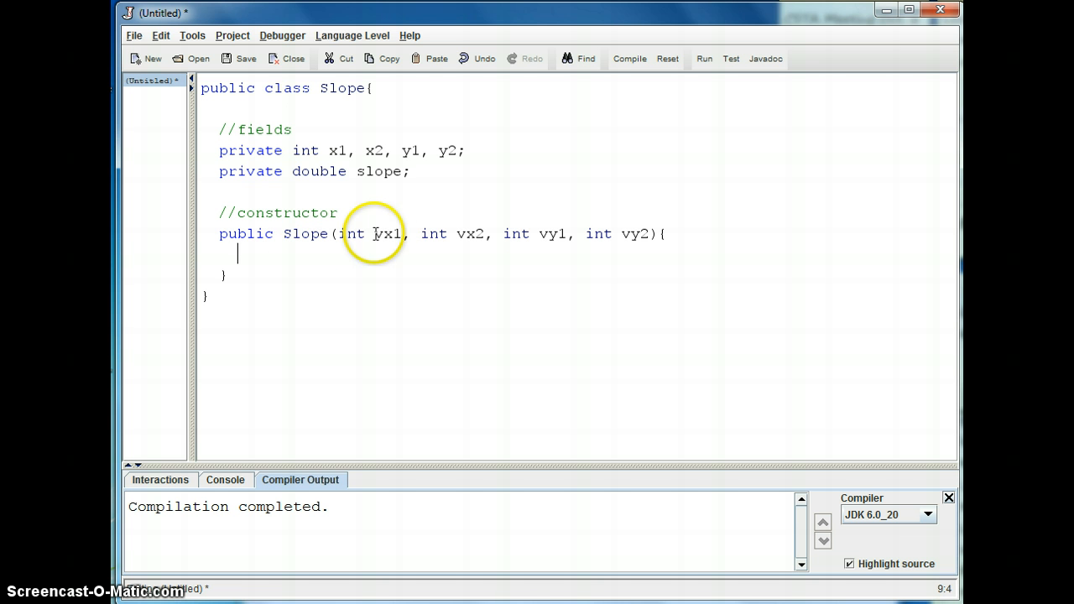
pyautogui.doubleClick(386, 233)
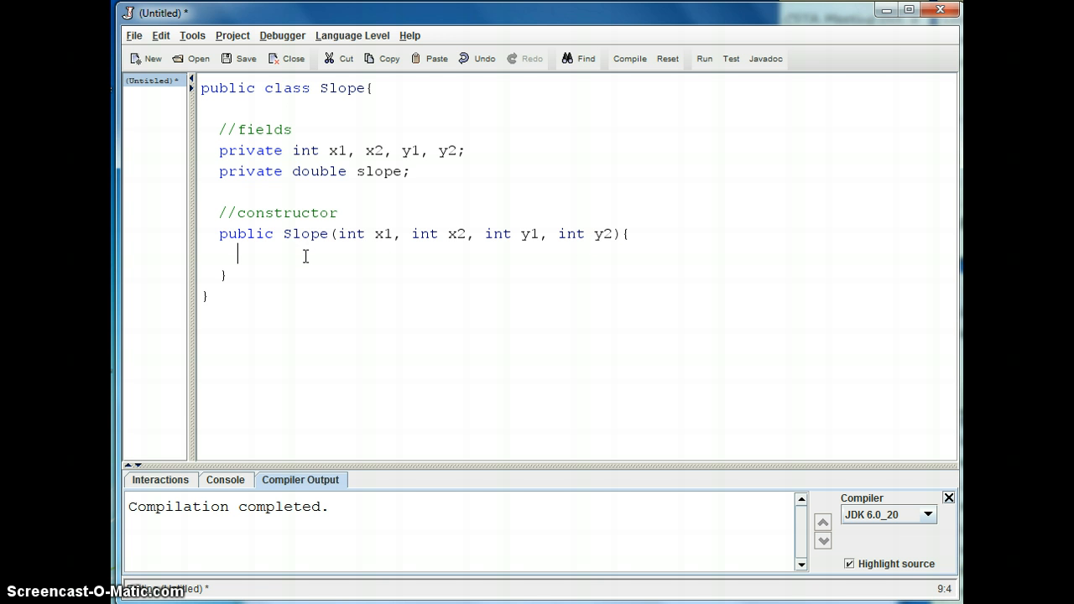
# Assign this.x1 = x1, this.x2 = x2, this.y1 = y1, this.y2 = y2 in the constructor.
pyautogui.write('this.x1')
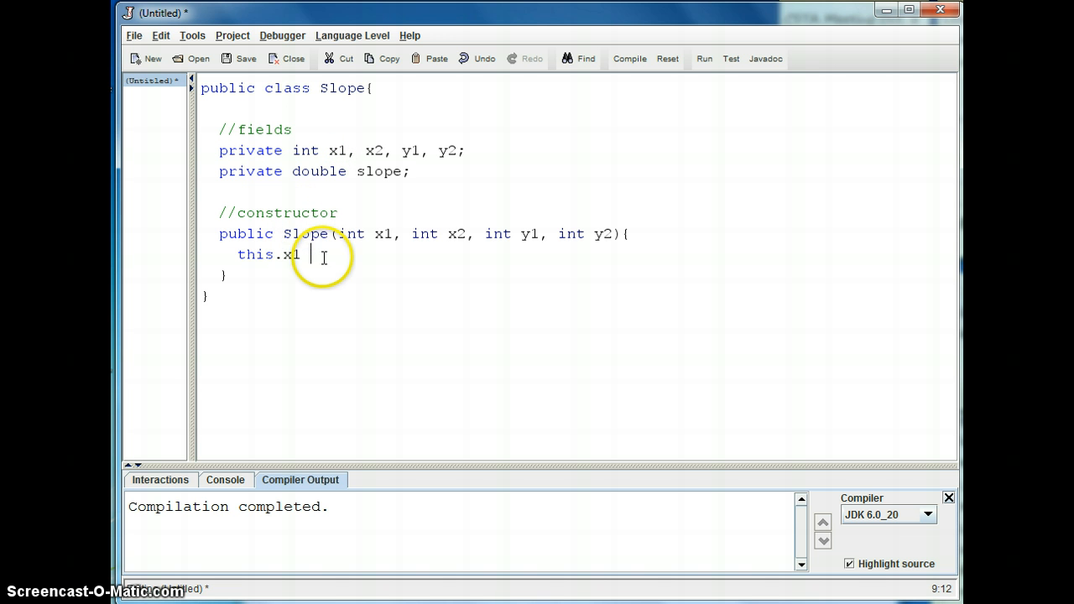
pyautogui.write('=')
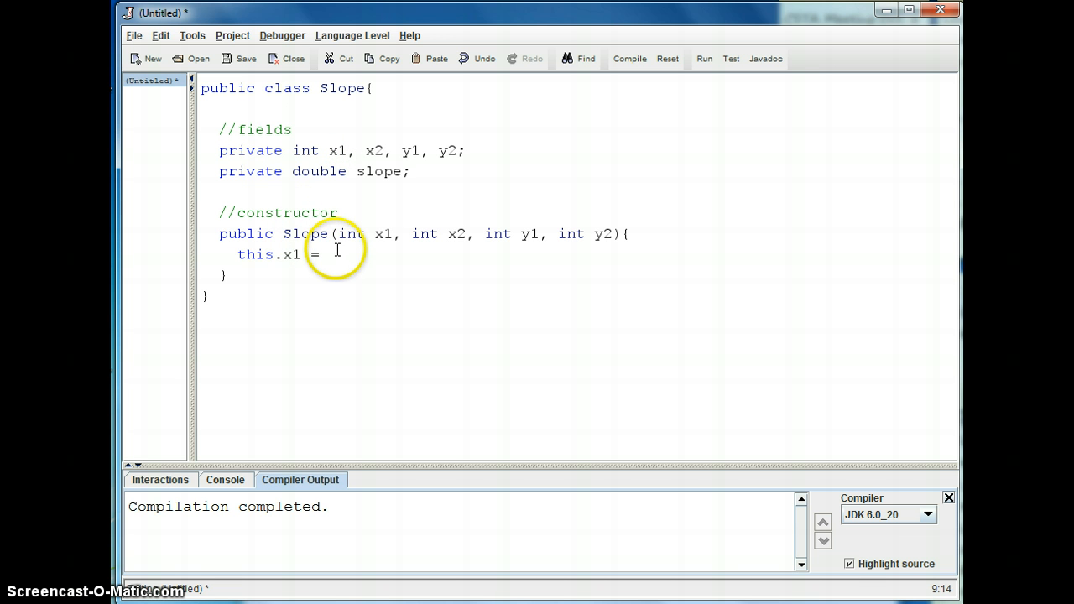
pyautogui.write('x1;')
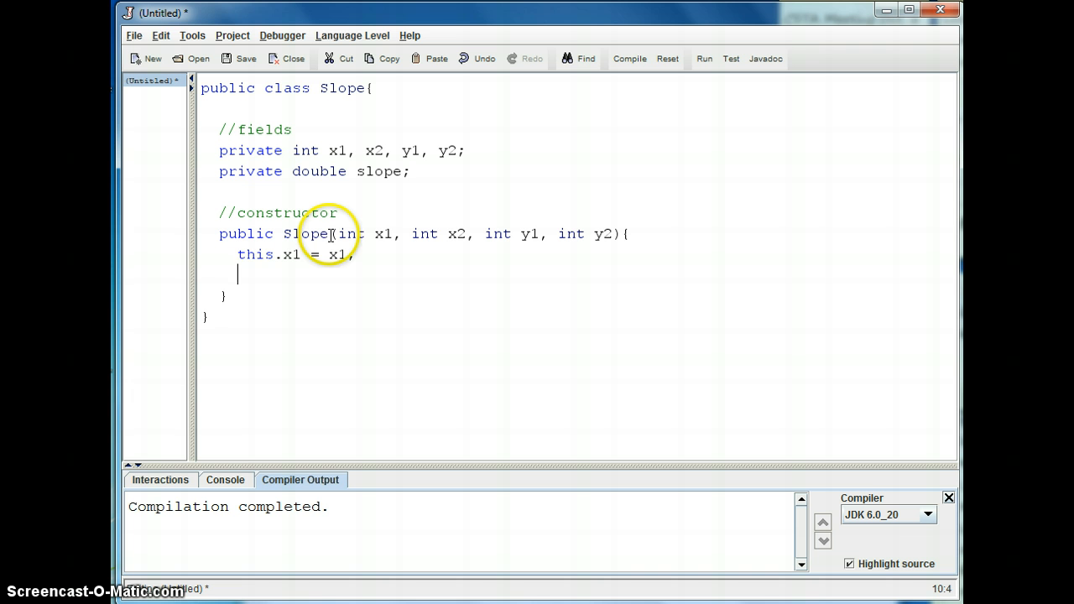
pyautogui.write('this.')
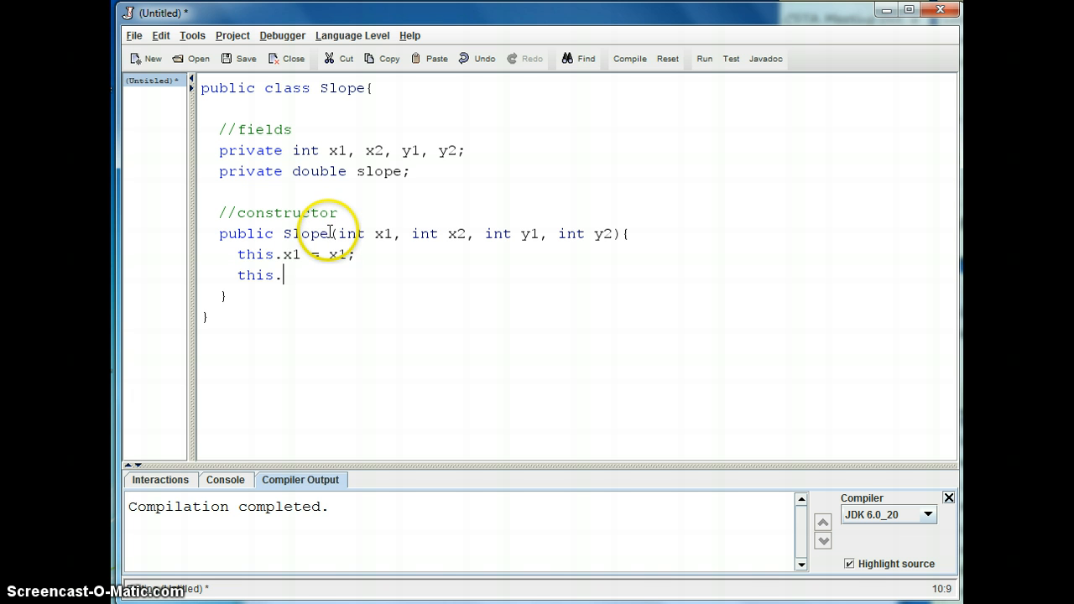
pyautogui.write('x2')
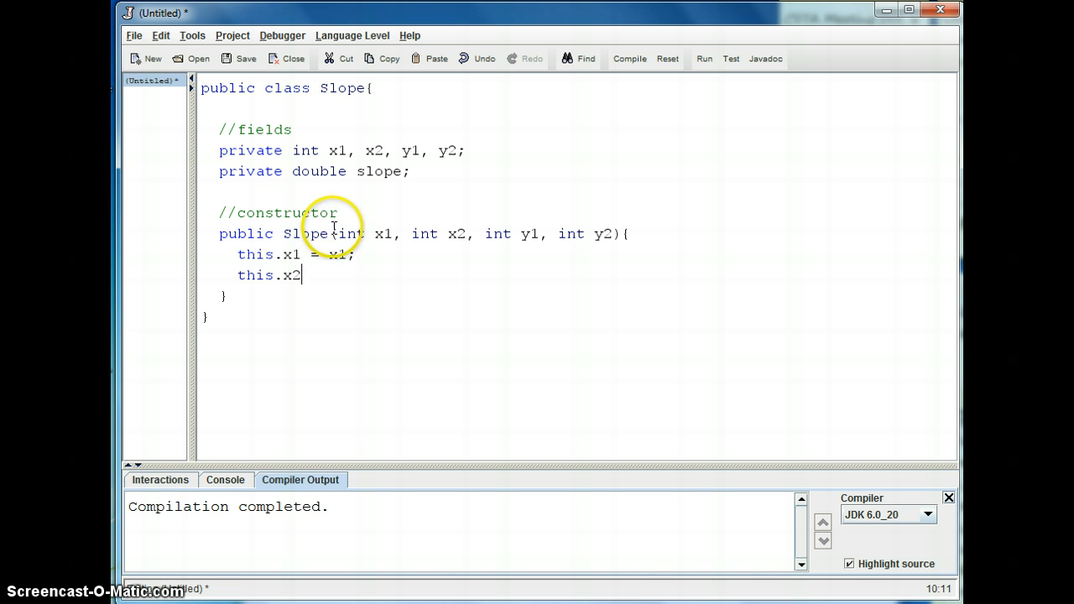
pyautogui.write('x1')
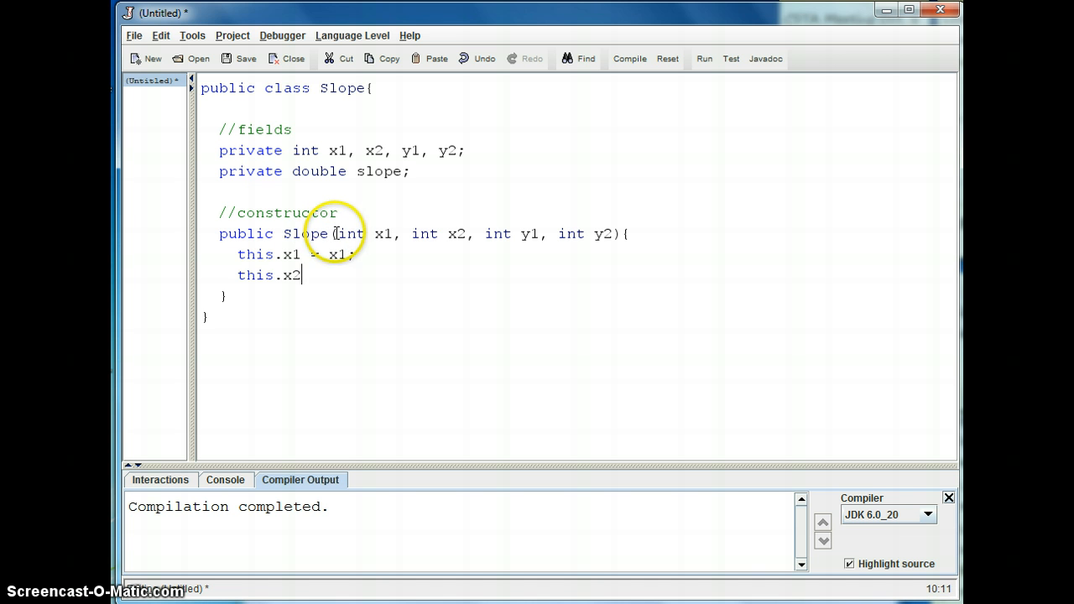
pyautogui.write('= x1;')
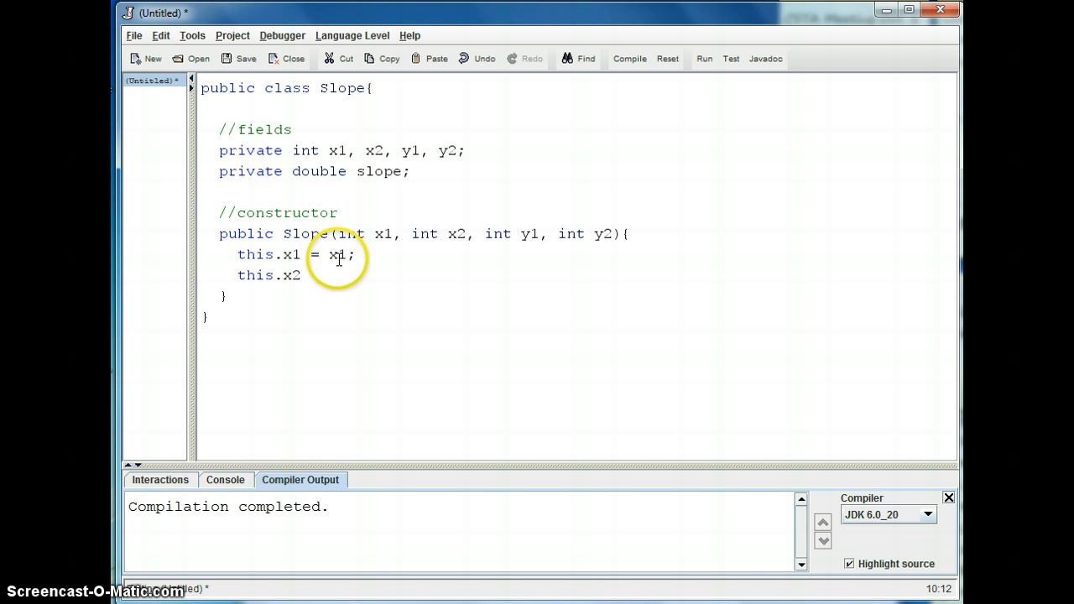
pyautogui.write('= x2;')
pyautogui.write('this.')
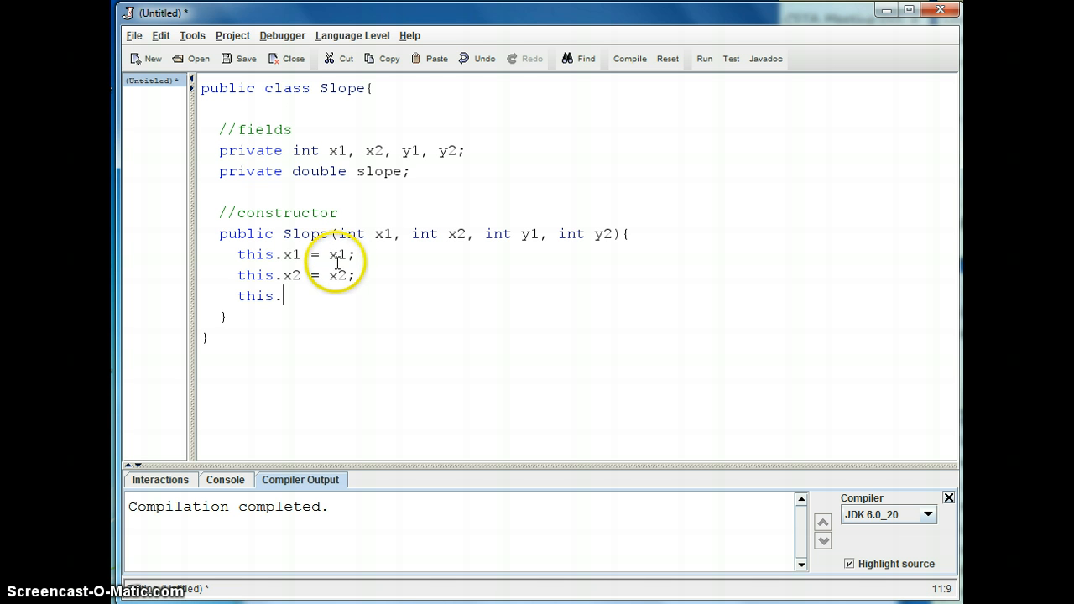
pyautogui.write('y1 = y1;')
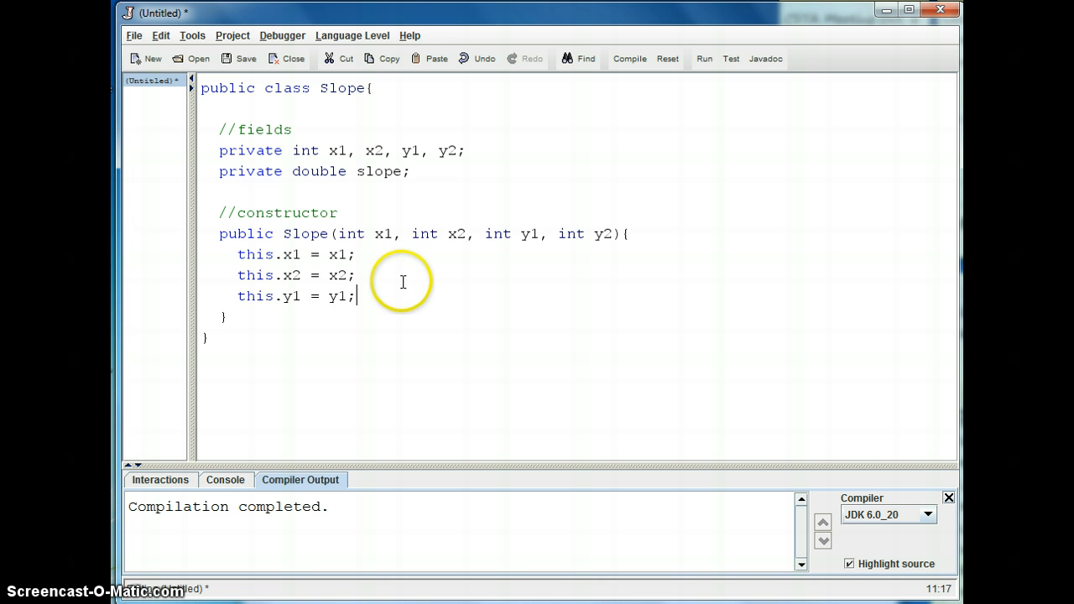
pyautogui.write('this.y')
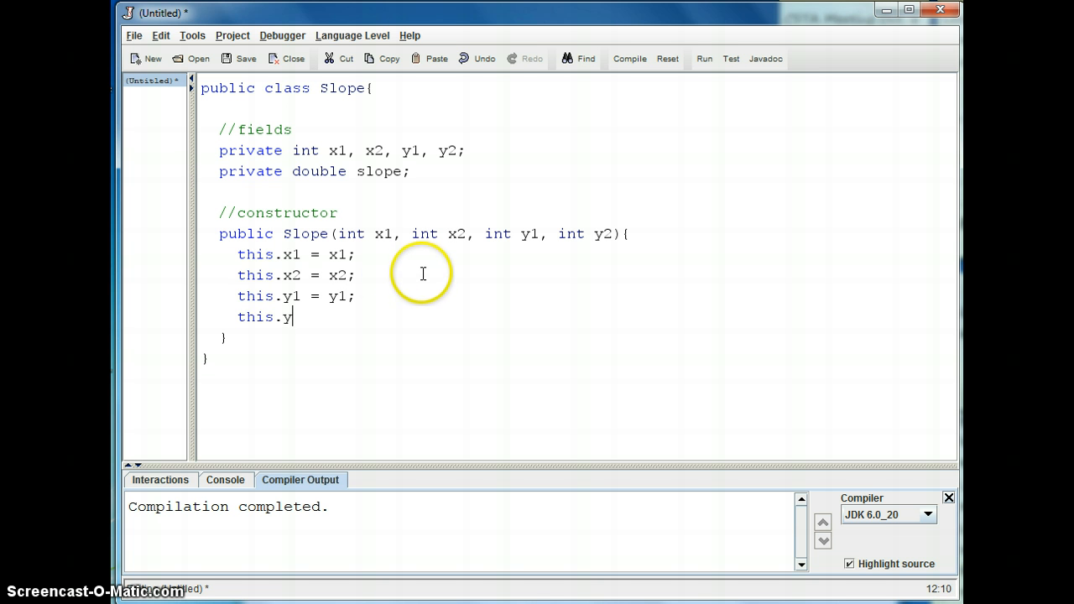
pyautogui.write('2 =')
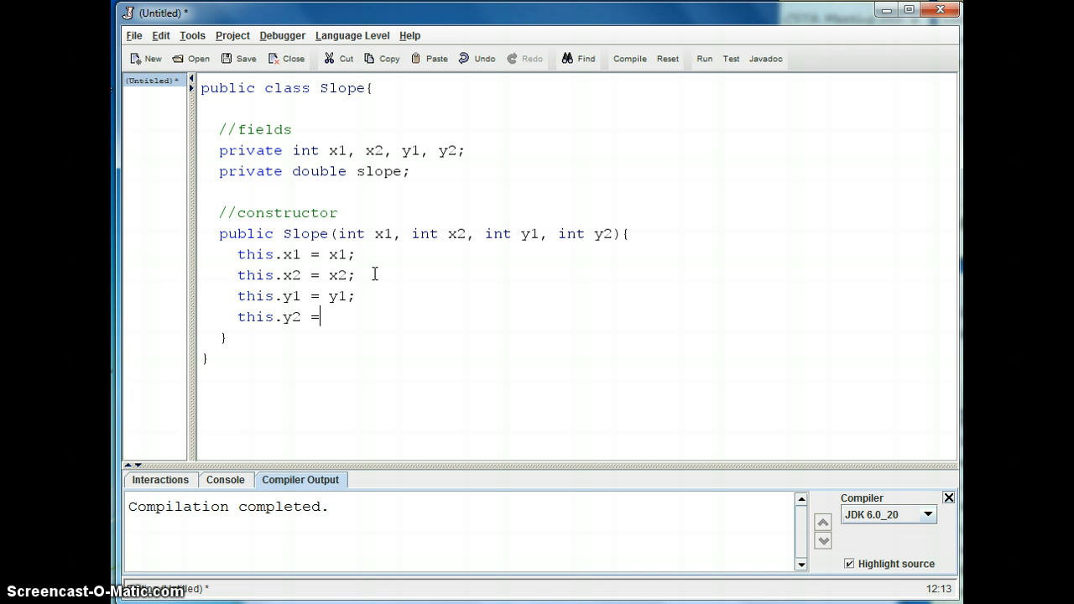
pyautogui.write('y2;')
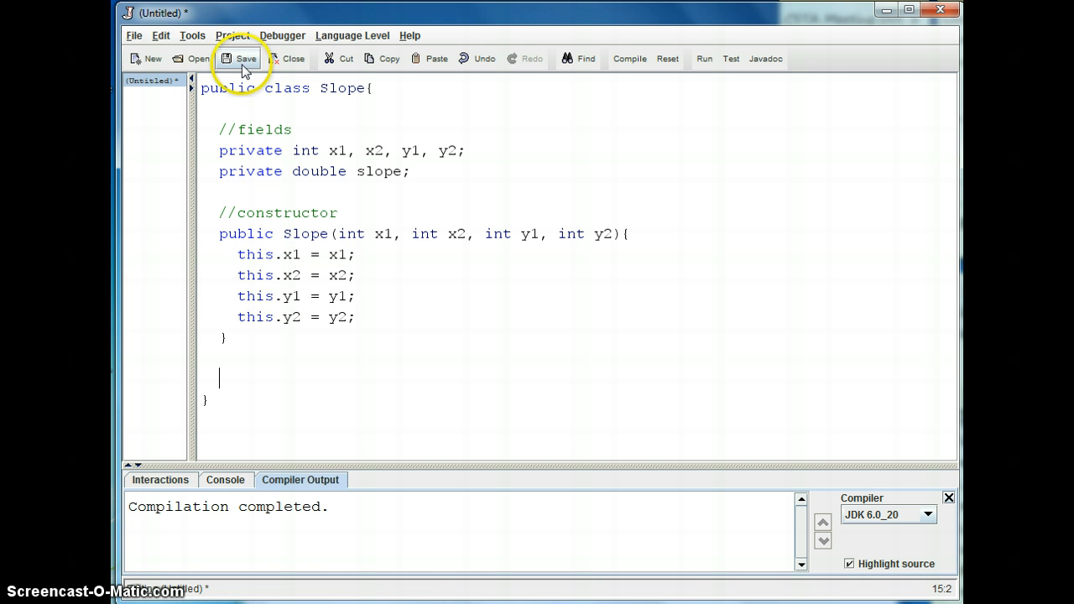
# Save the class as Slope.java, confirming overwrite of the existing file.
pyautogui.click(239, 58)
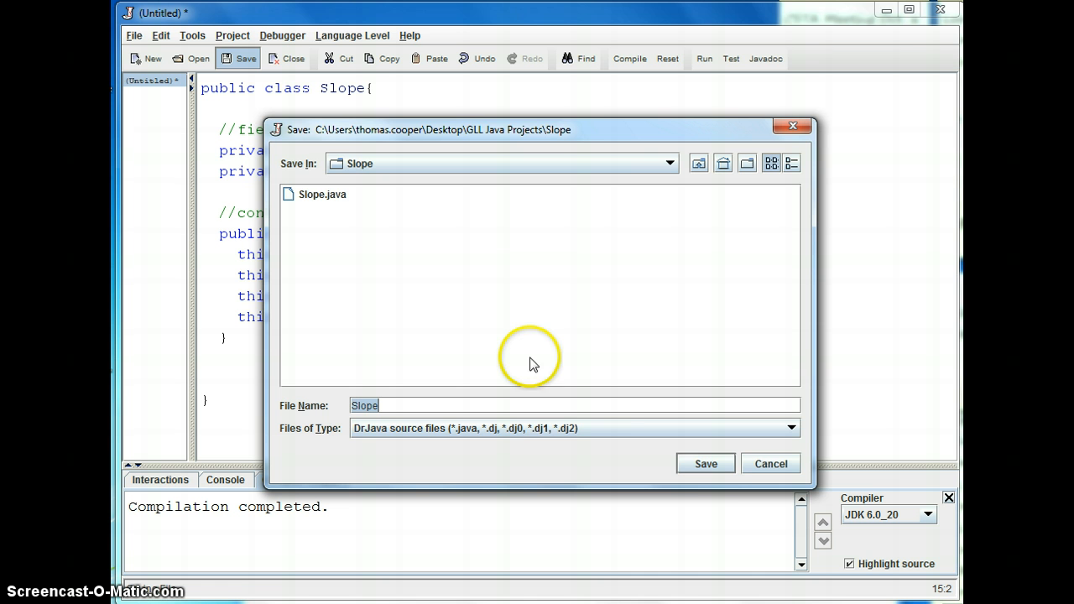
pyautogui.click(703, 463)
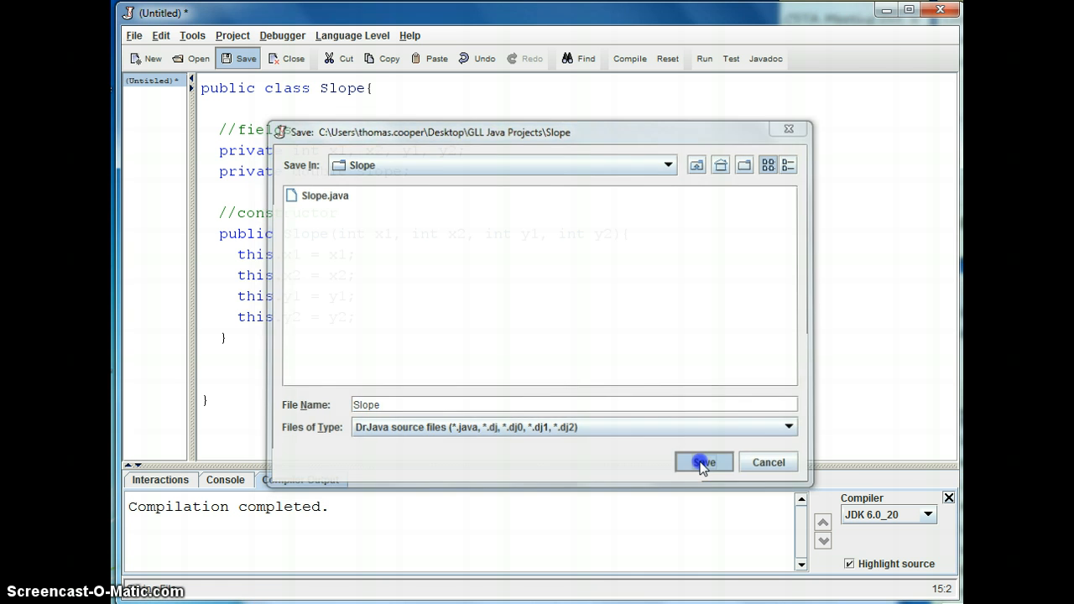
pyautogui.click(700, 462)
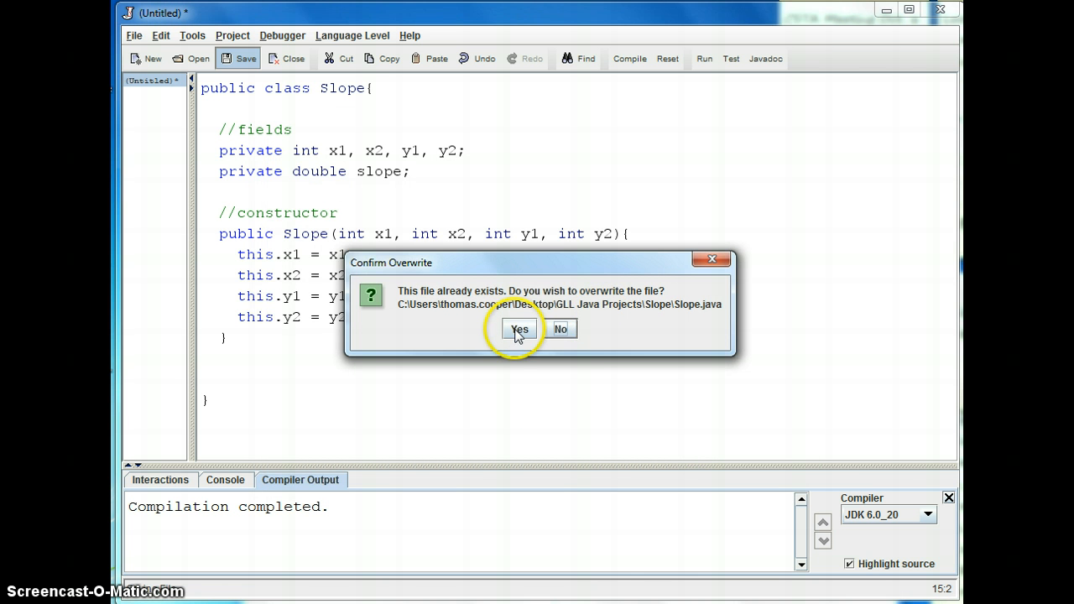
pyautogui.click(519, 328)
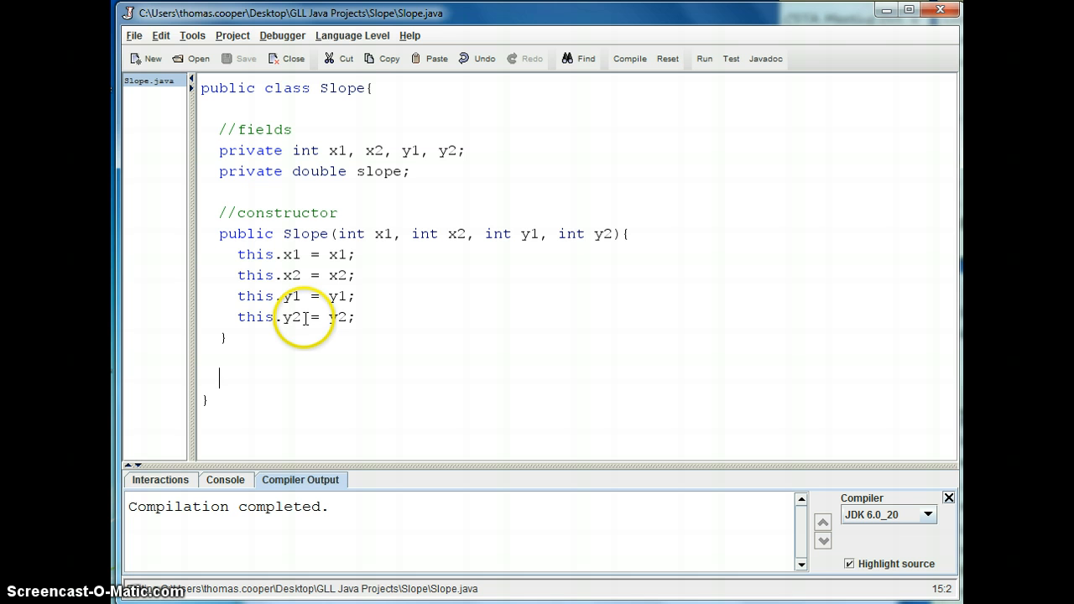
# Type the header public double calculateSlope() below the constructor.
pyautogui.write('pu')
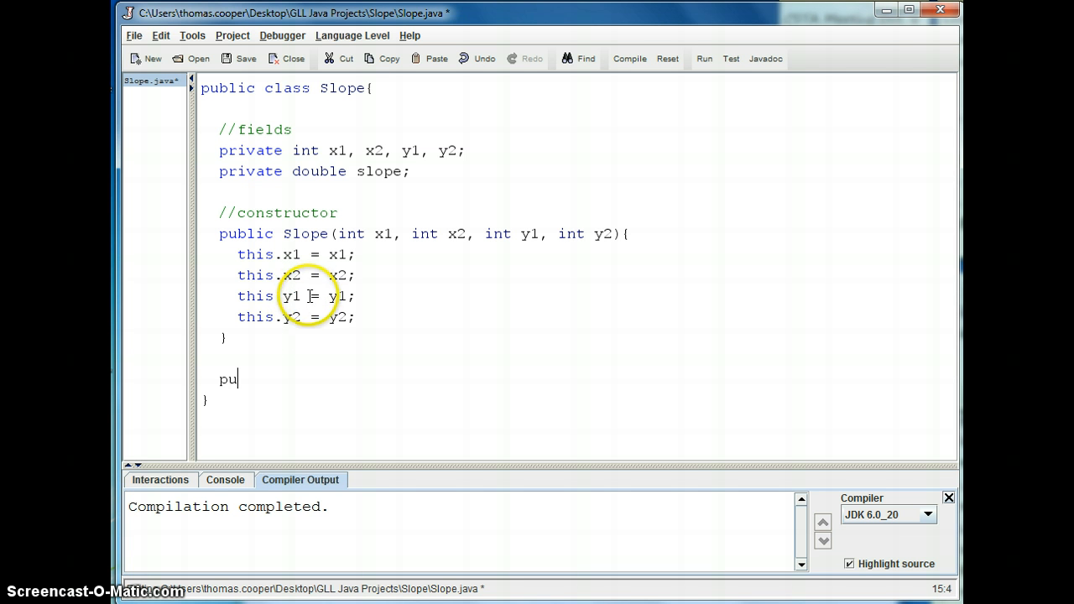
pyautogui.write('blic doulbe')
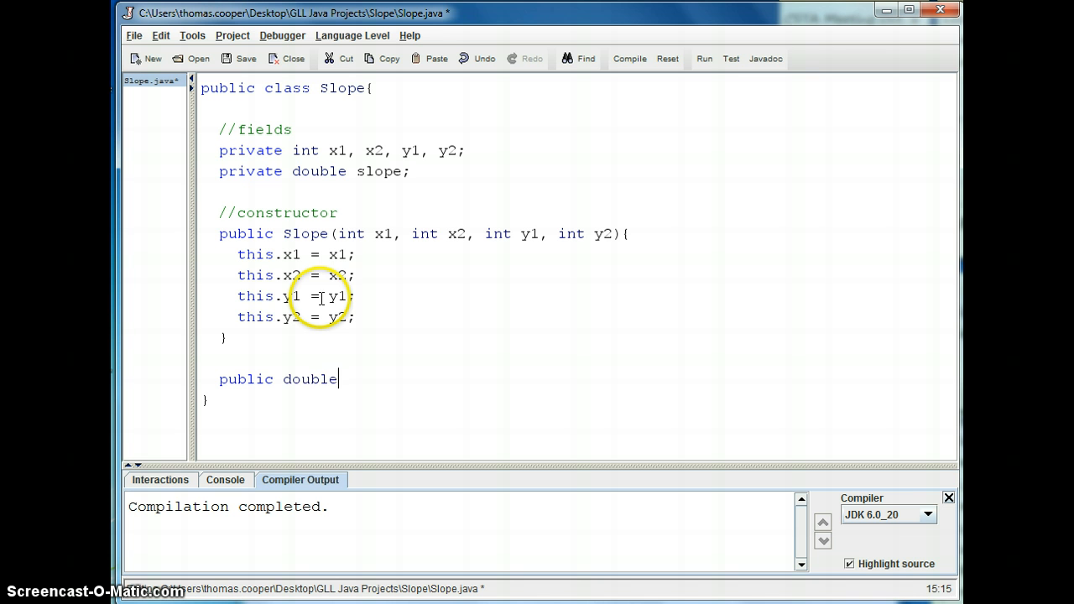
pyautogui.write('cal')
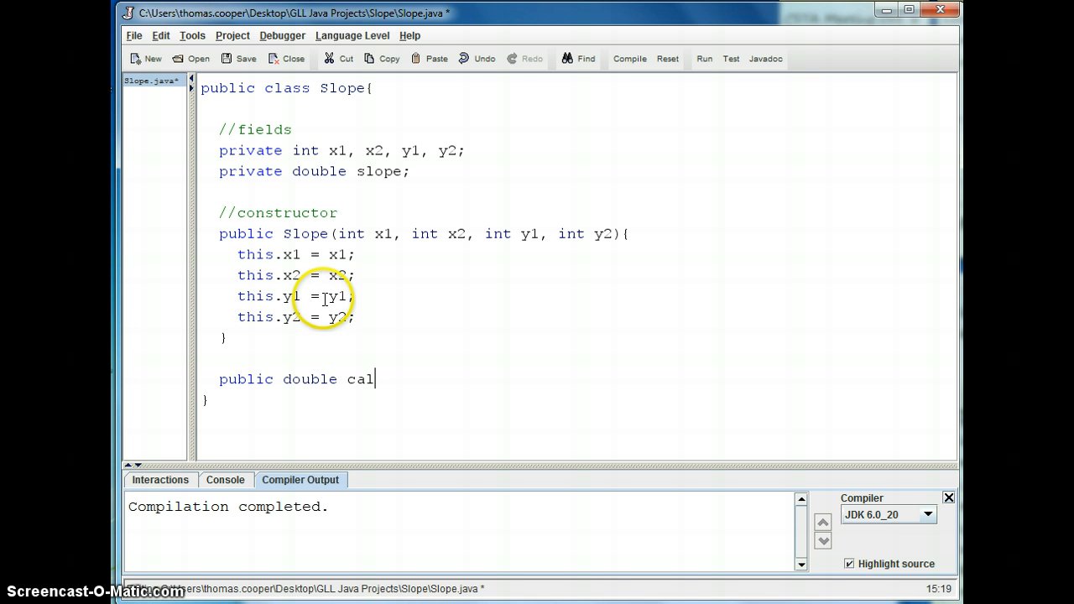
pyautogui.write('culateSlope(){')
pyautogui.write('}')
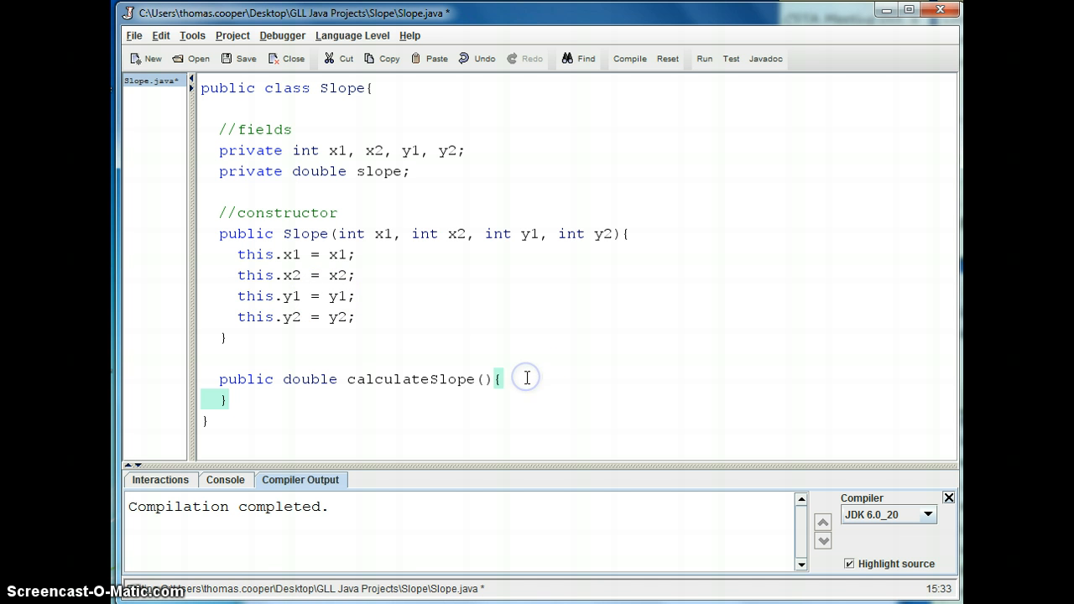
# Start 'slope = Math.abs(' with the (this.y2 - this.y1) numerator.
pyautogui.write('s')
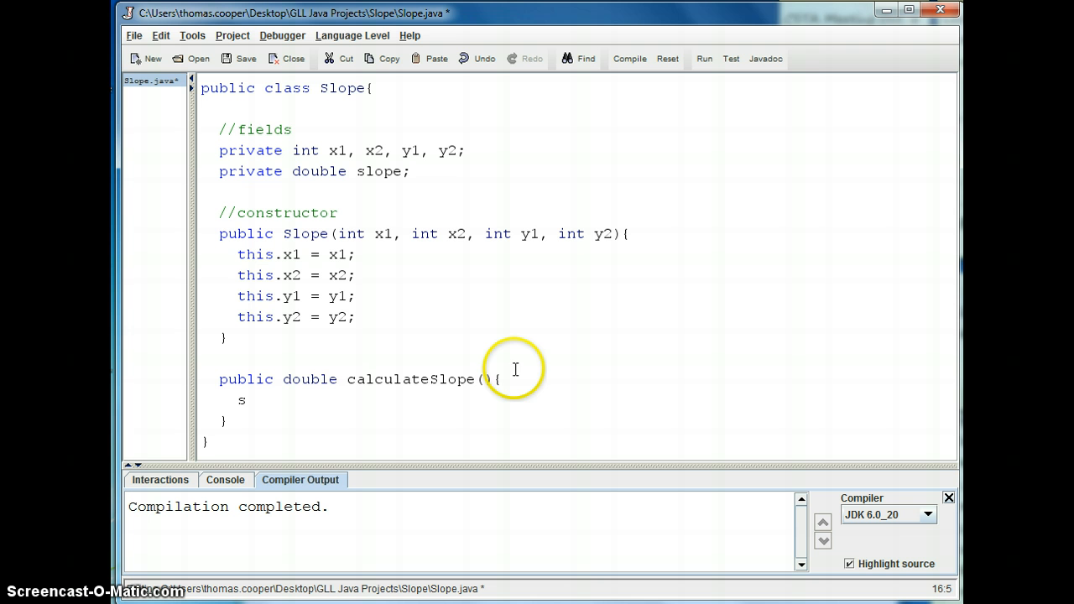
pyautogui.write('lope')
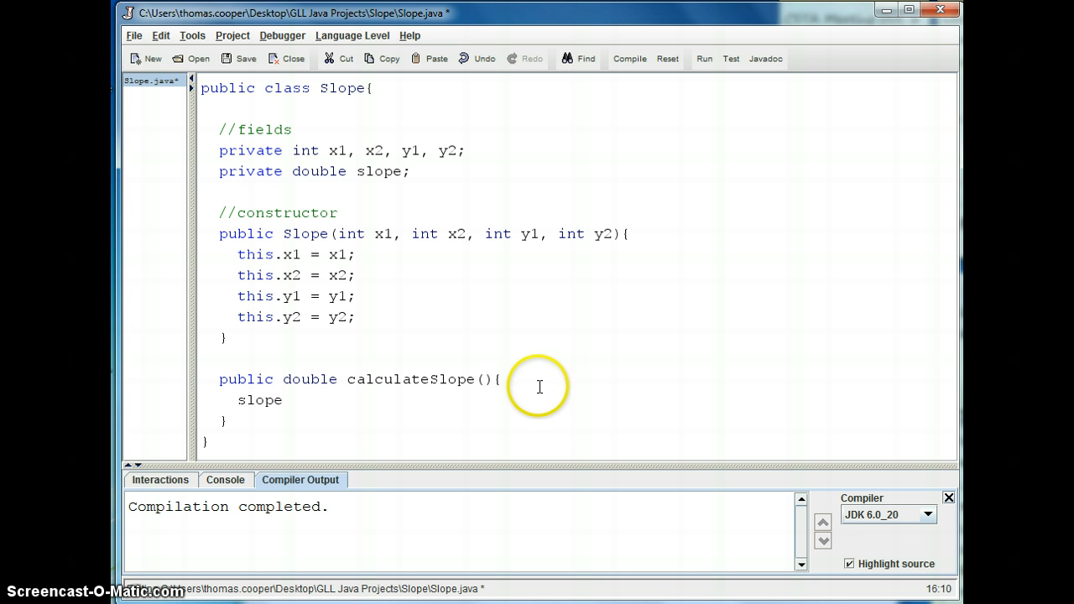
pyautogui.write('=')
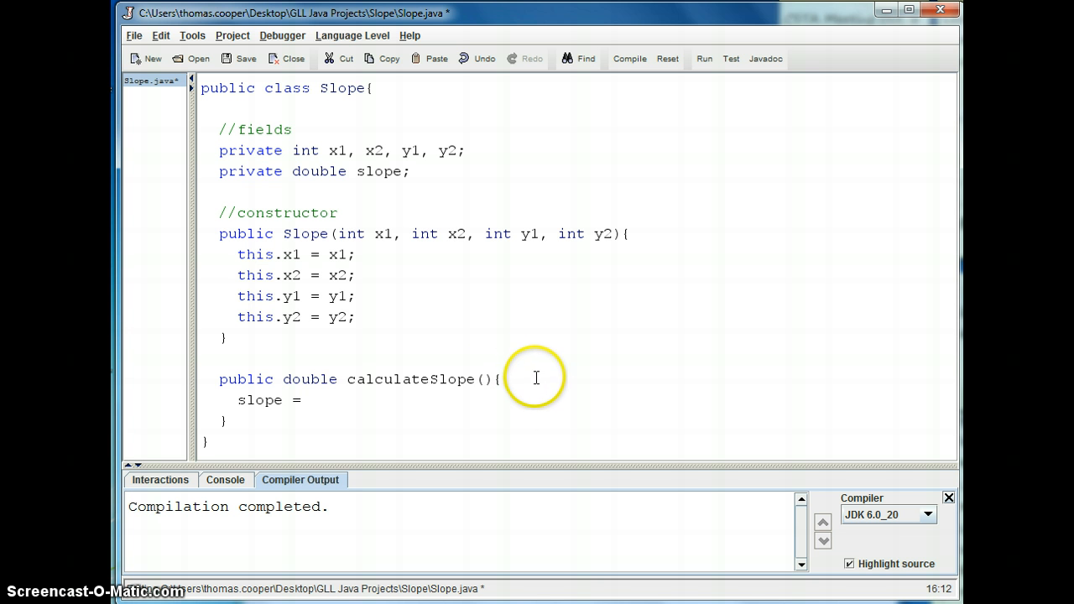
pyautogui.write('M')
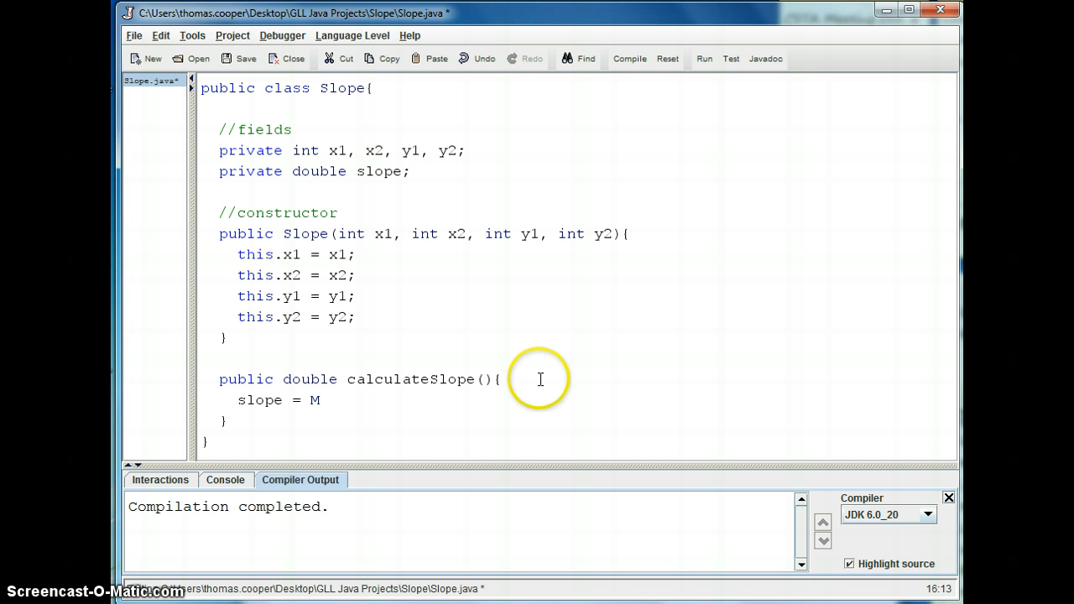
pyautogui.moveTo(538, 378)
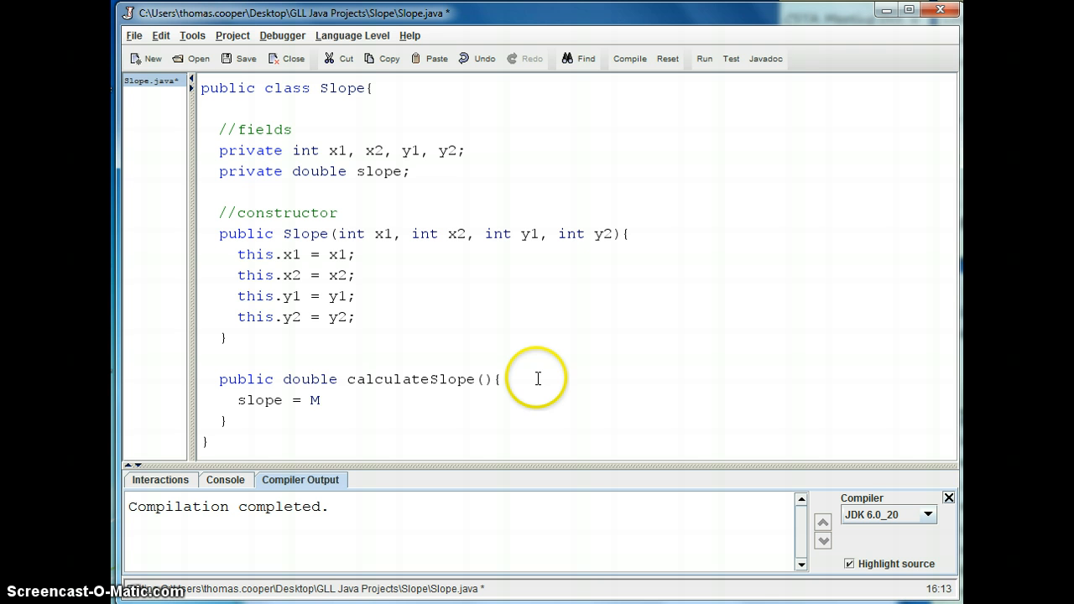
pyautogui.write('ath')
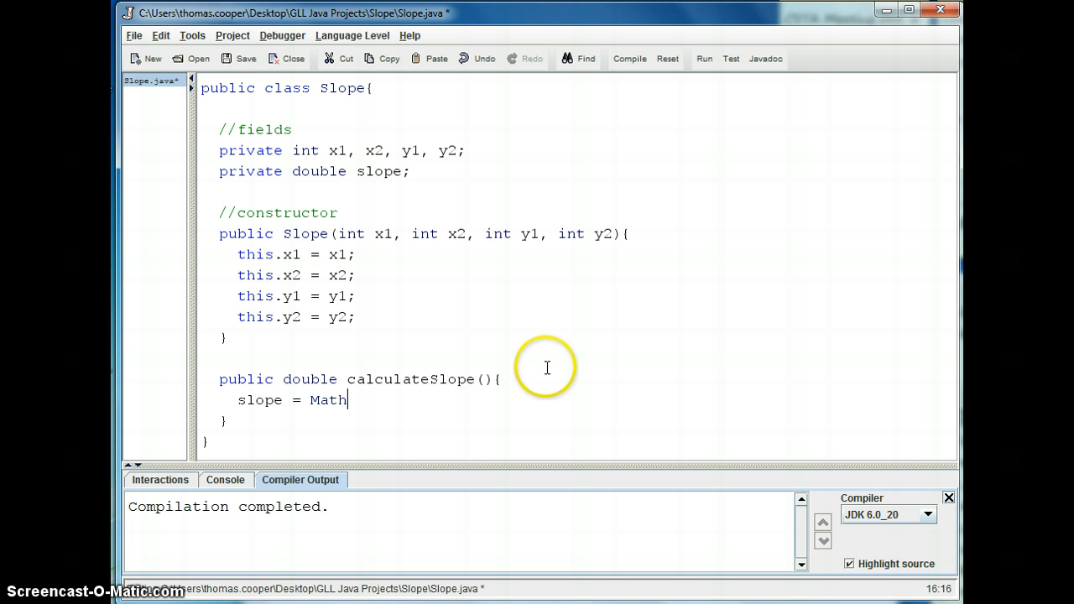
pyautogui.write('.abs(')
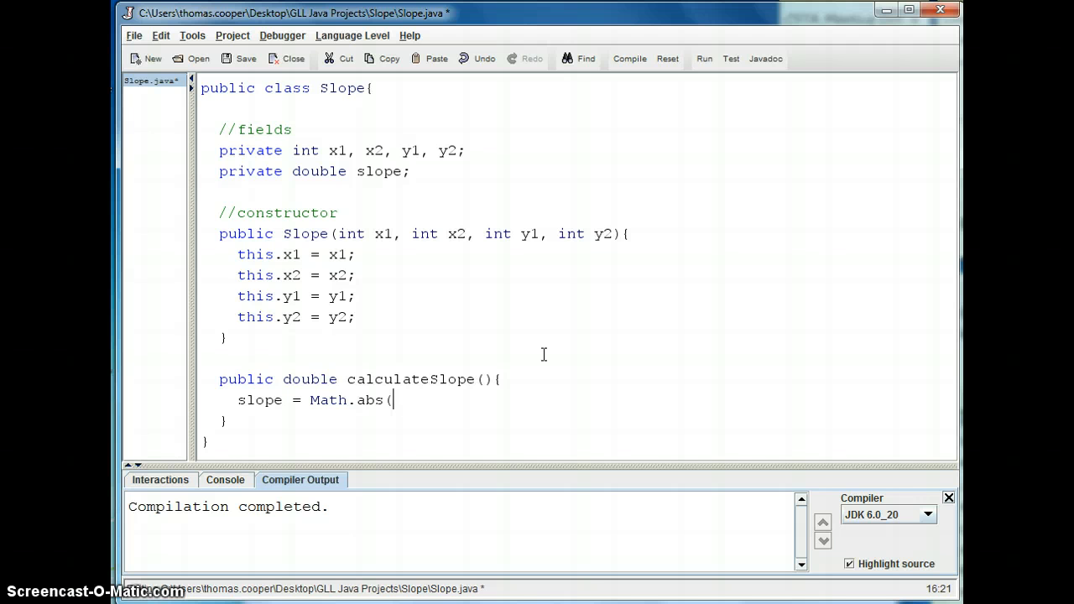
pyautogui.write(');')
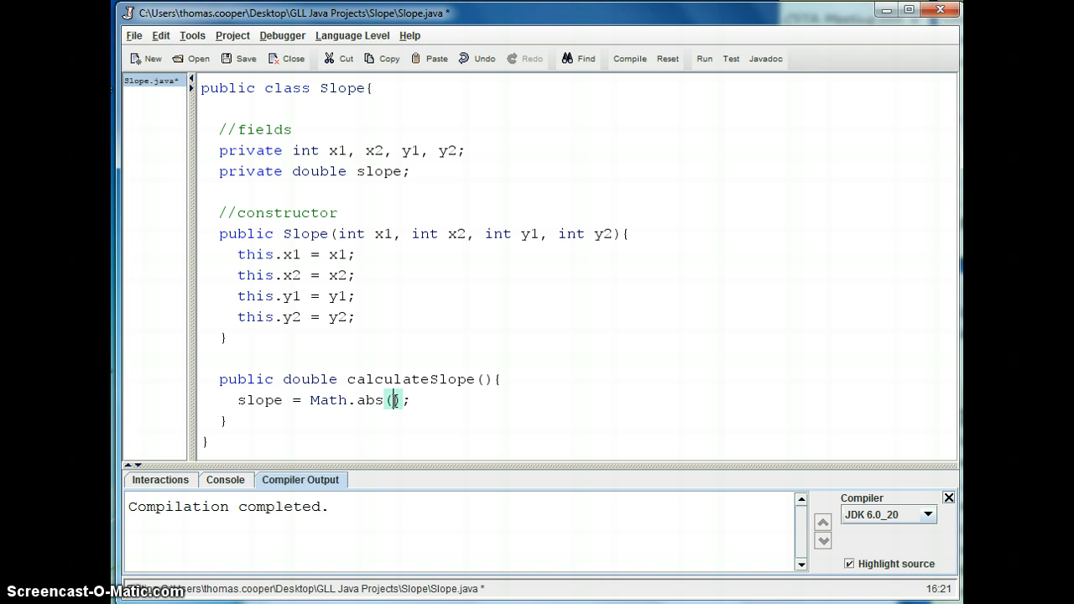
pyautogui.write('x')
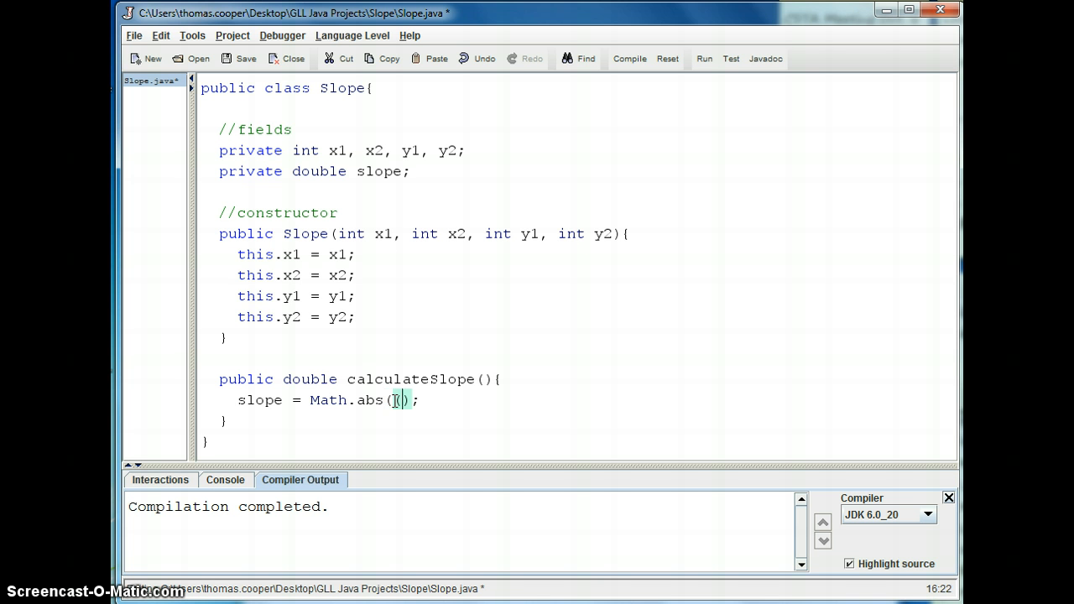
pyautogui.write('(this.y')
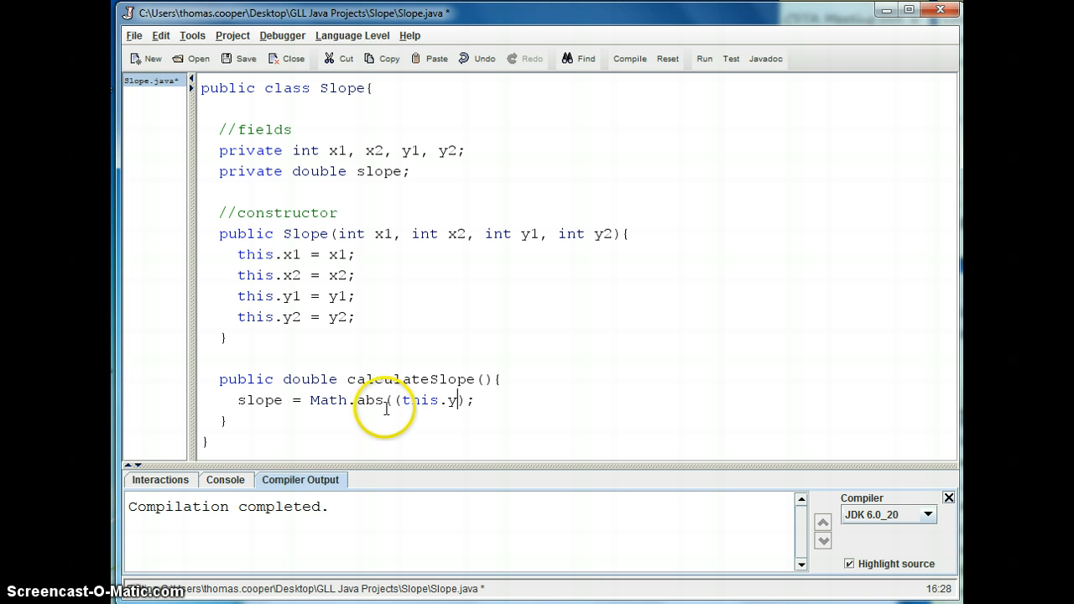
pyautogui.write('2 =')
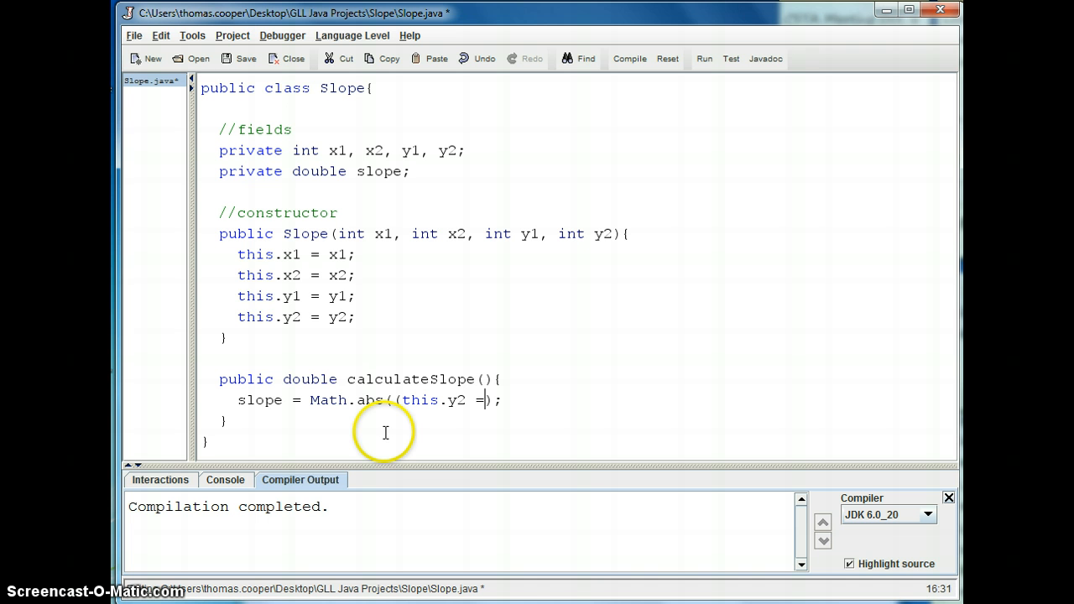
pyautogui.write('-')
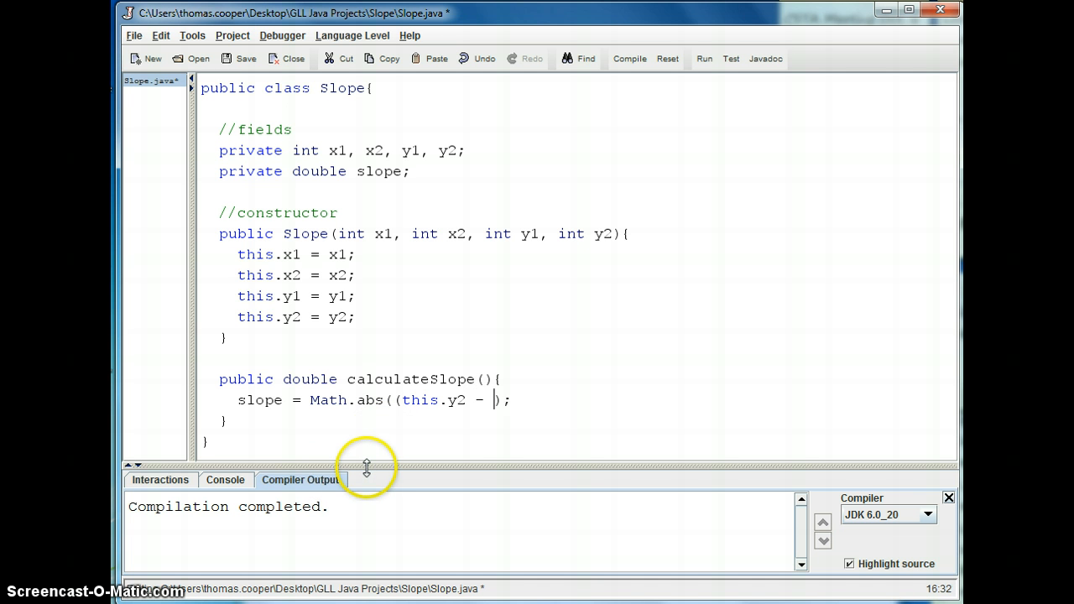
pyautogui.write('this.y2')
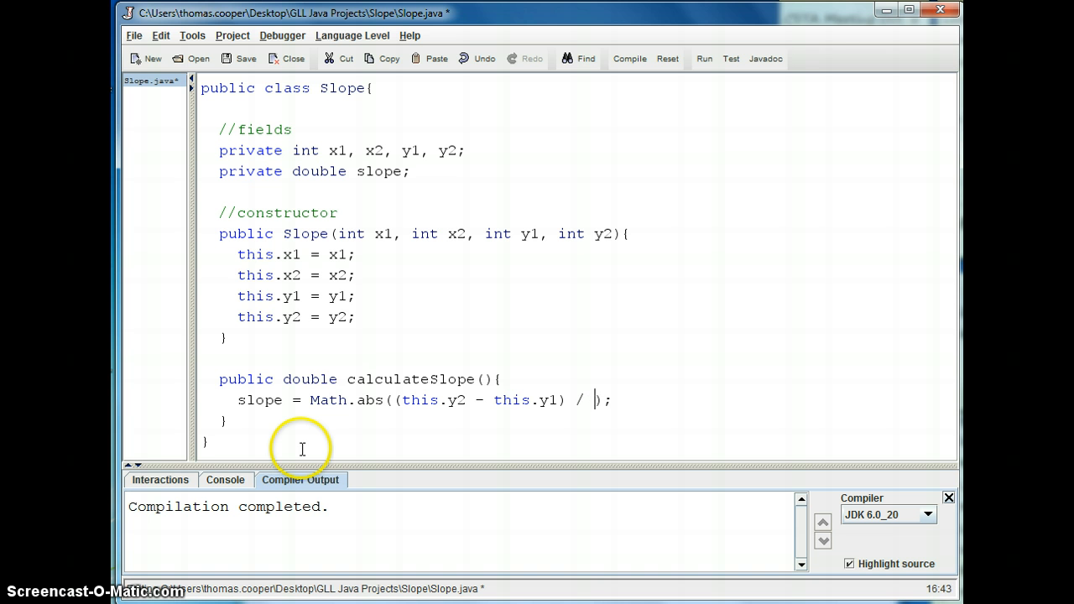
# Add the (this.x2 - this.x1) denominator and cast it to (double).
pyautogui.write('(this.x')
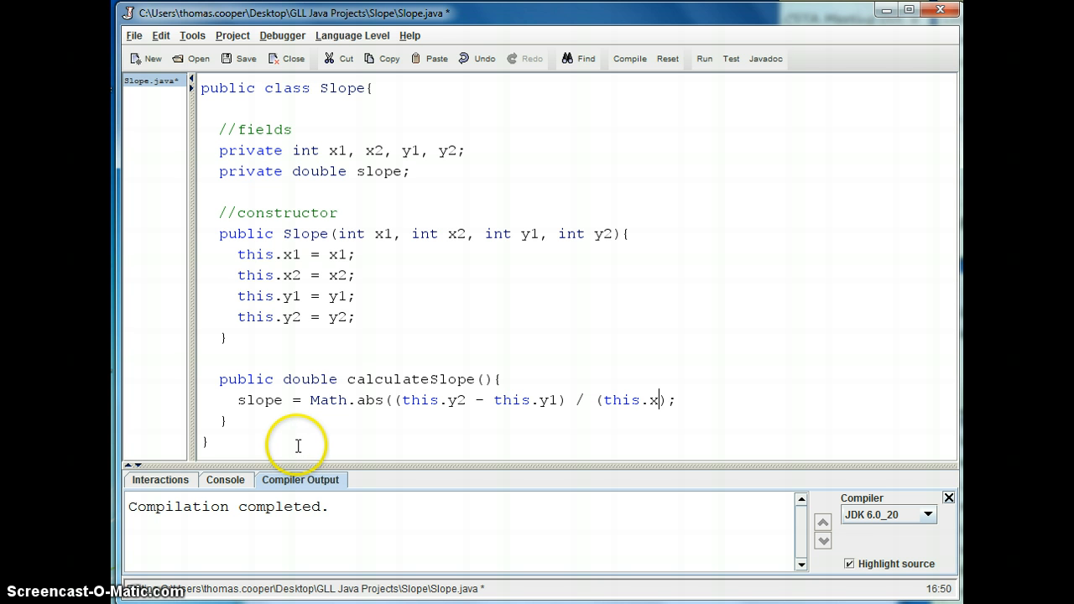
pyautogui.write('2')
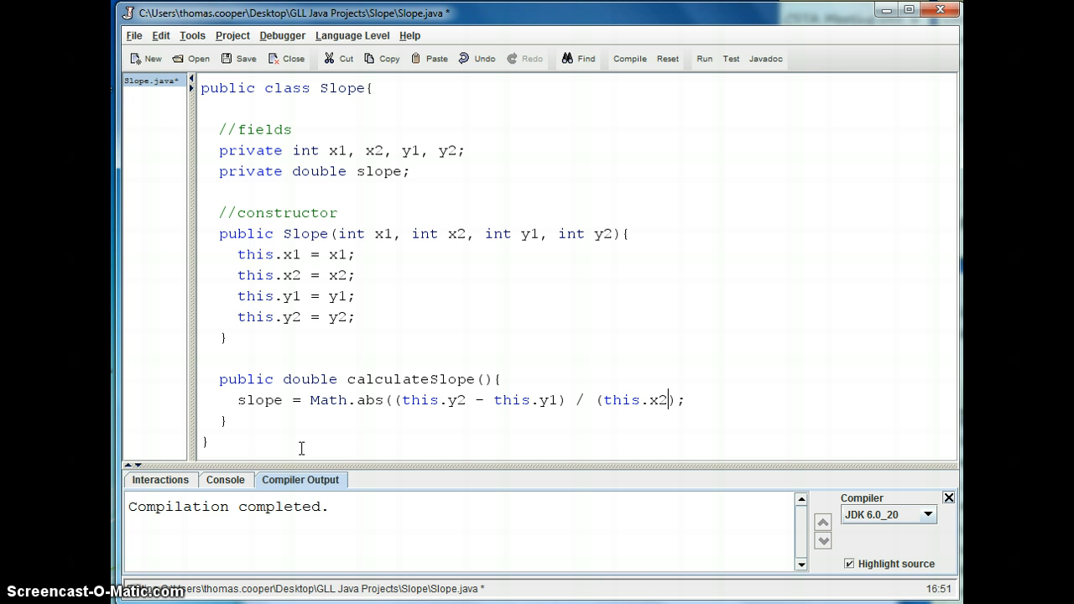
pyautogui.write('- this')
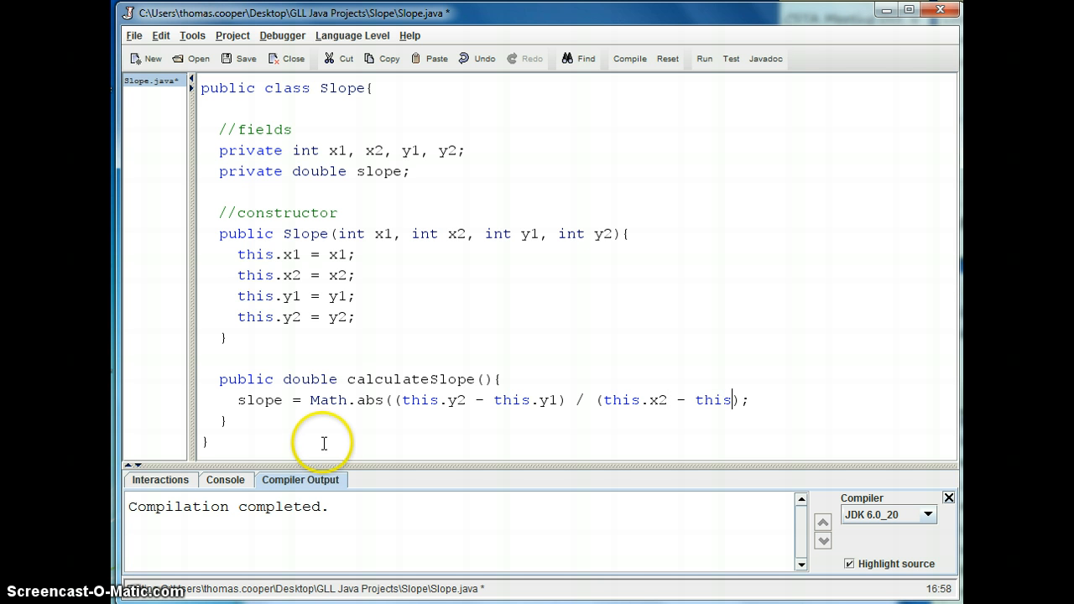
pyautogui.write('x1')
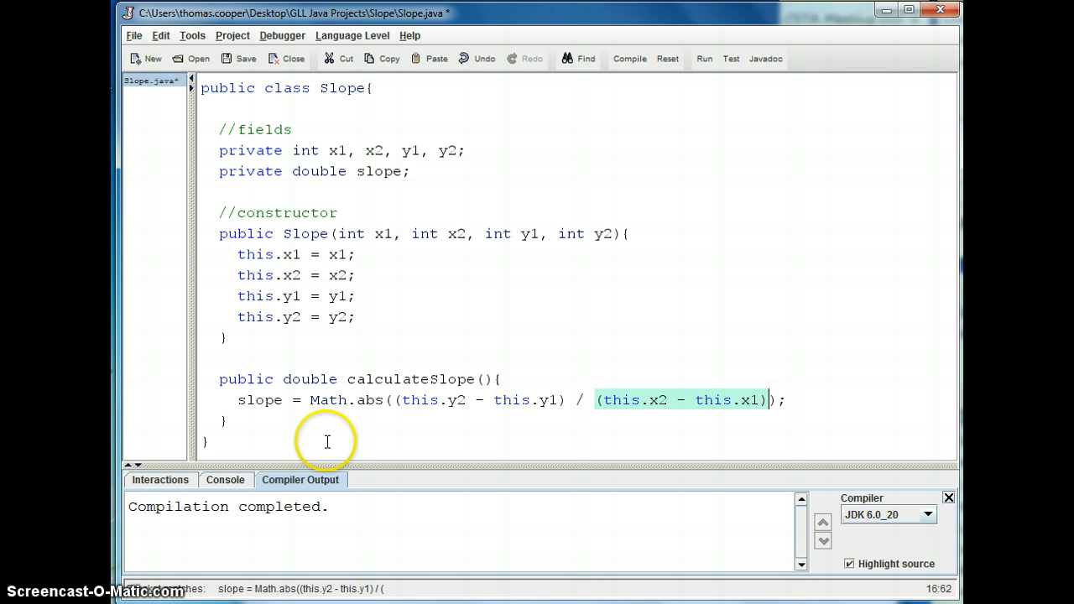
pyautogui.moveTo(451, 447)
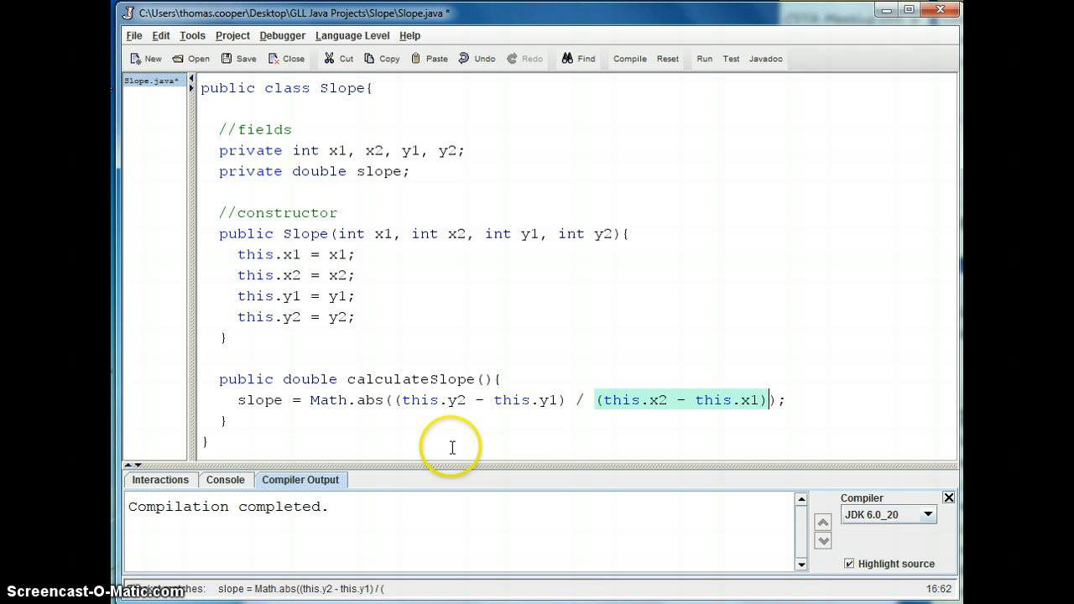
pyautogui.click(596, 401)
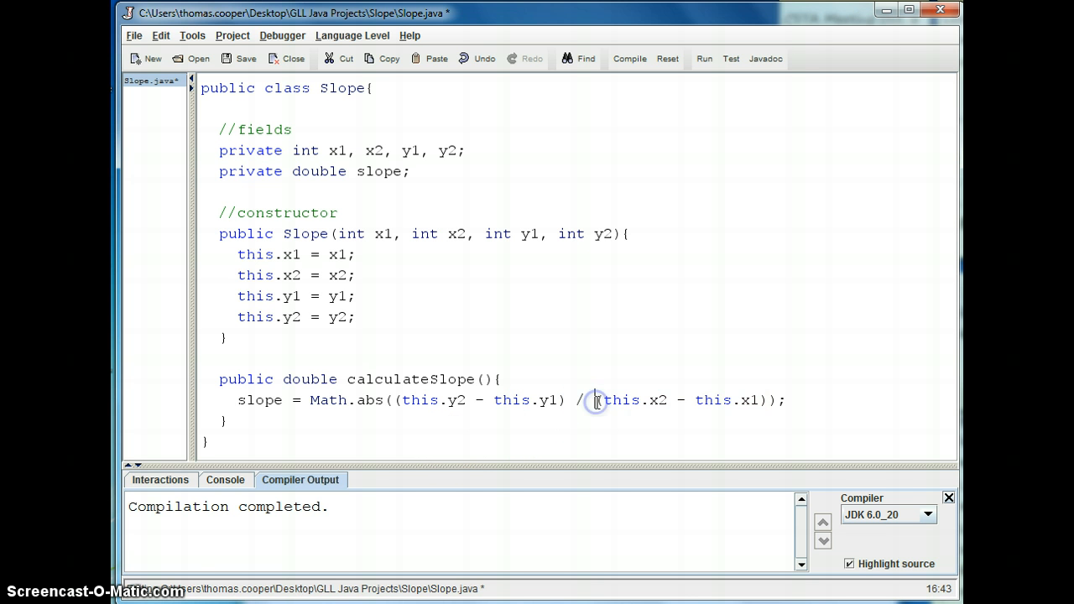
pyautogui.click(596, 400)
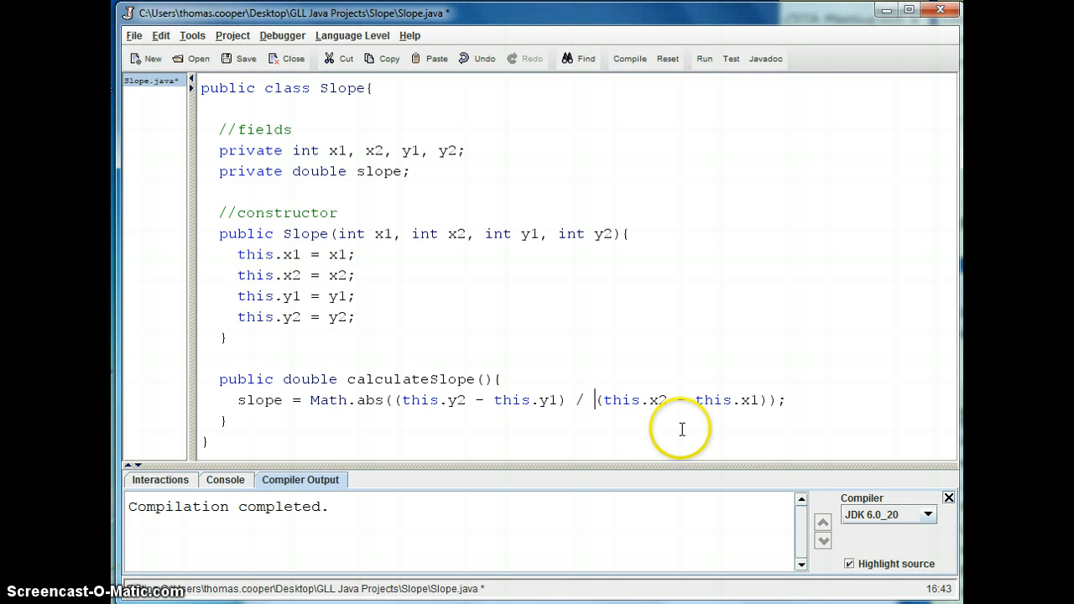
pyautogui.moveTo(659, 407)
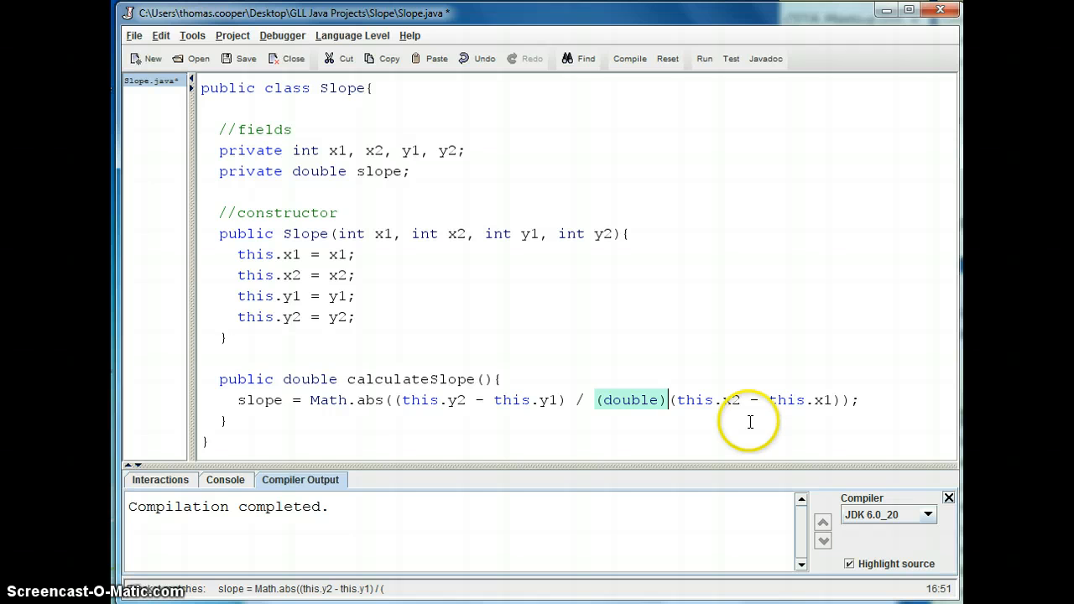
# Add 'return slope;' after the calculation line.
pyautogui.click(864, 399)
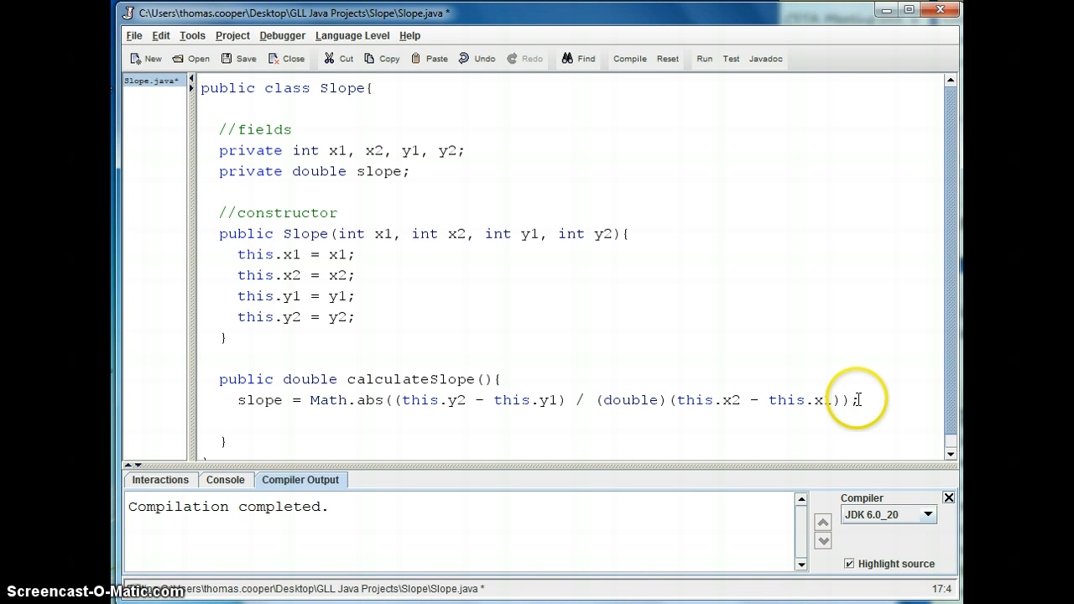
pyautogui.write('return')
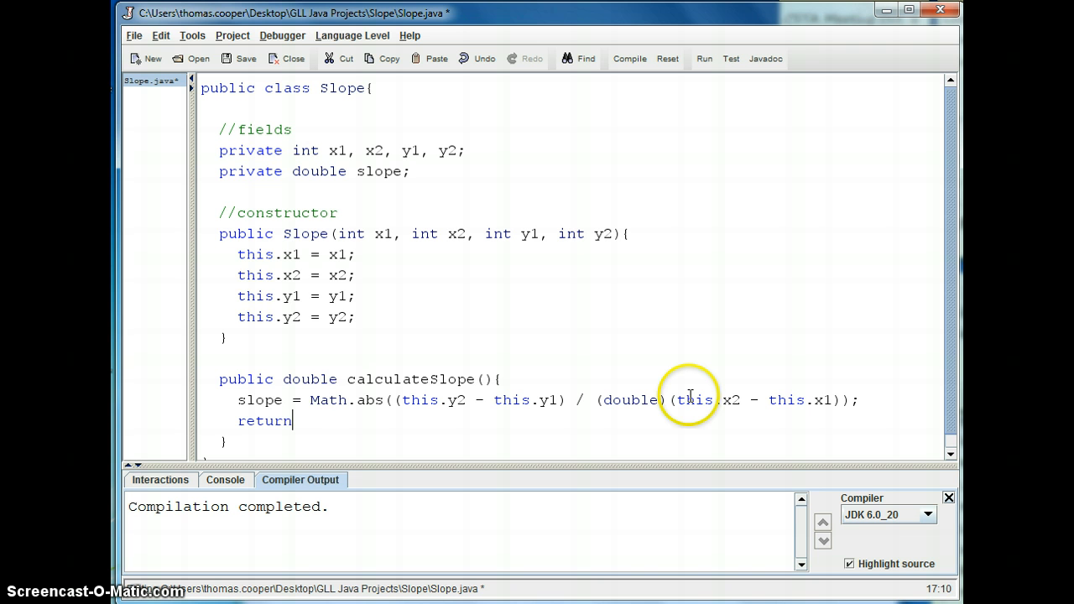
pyautogui.write('slope;')
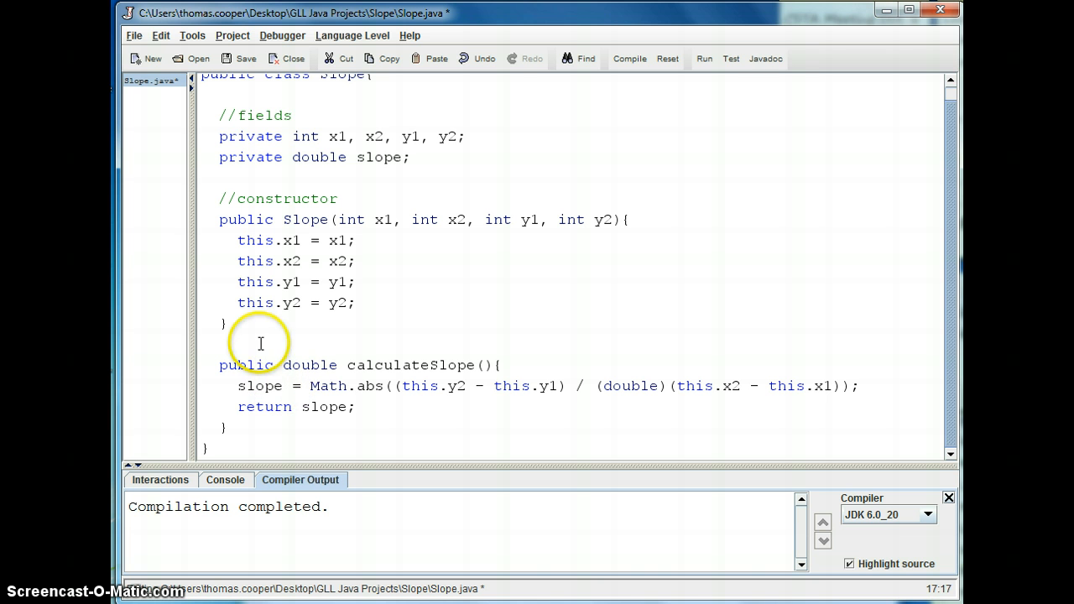
# Type '//calculates a positive slope' on the line above calculateSlope.
pyautogui.write('//')
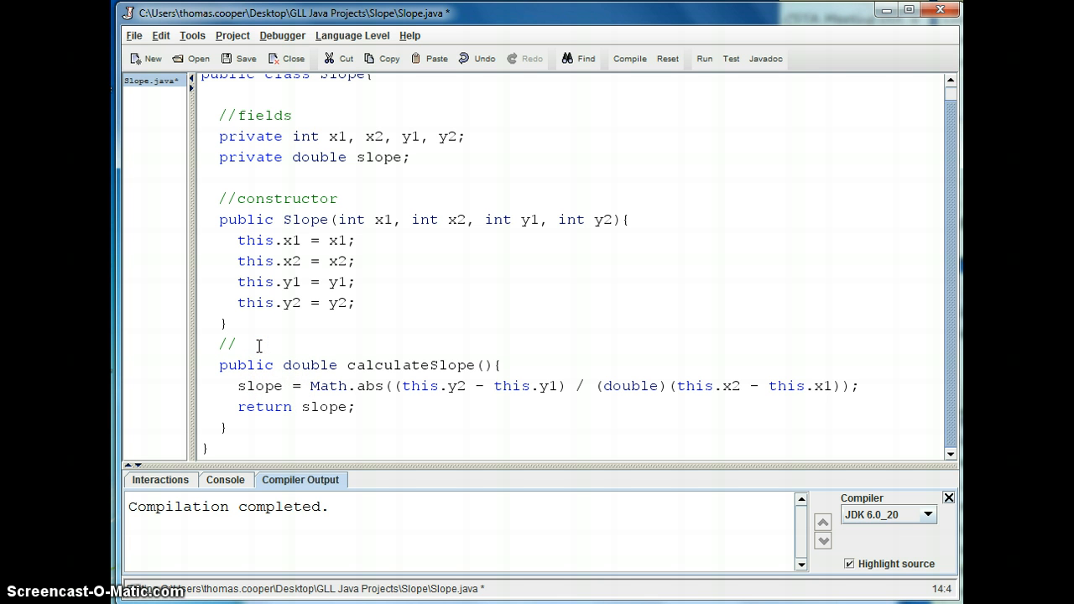
pyautogui.write('calc')
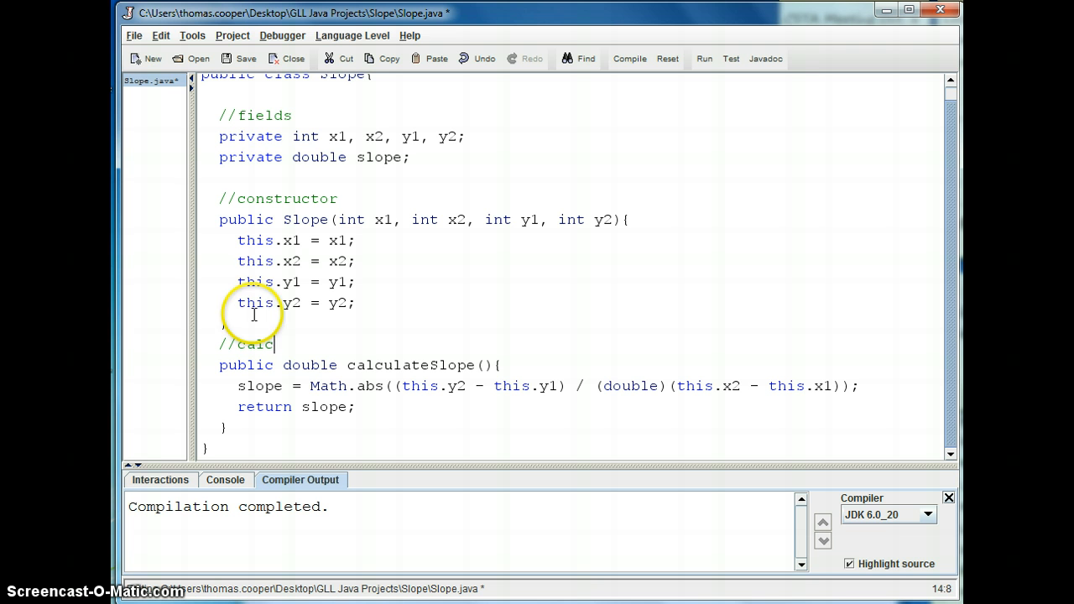
pyautogui.write('ulates a')
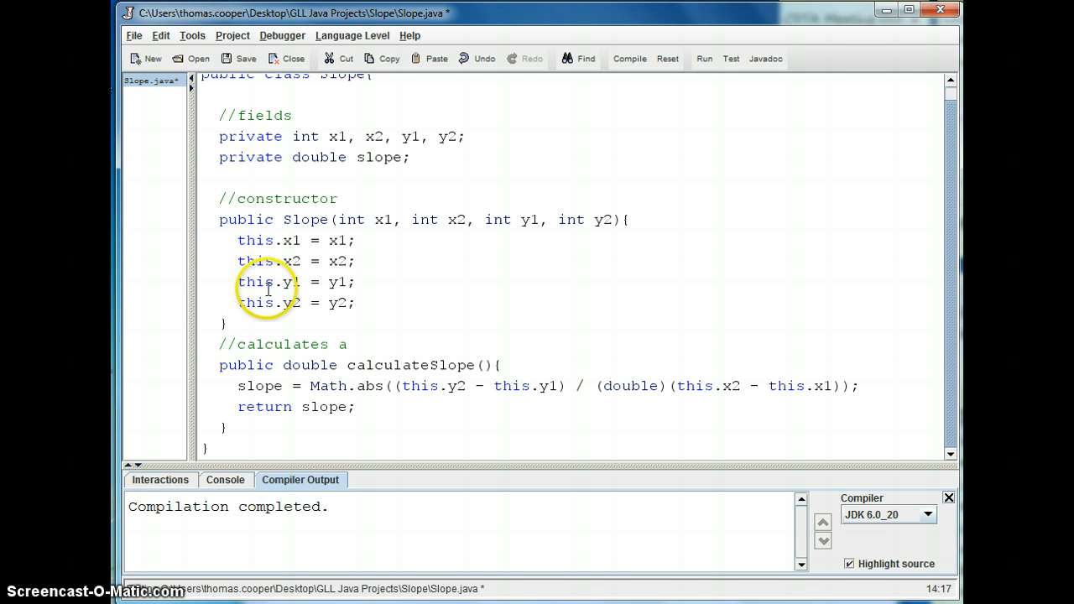
pyautogui.write('positive slope')
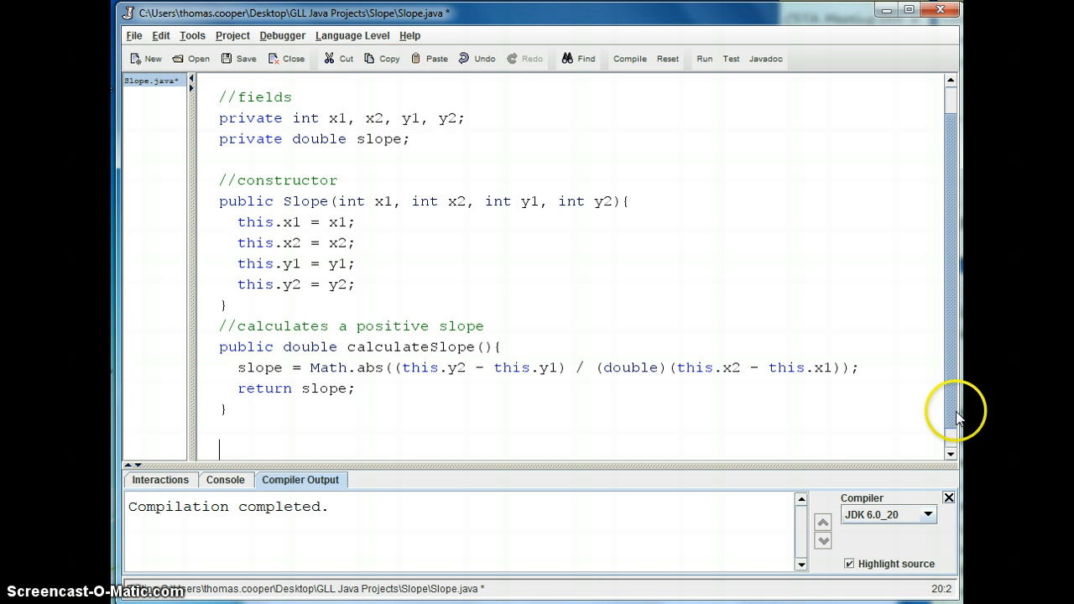
pyautogui.scroll(-3)
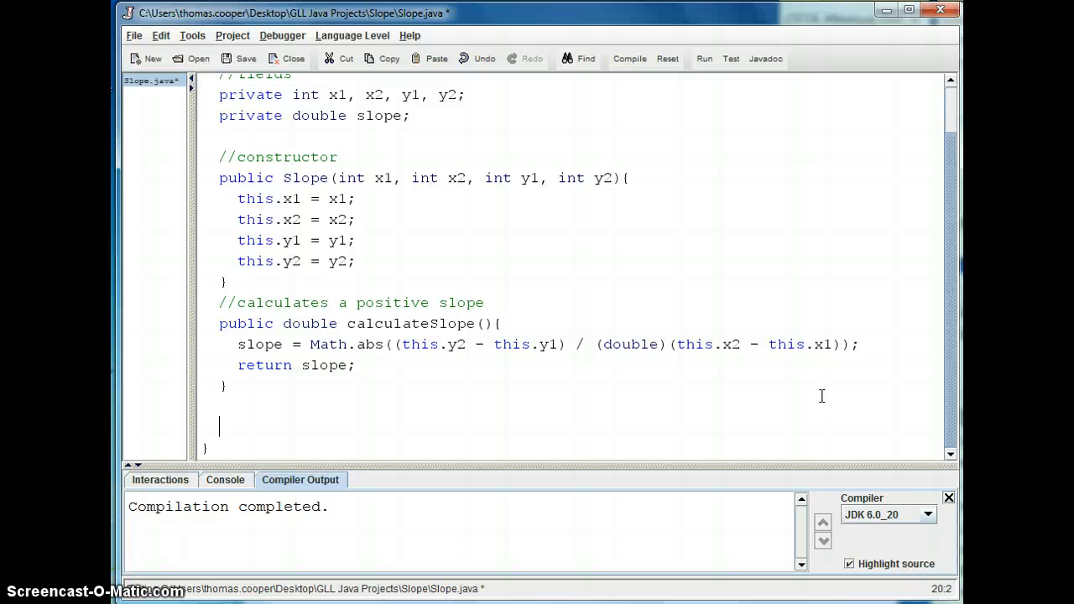
# Type the header public String toString() and open its body.
pyautogui.write('public S')
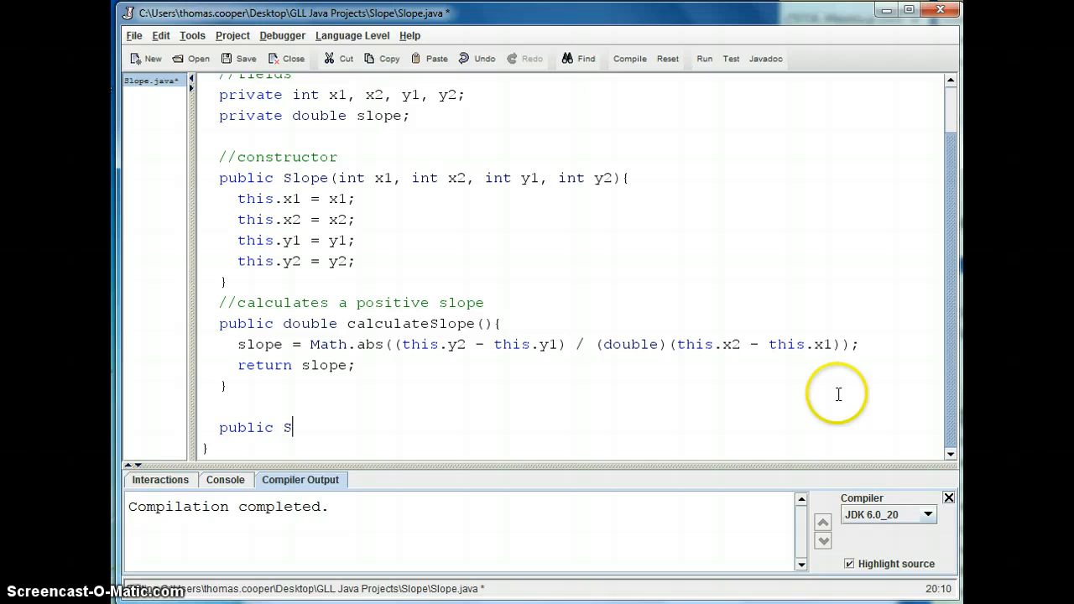
pyautogui.write('tring toSt')
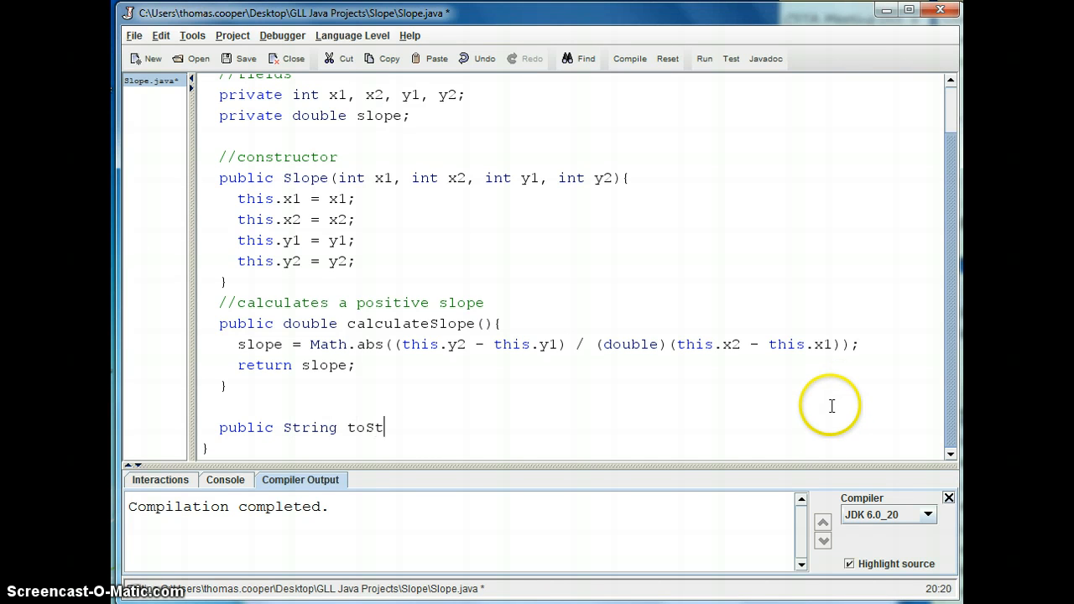
pyautogui.write('ring()')
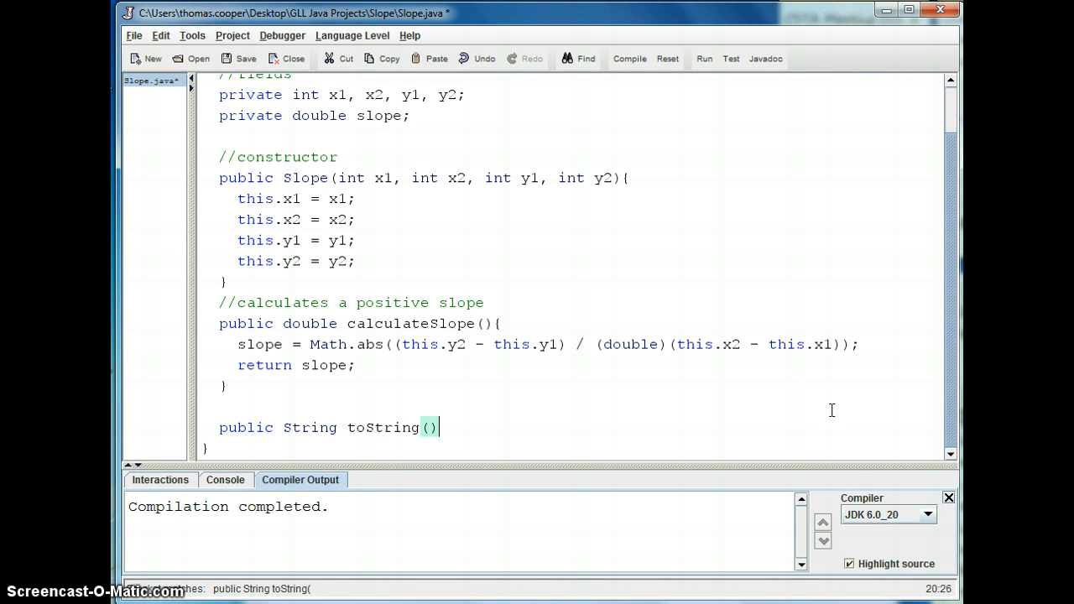
pyautogui.write('{')
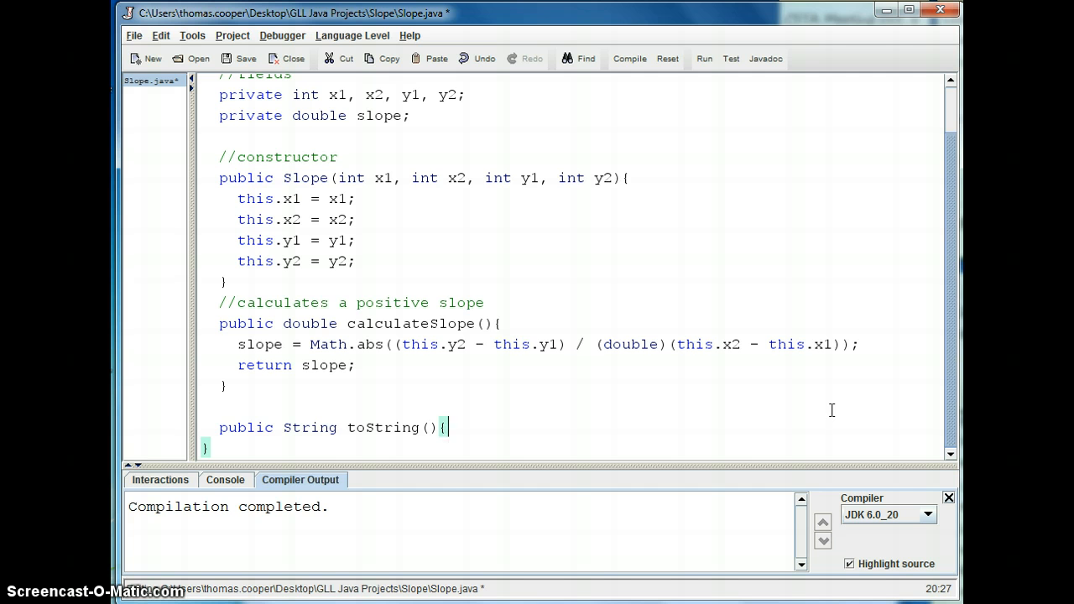
pyautogui.press('Enter')
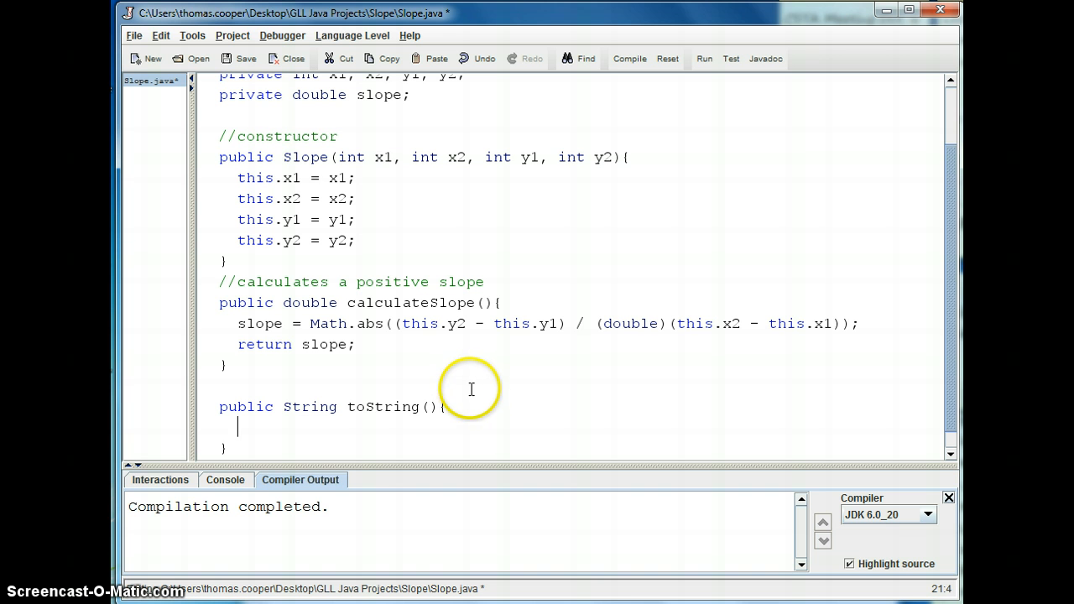
# Build String result = "Your slope is " + slope "."; inside toString.
pyautogui.write('String')
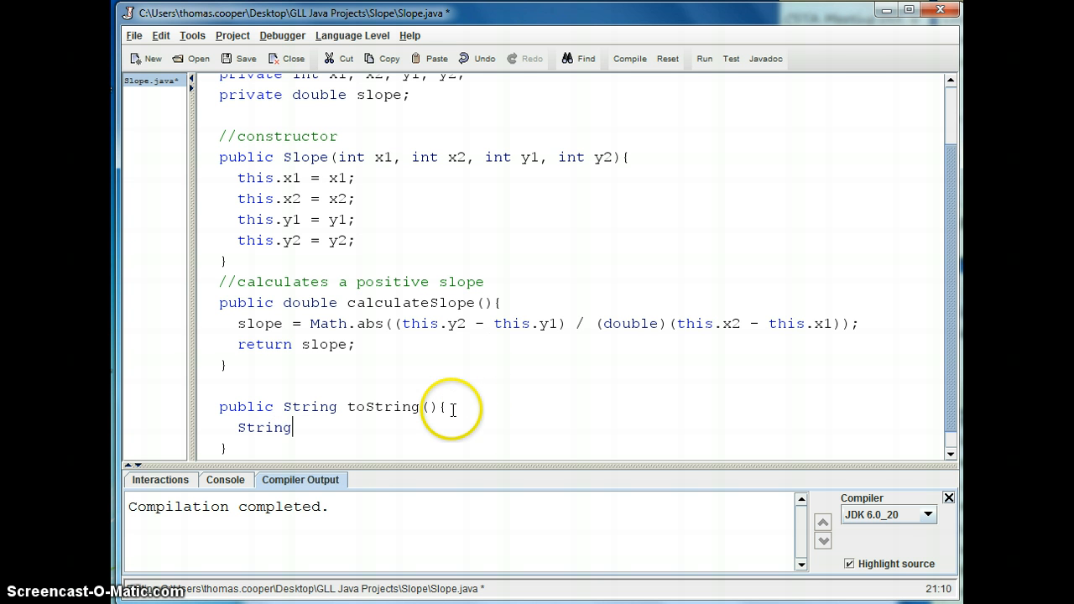
pyautogui.write('result')
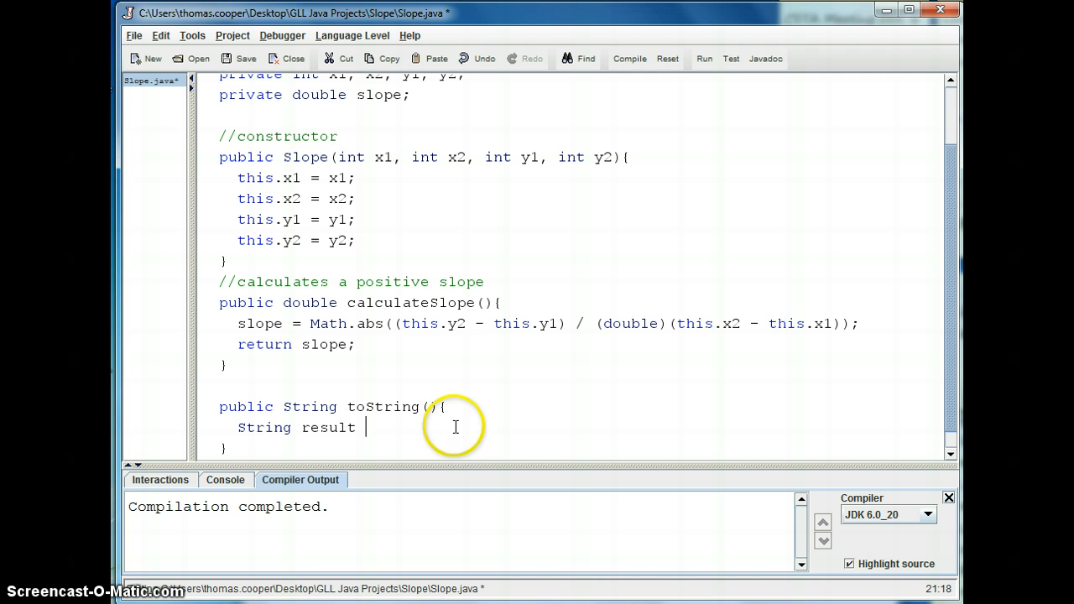
pyautogui.write('=')
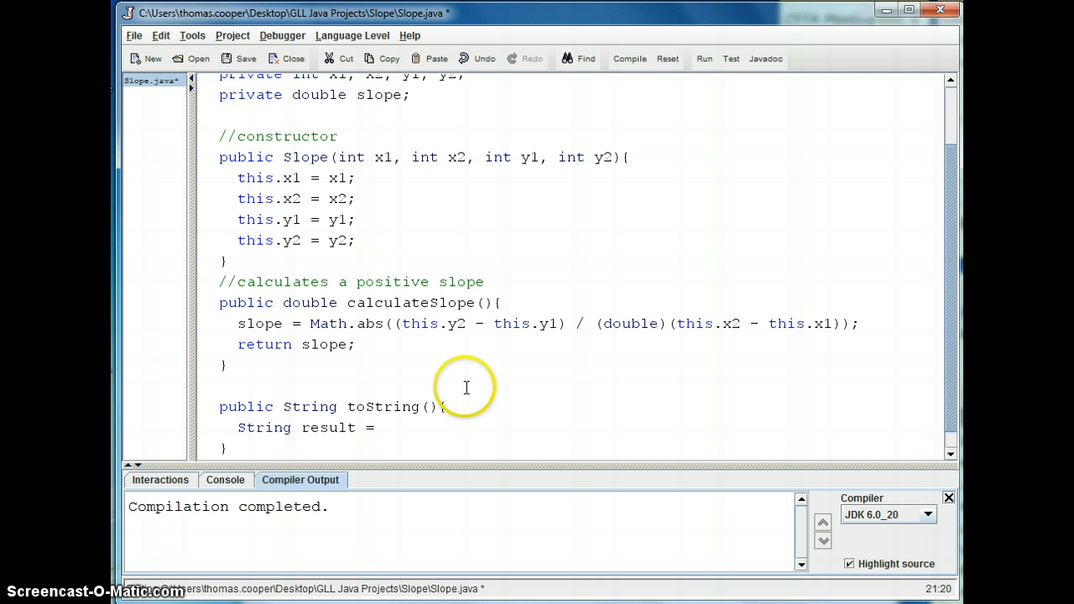
pyautogui.write('"Your s')
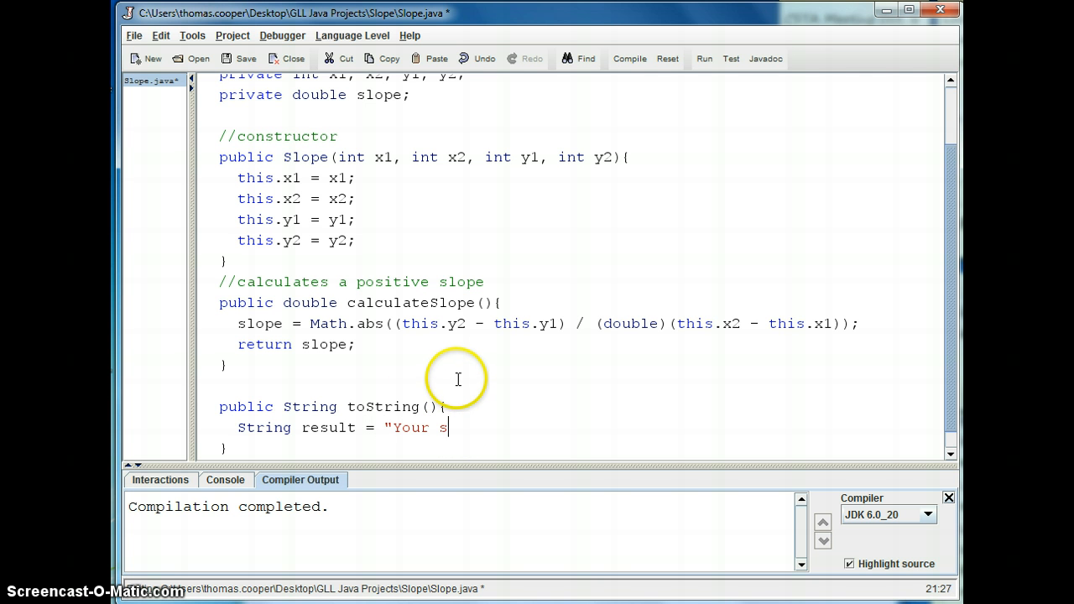
pyautogui.write('lope is')
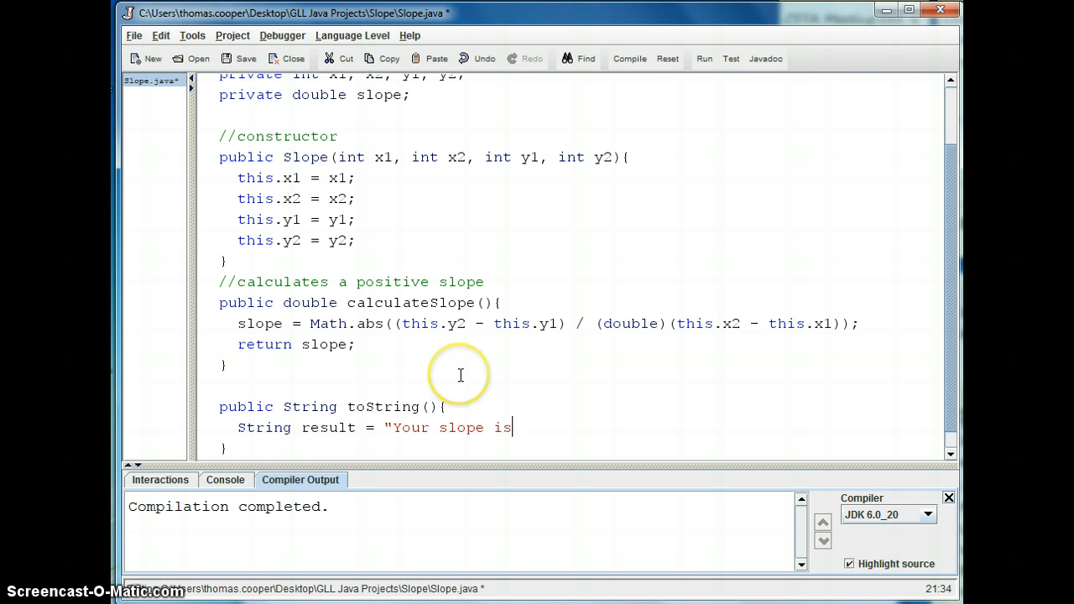
pyautogui.write('" +')
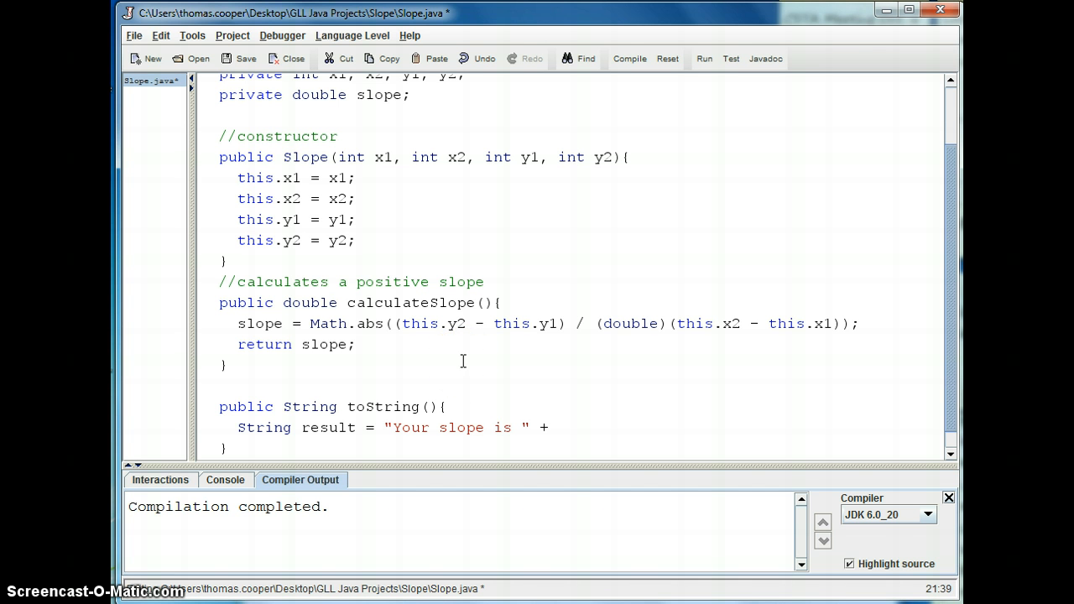
pyautogui.write('slope')
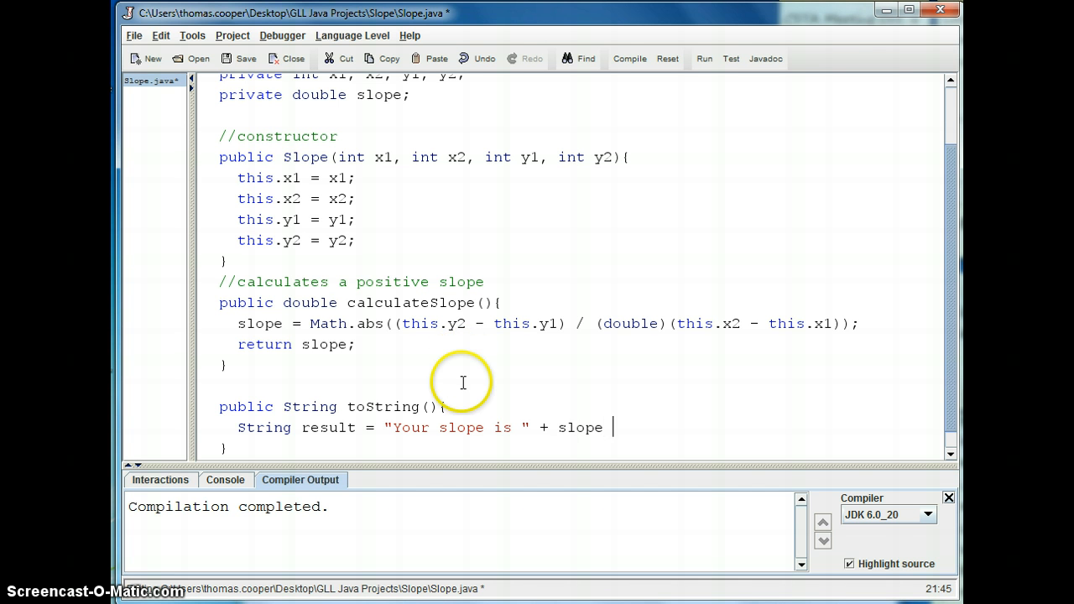
pyautogui.moveTo(485, 443)
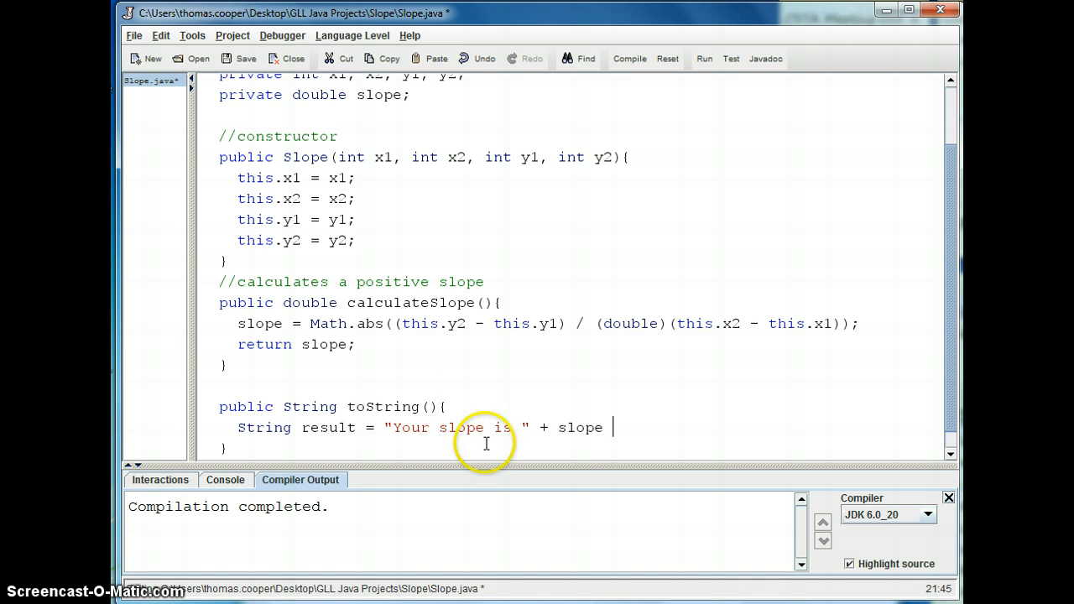
pyautogui.write('"')
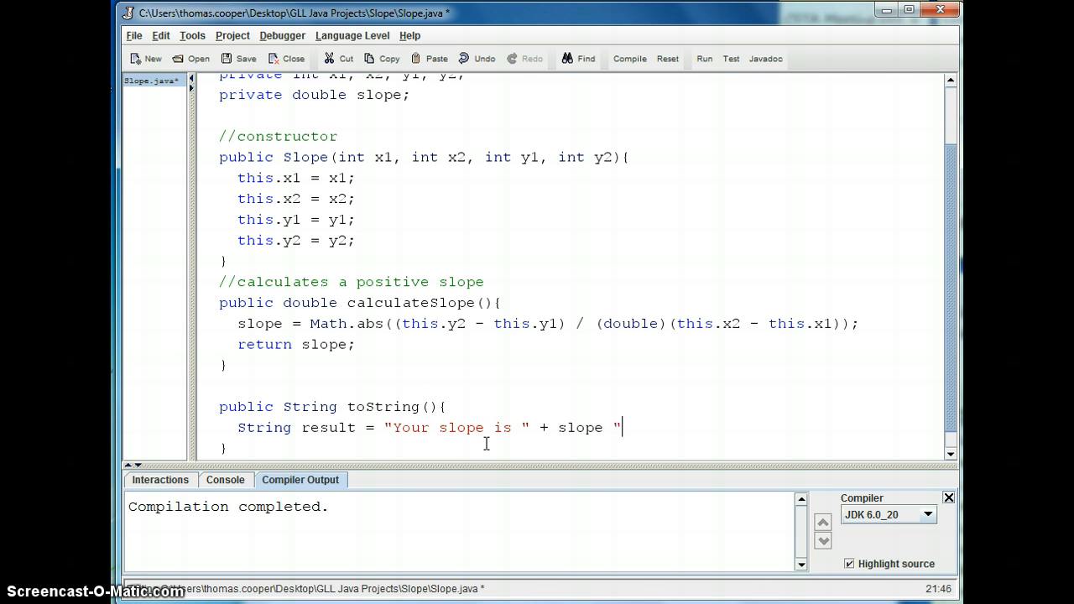
pyautogui.write('.')
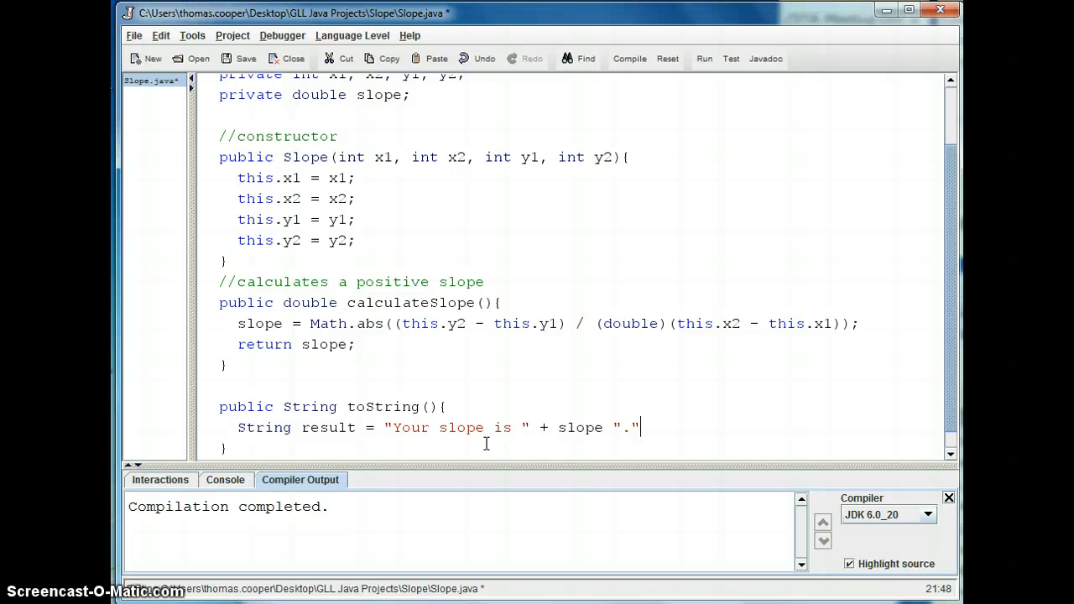
pyautogui.write(';')
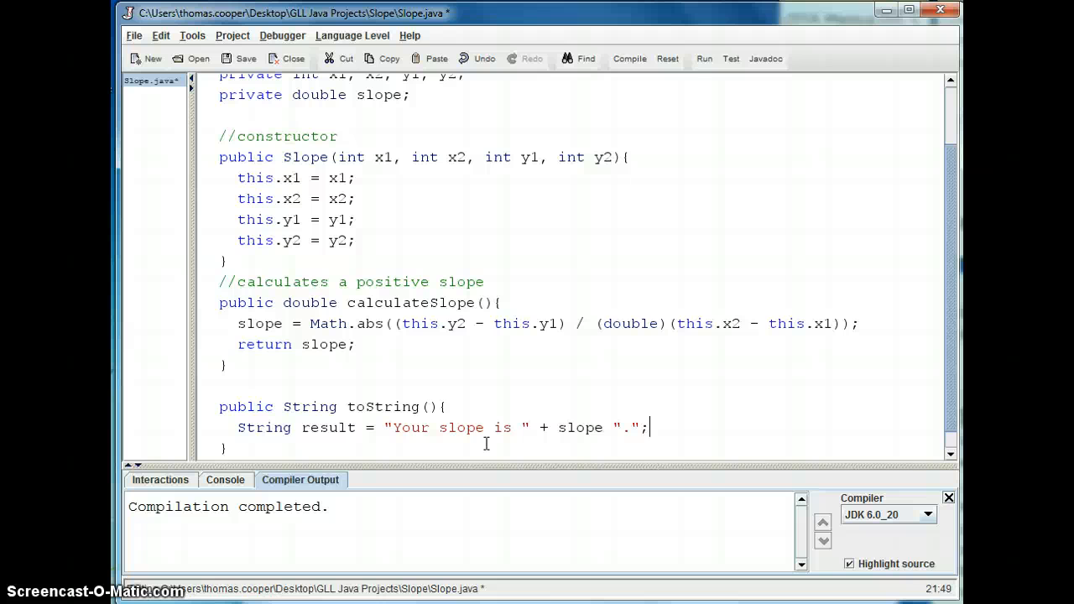
# Start the 'return result' statement on a new line.
pyautogui.press('enter')
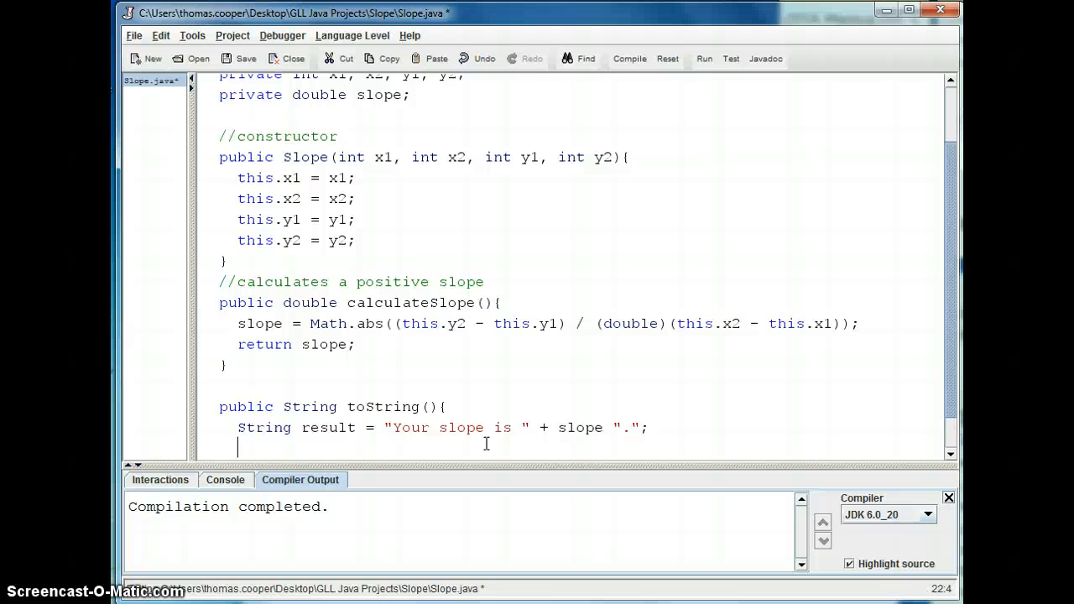
pyautogui.write('retu')
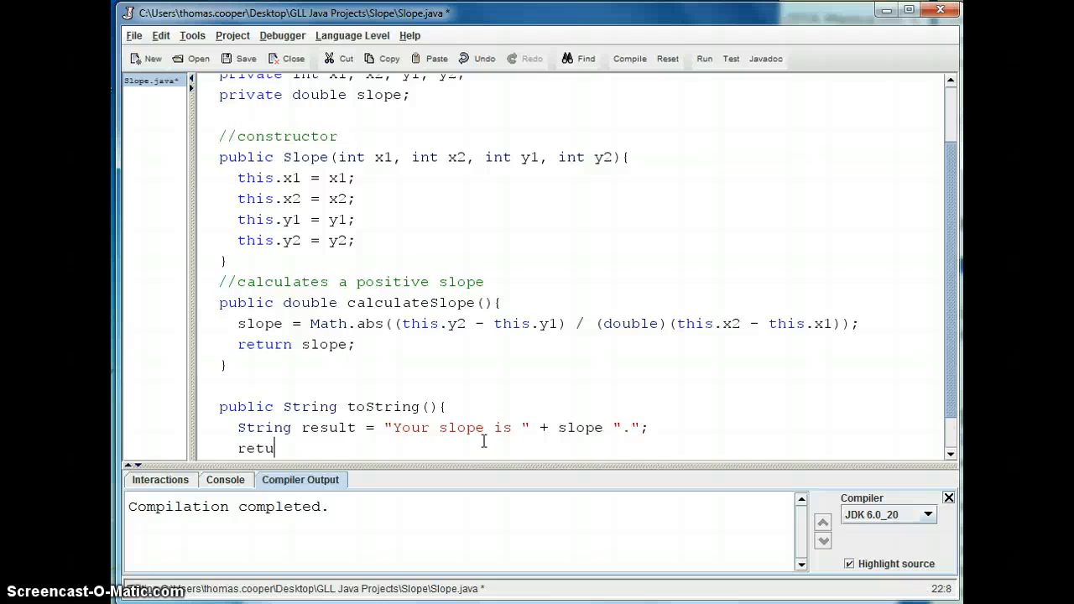
pyautogui.write('rn result')
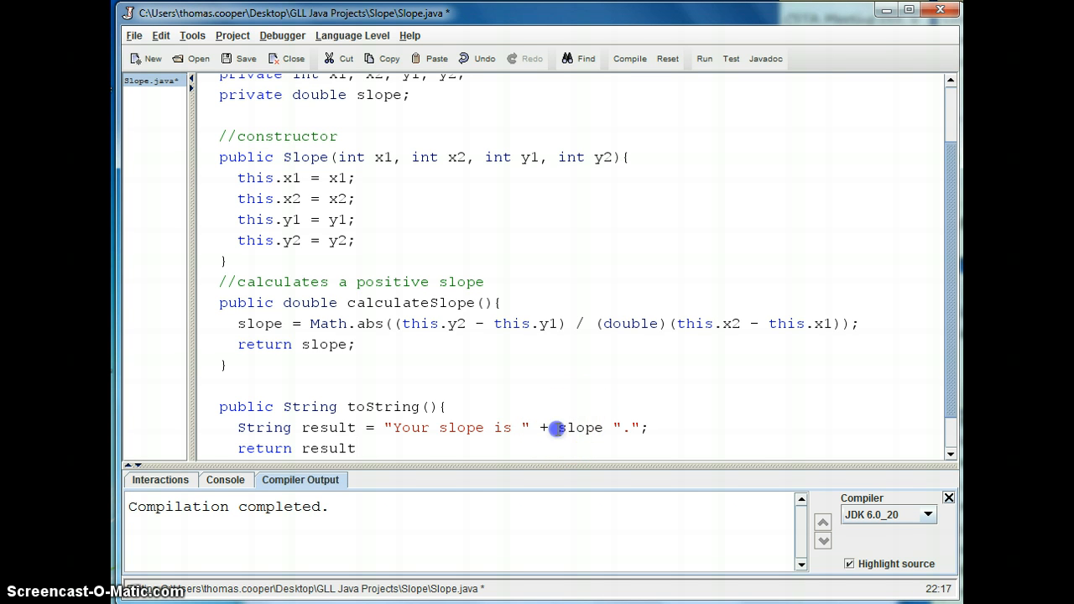
# Wrap slope in Double.toString(slope), join "." with +, and end return result with a semicolon.
pyautogui.doubleClick(581, 427)
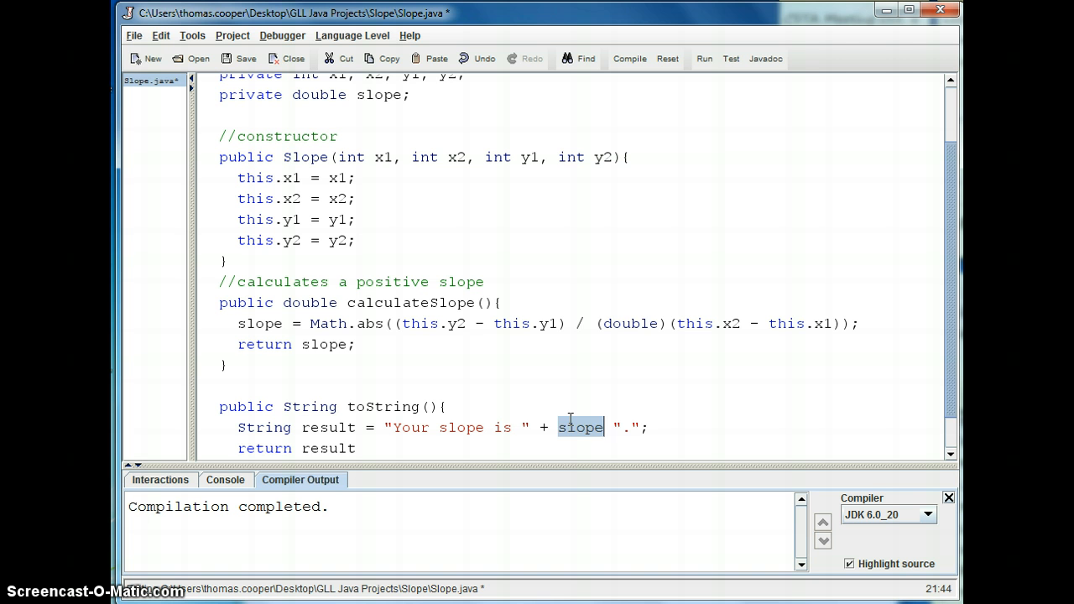
pyautogui.click(560, 427)
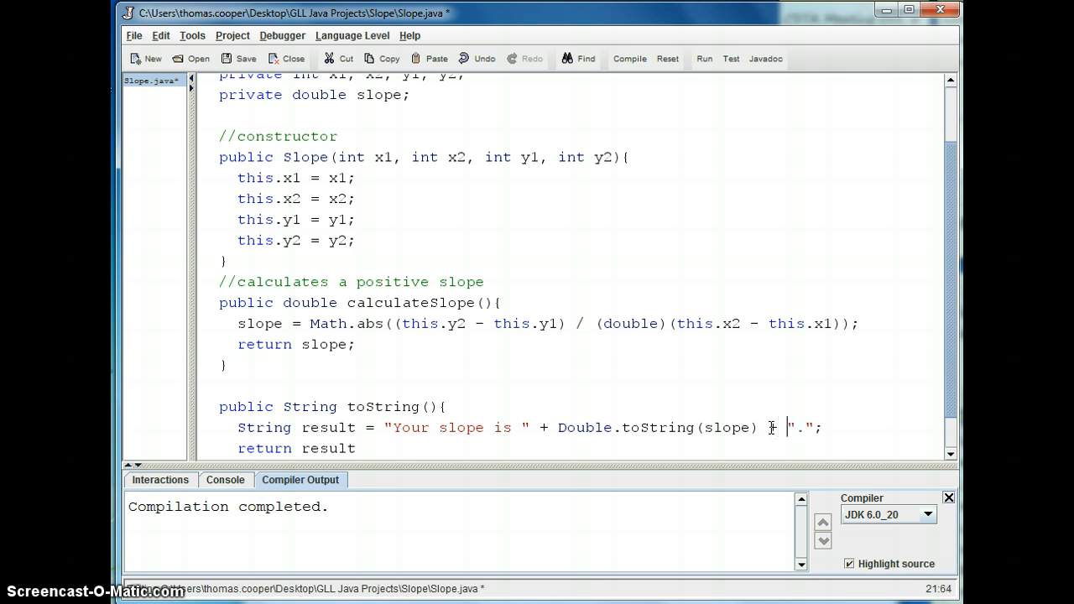
pyautogui.write('+')
pyautogui.click(298, 448)
pyautogui.write(';')
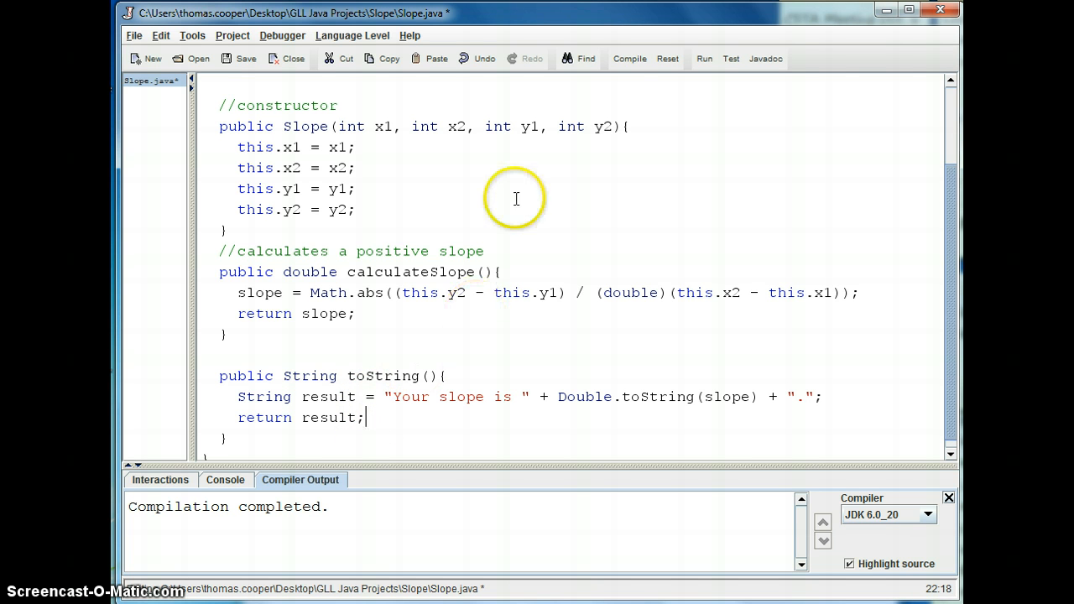
pyautogui.click(629, 58)
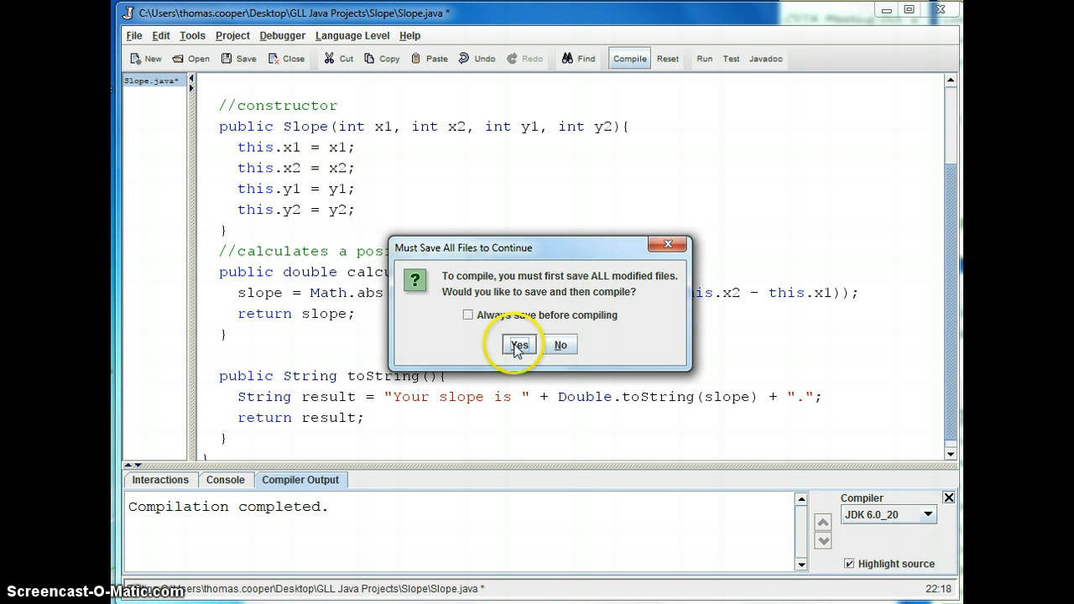
# Confirm saving Slope.java so compilation completes.
pyautogui.click(518, 345)
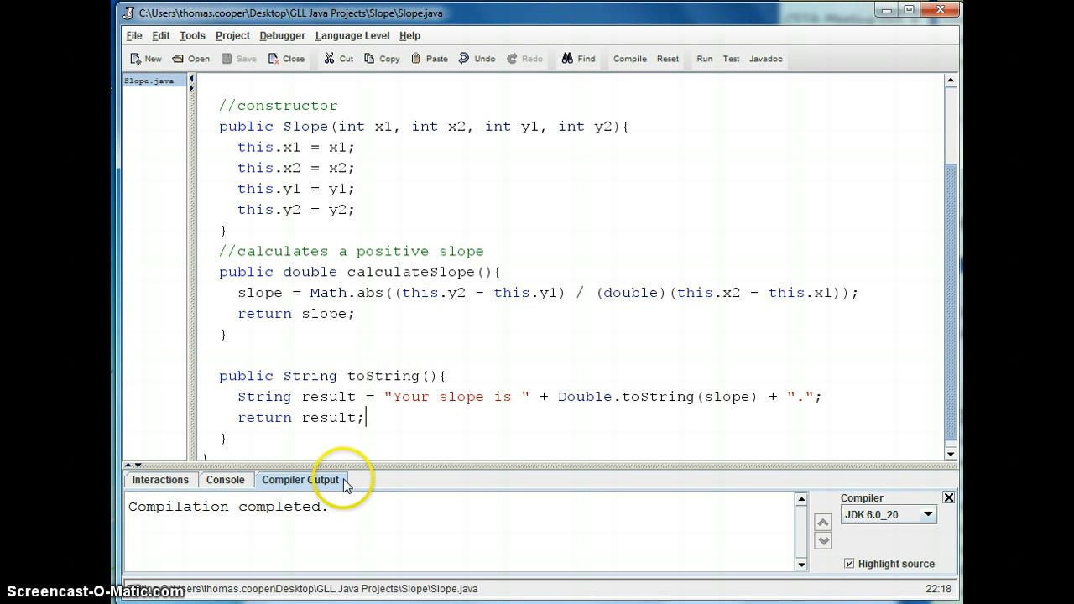
pyautogui.moveTo(948, 394)
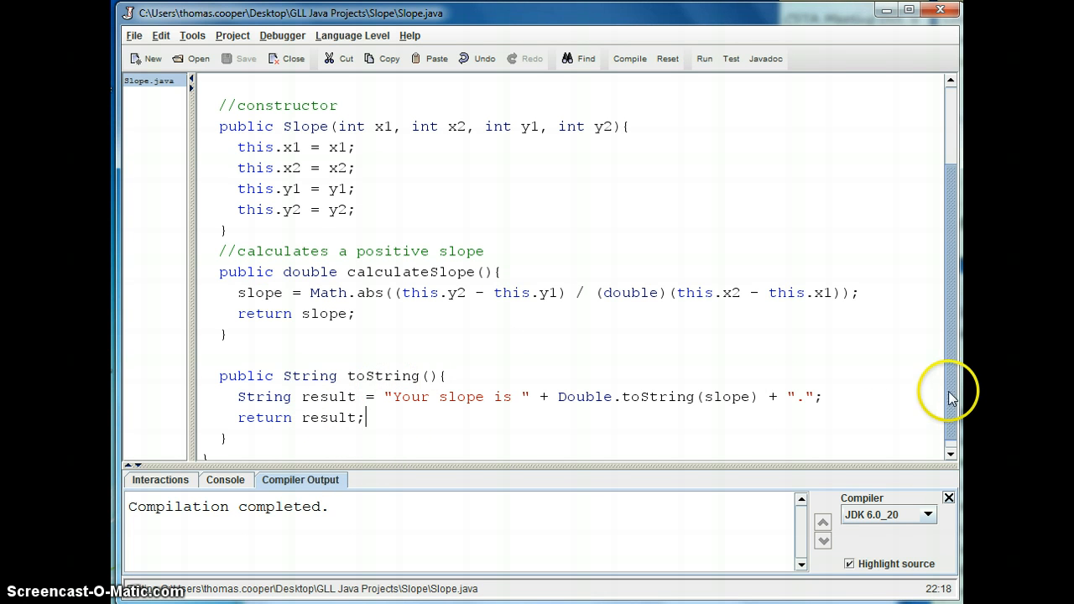